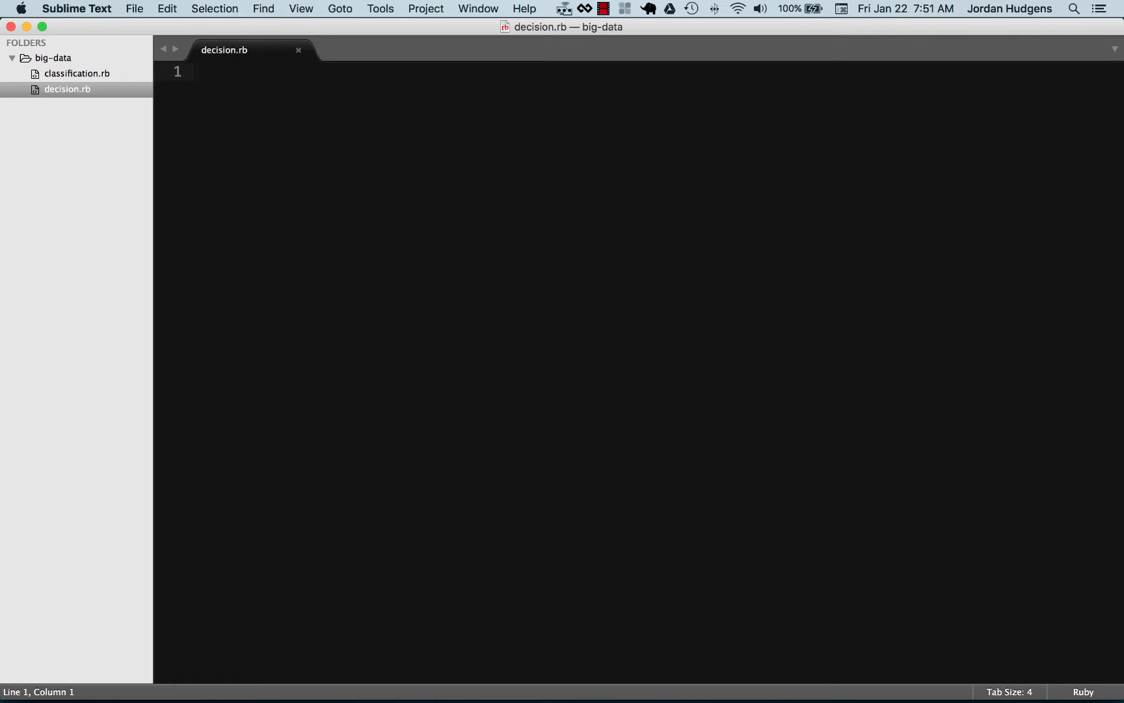
- Add require 'rubygems' and require 'decisiontree' at the top of decision.rb and save
text(require ')
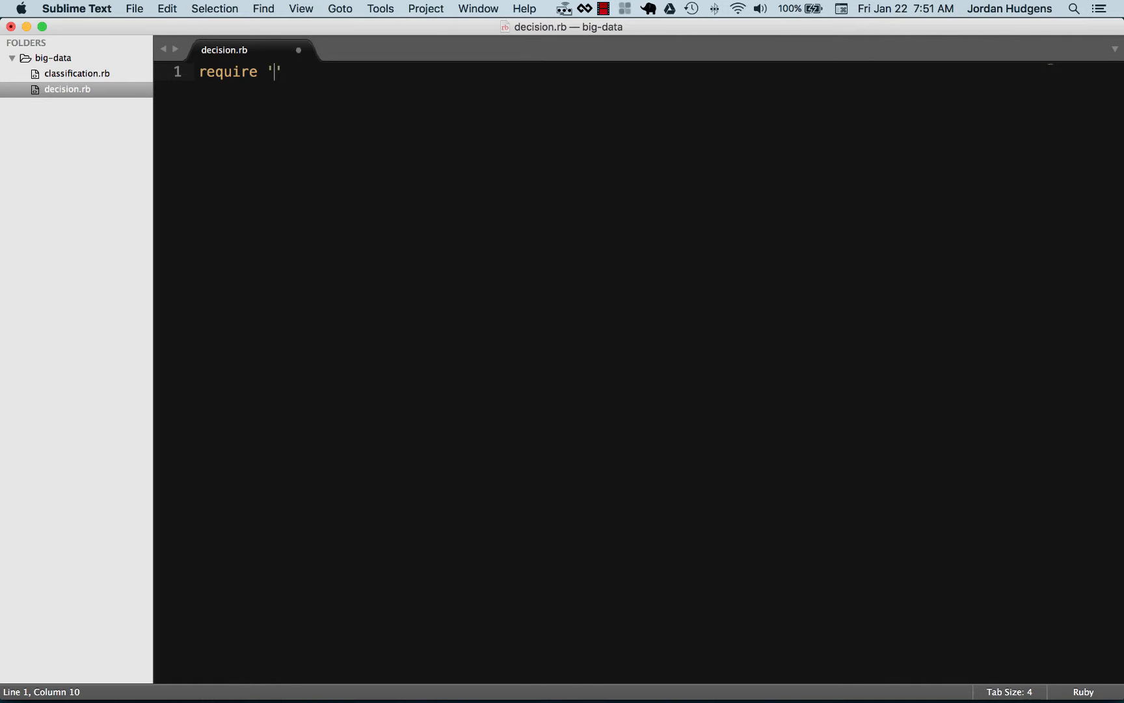
text(rubygems)
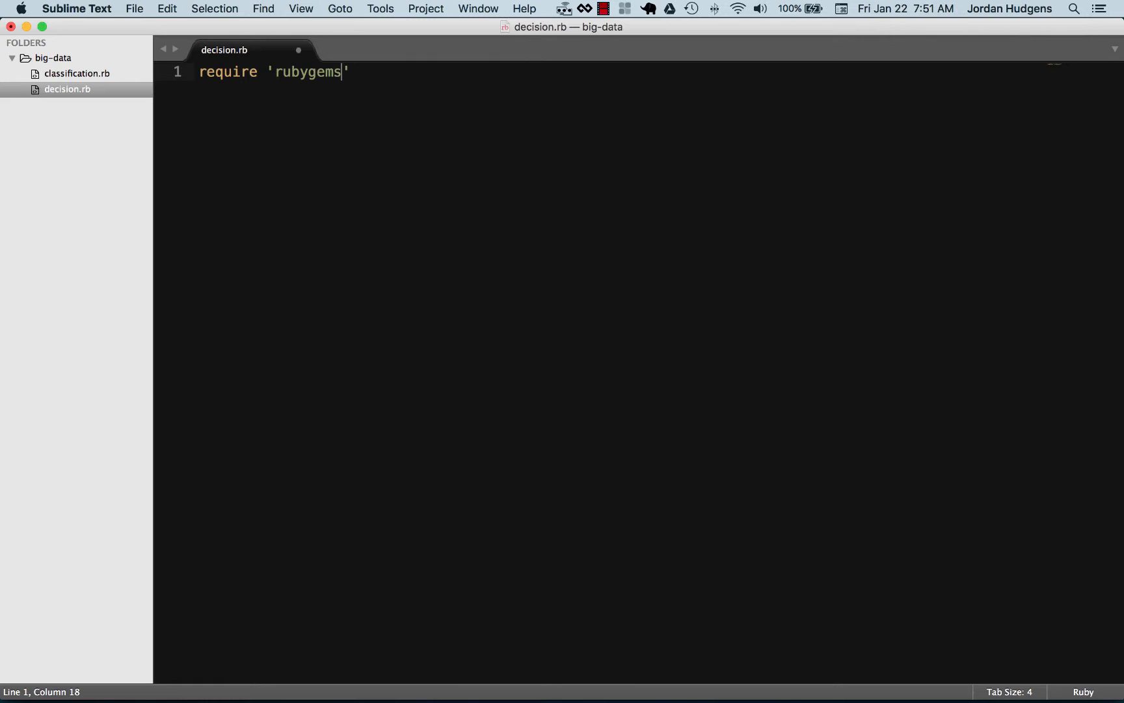
text(require '')
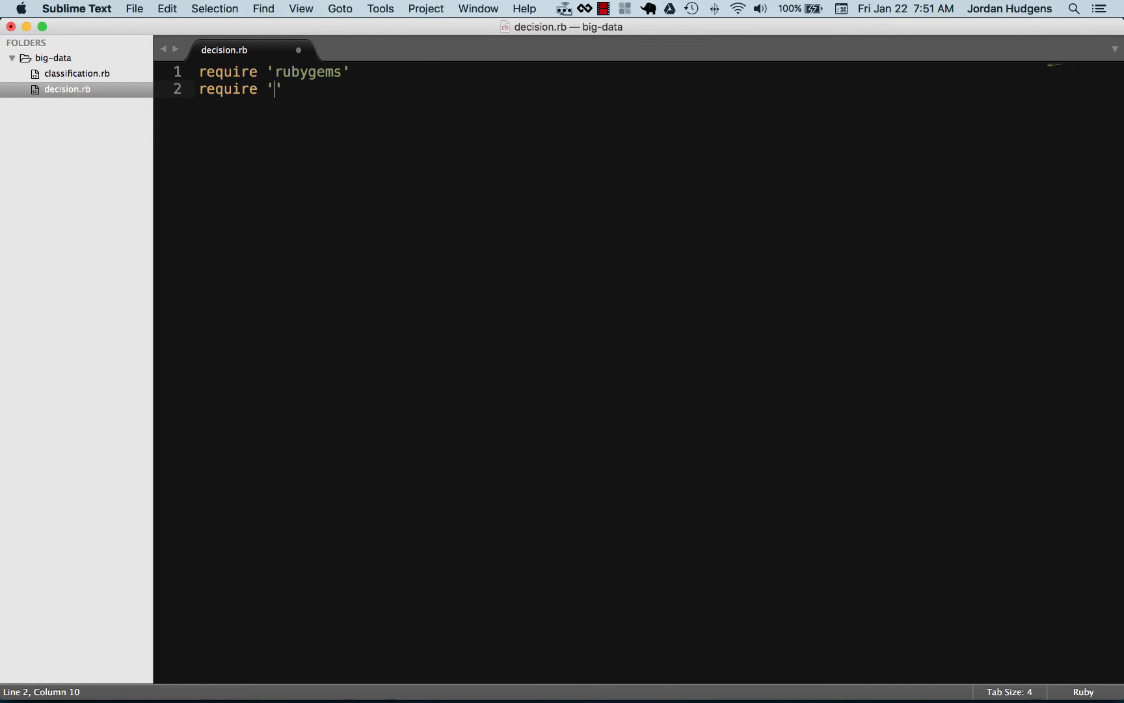
text(decisiontree)
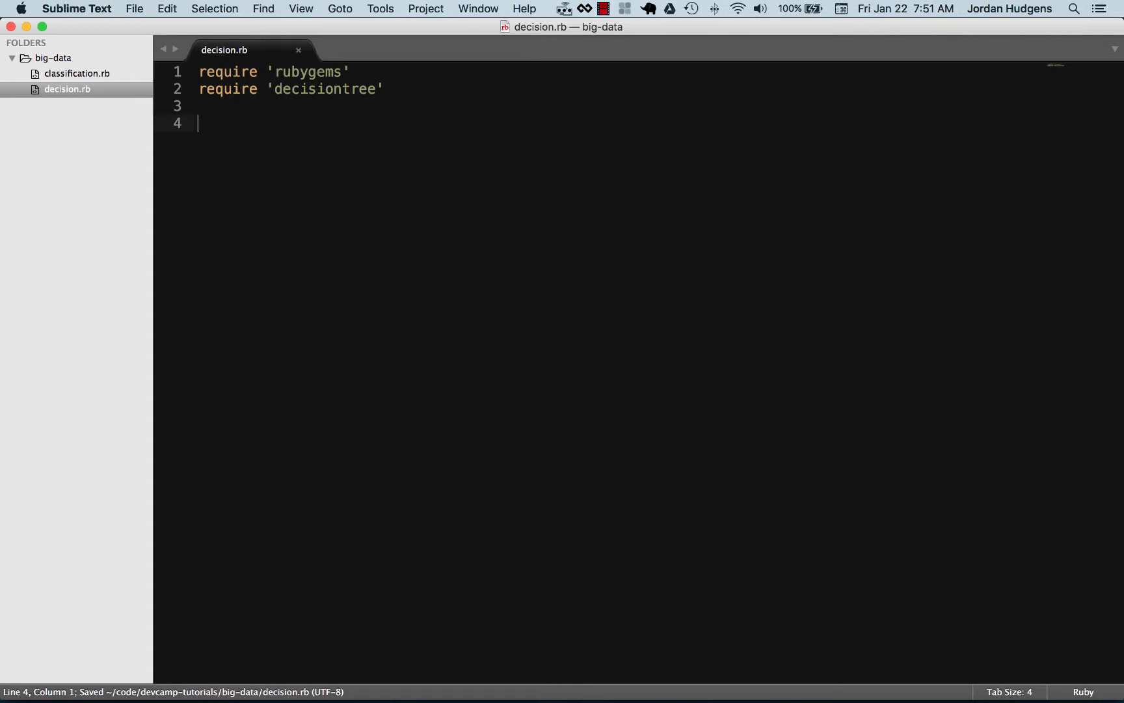
- Define attributes = ['Temp'] and start the training = assignment on the next line
text(attributes = ['')
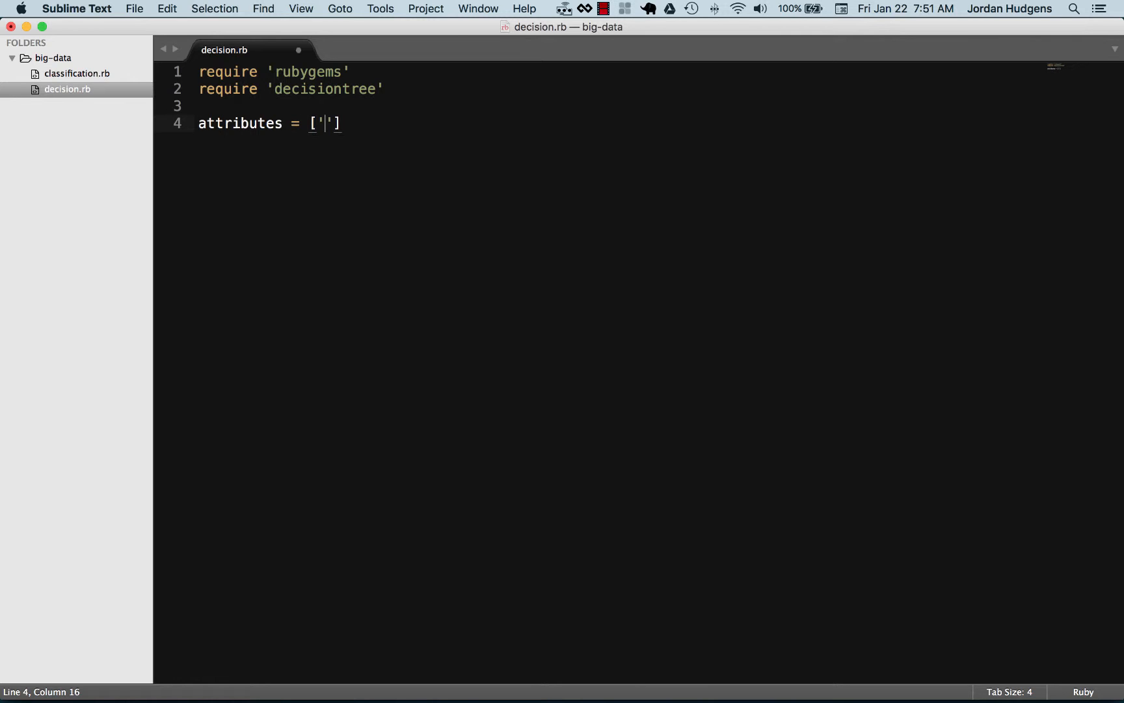
text(Temp)
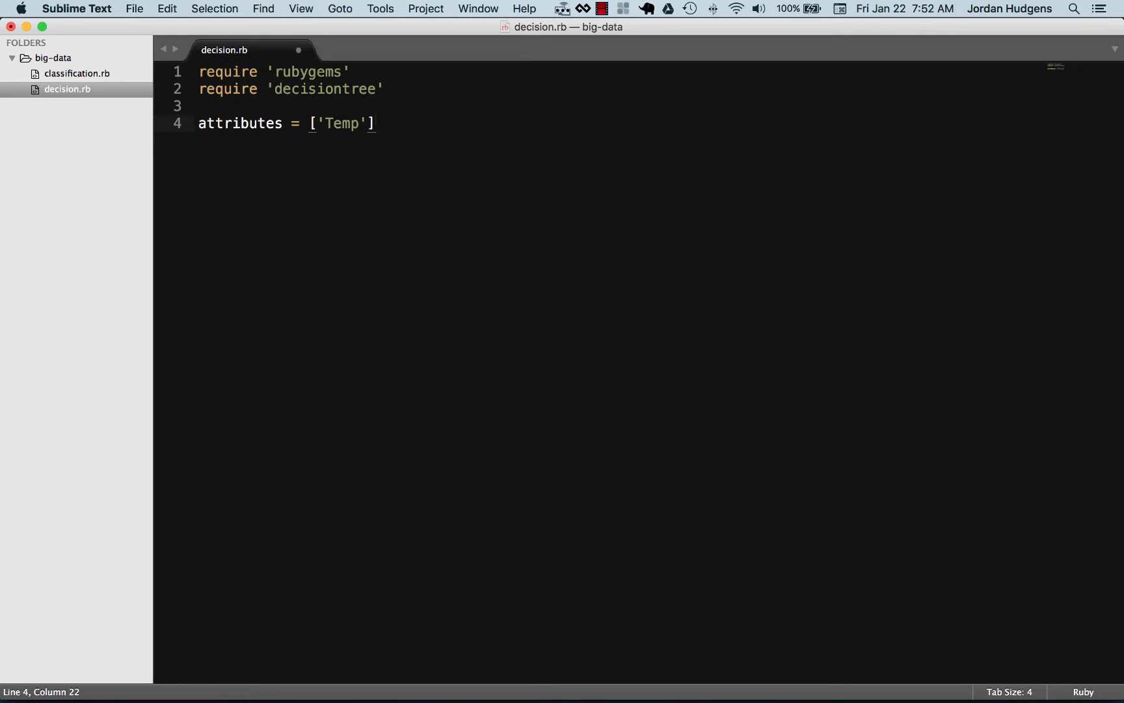
key(Return)
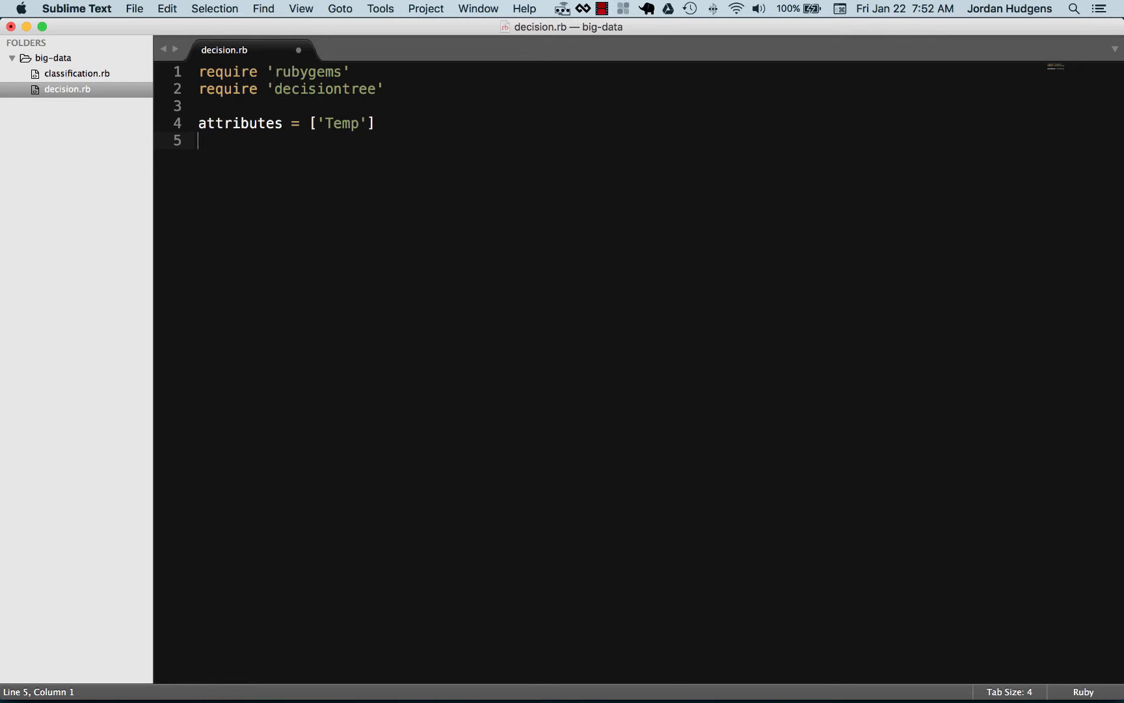
text(training =)
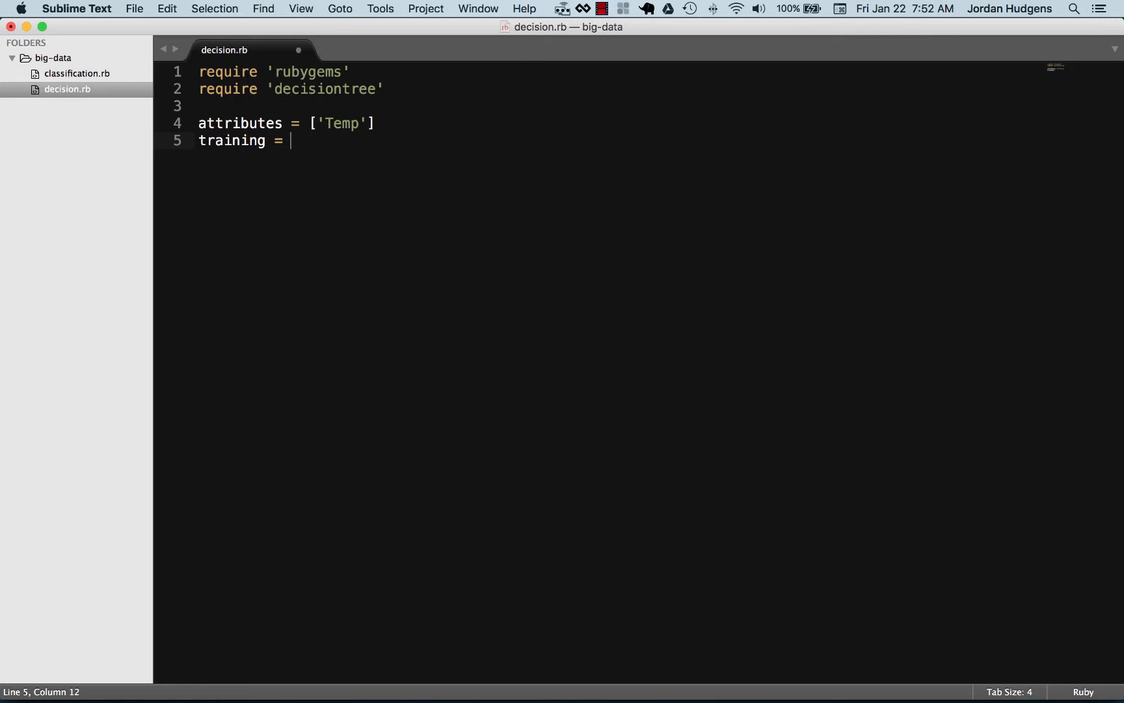
- Open the training array with two-space indentation and add the row [98.7, 'healthy']
text([)
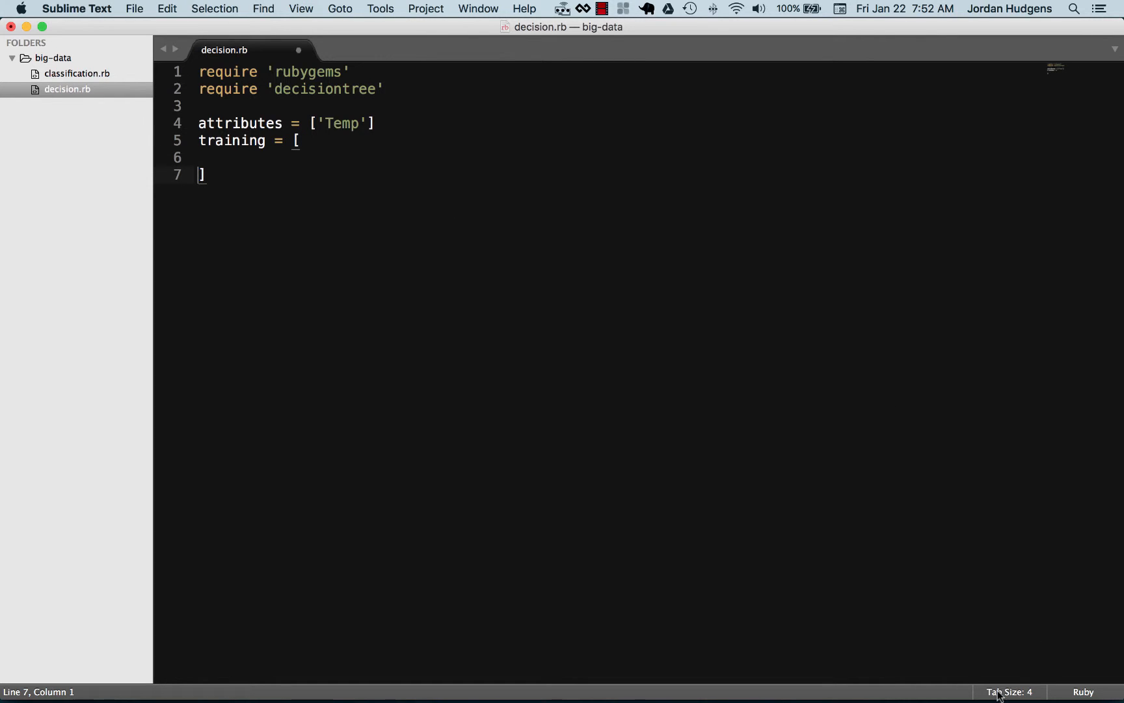
click(1009, 692)
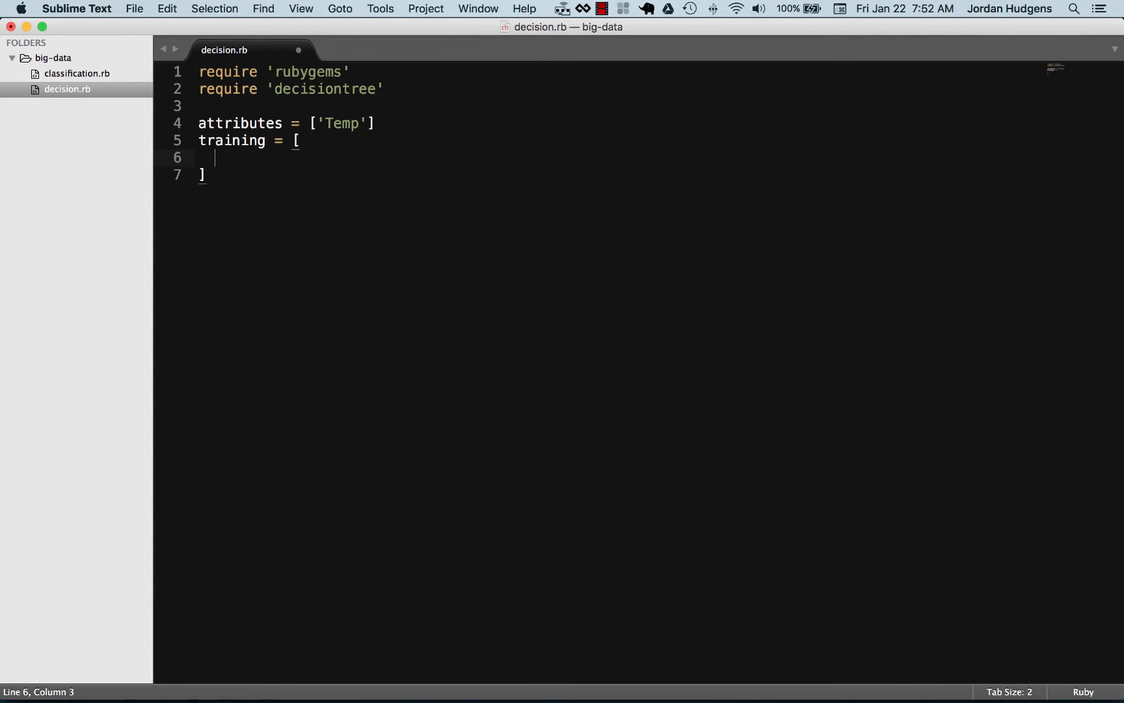
text([])
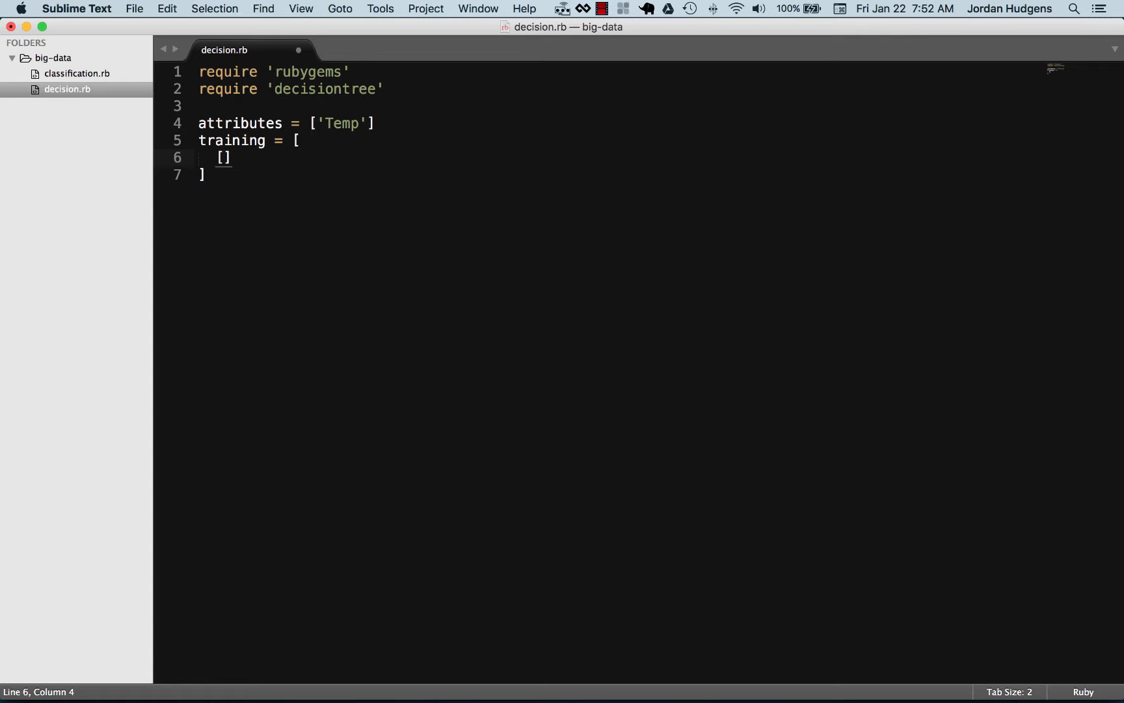
text(98)
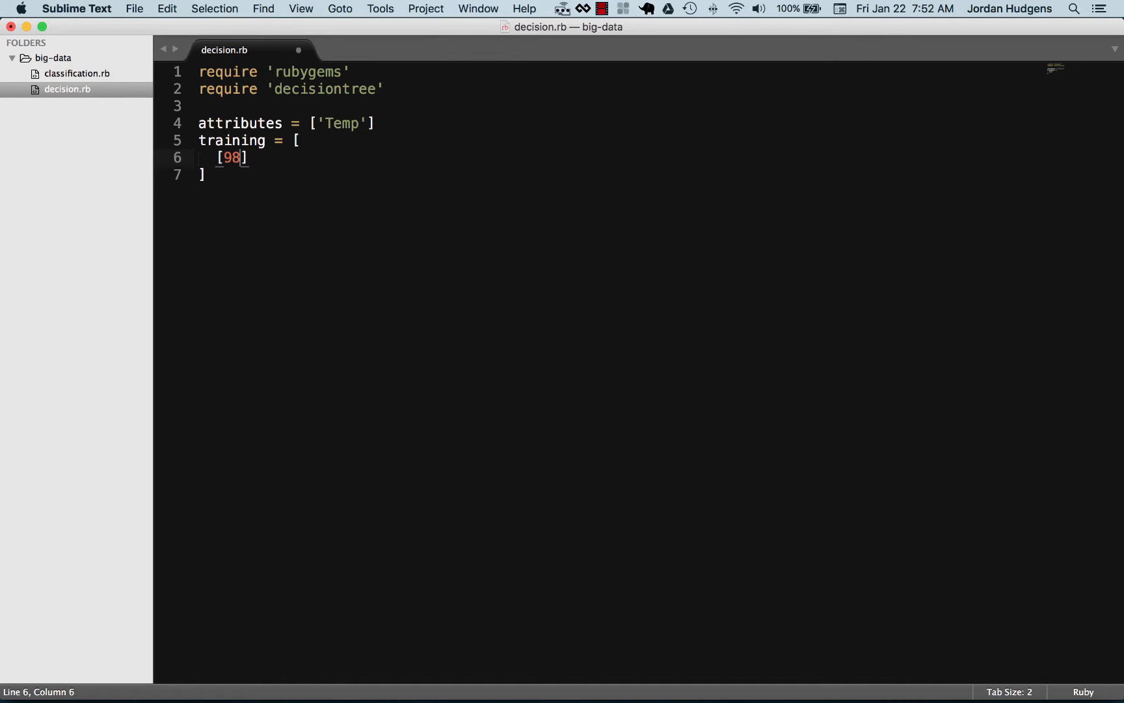
text(.7)
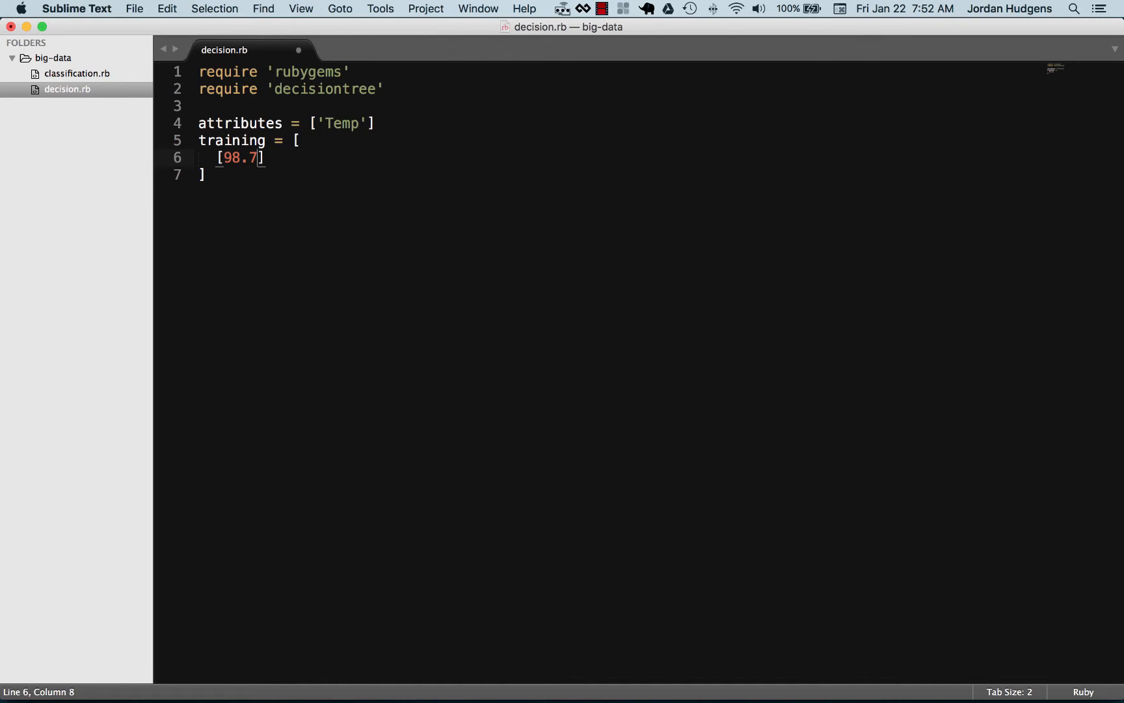
text(, '')
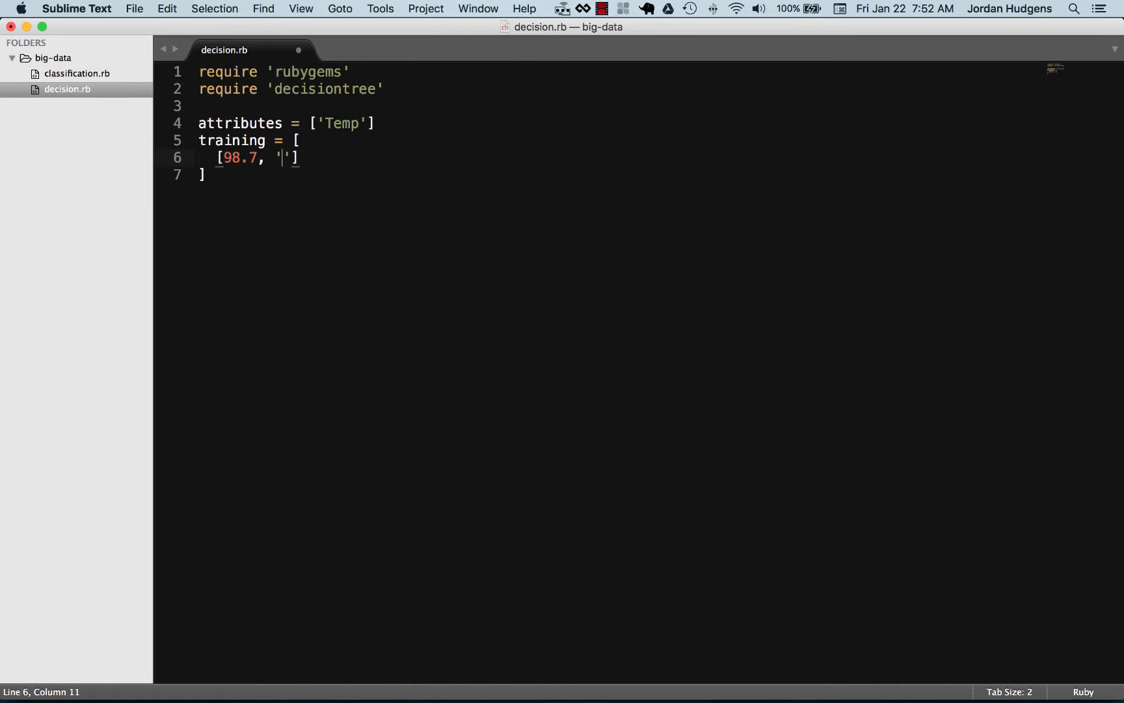
text(heal)
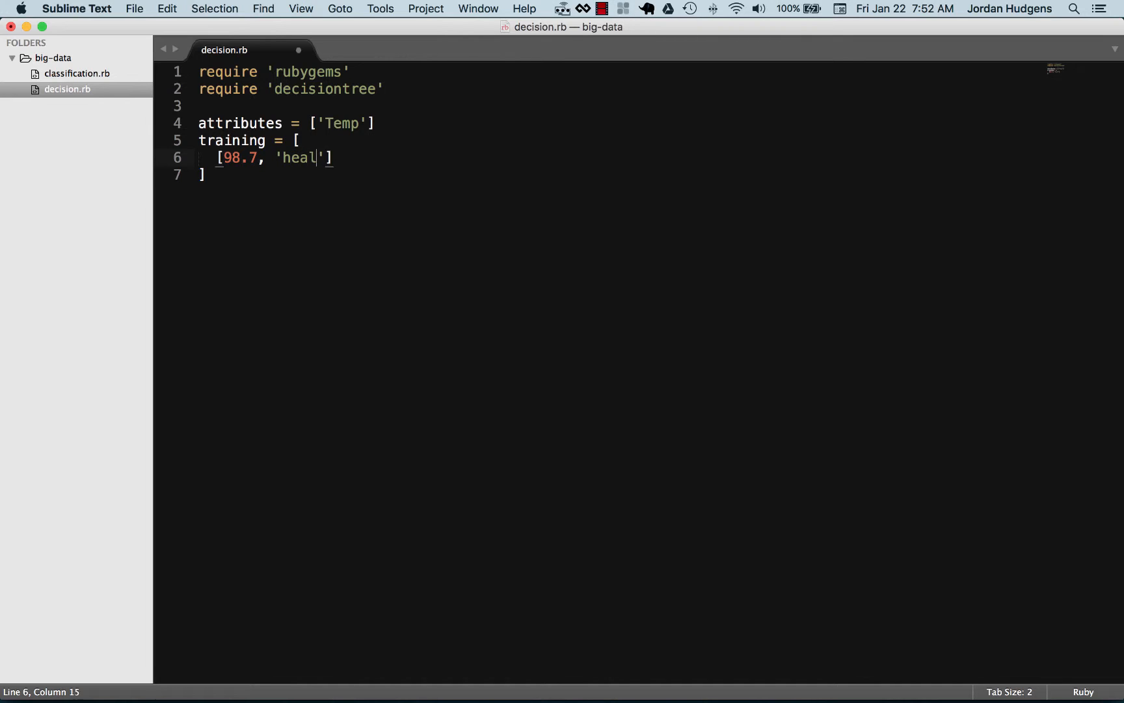
text(thy'],)
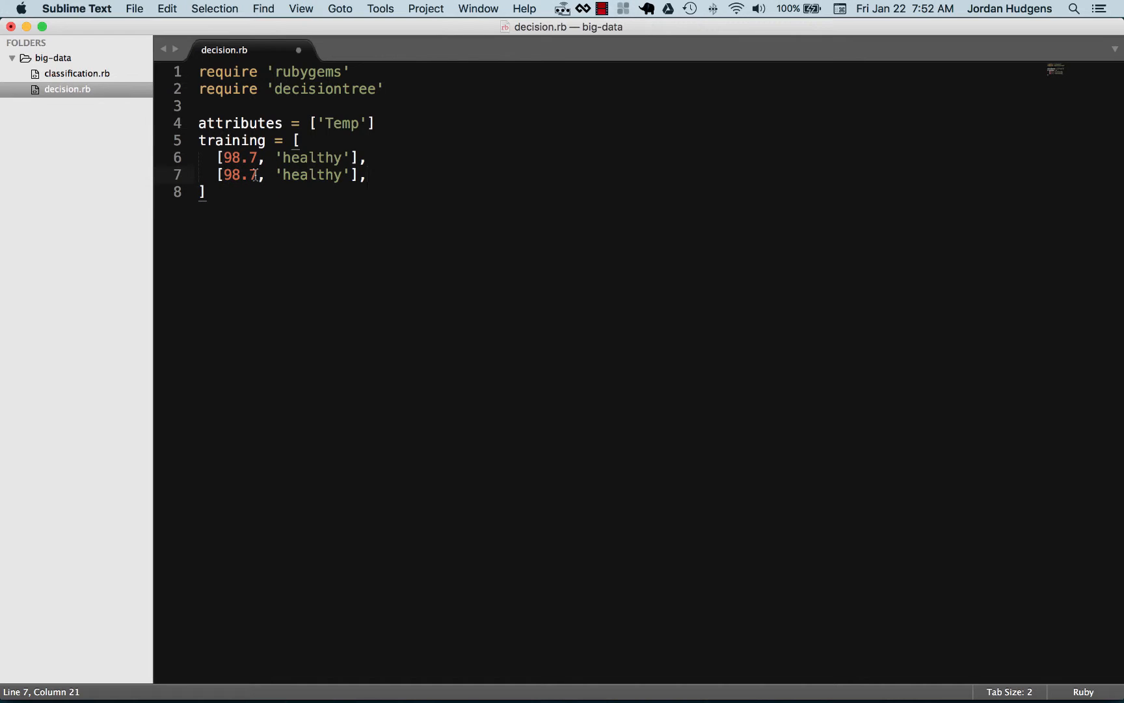
- Edit duplicated rows to 99.1 healthy, 99.5 and 100.5 sick, 102.5 crazy sick
double_click(240, 174)
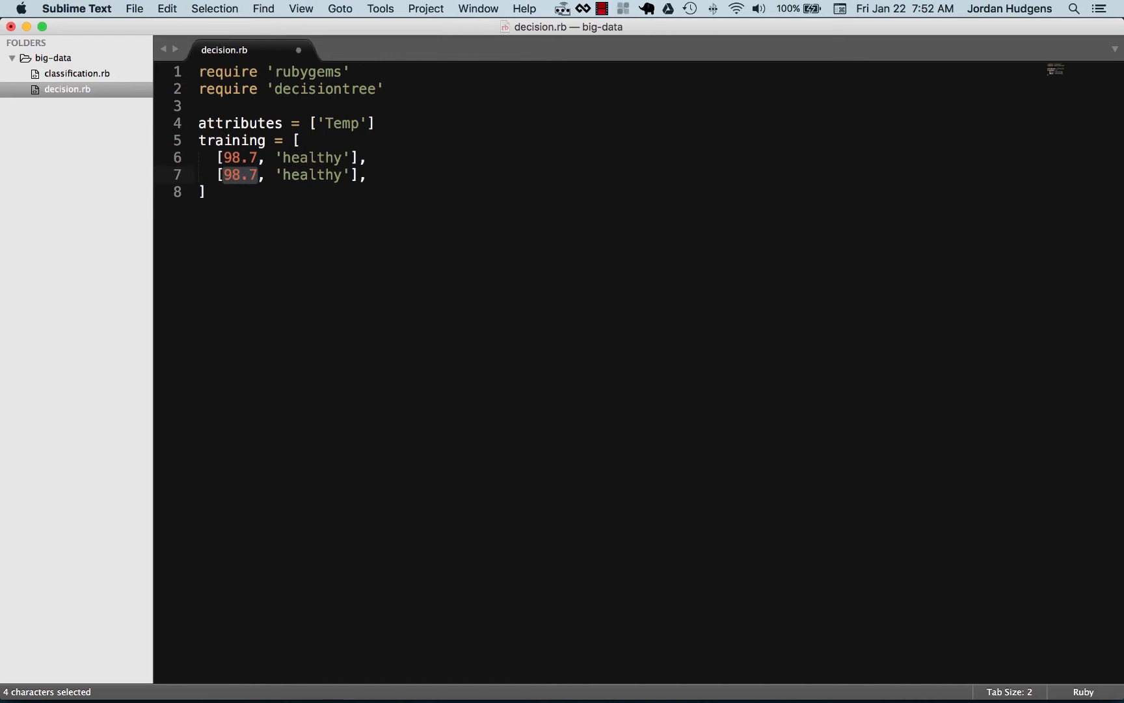
text(99.1)
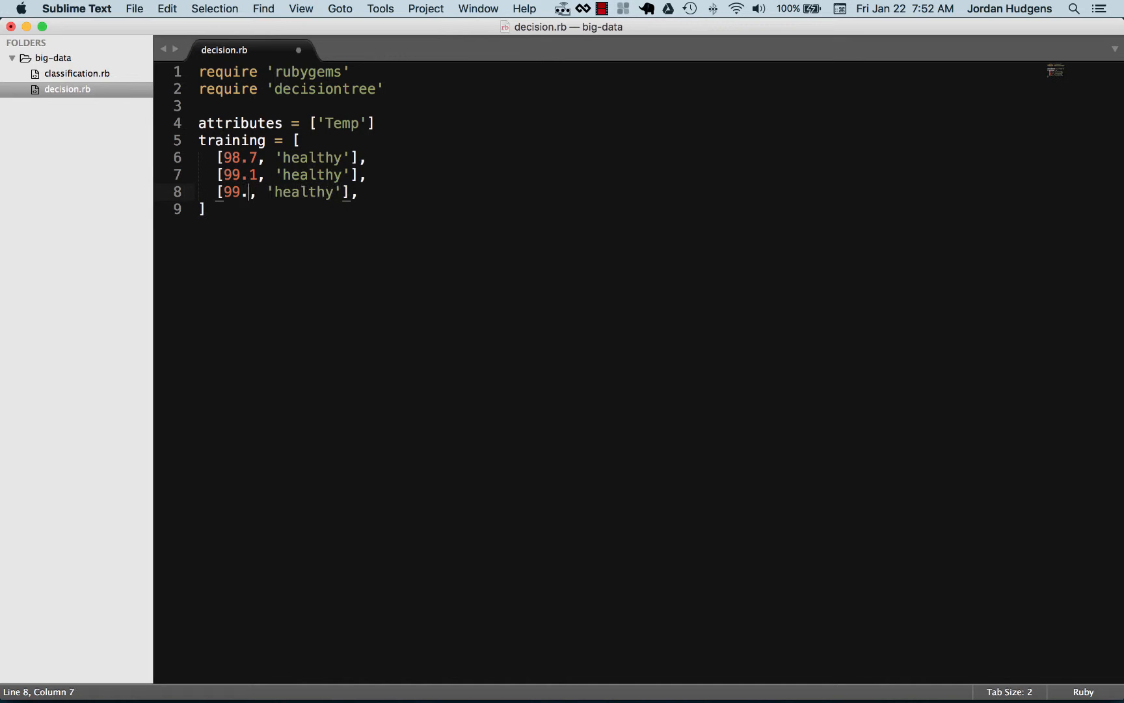
text(5)
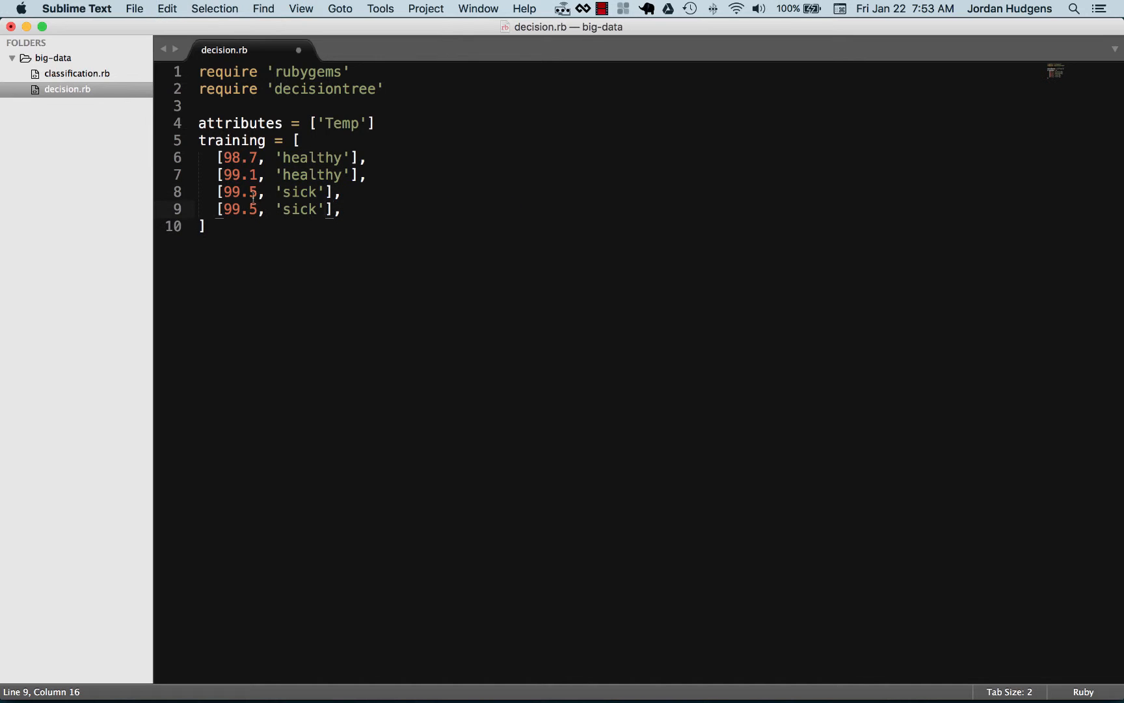
text(100.5)
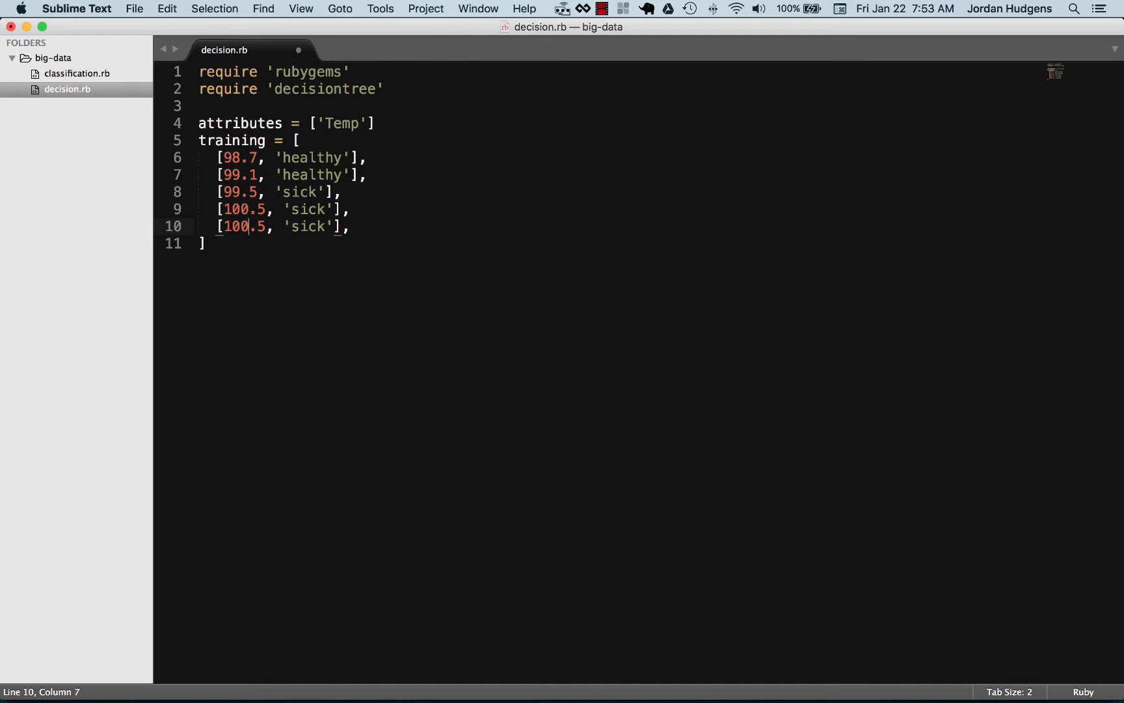
text(102.5)
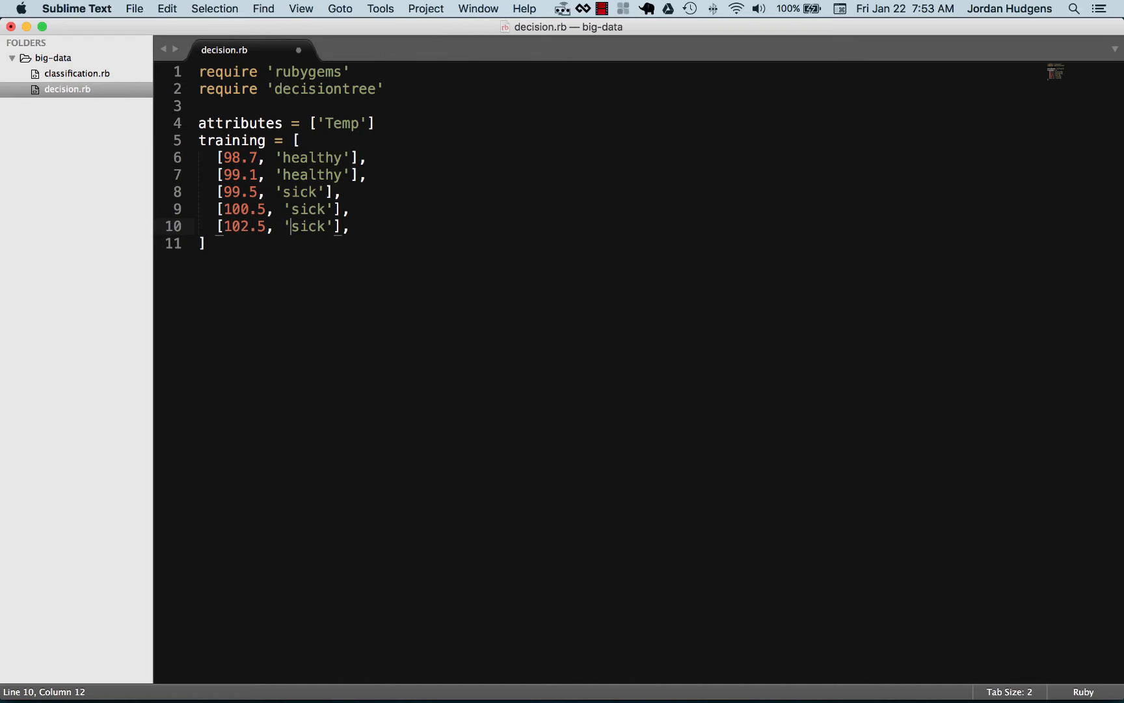
text(cr)
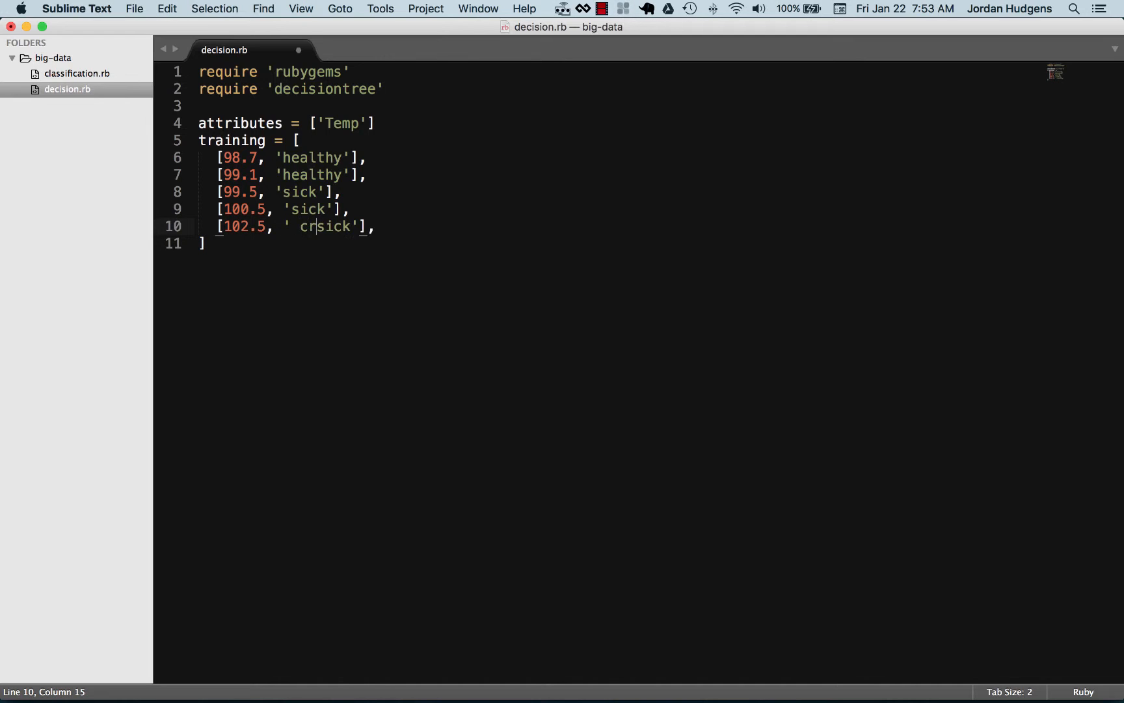
text(azy)
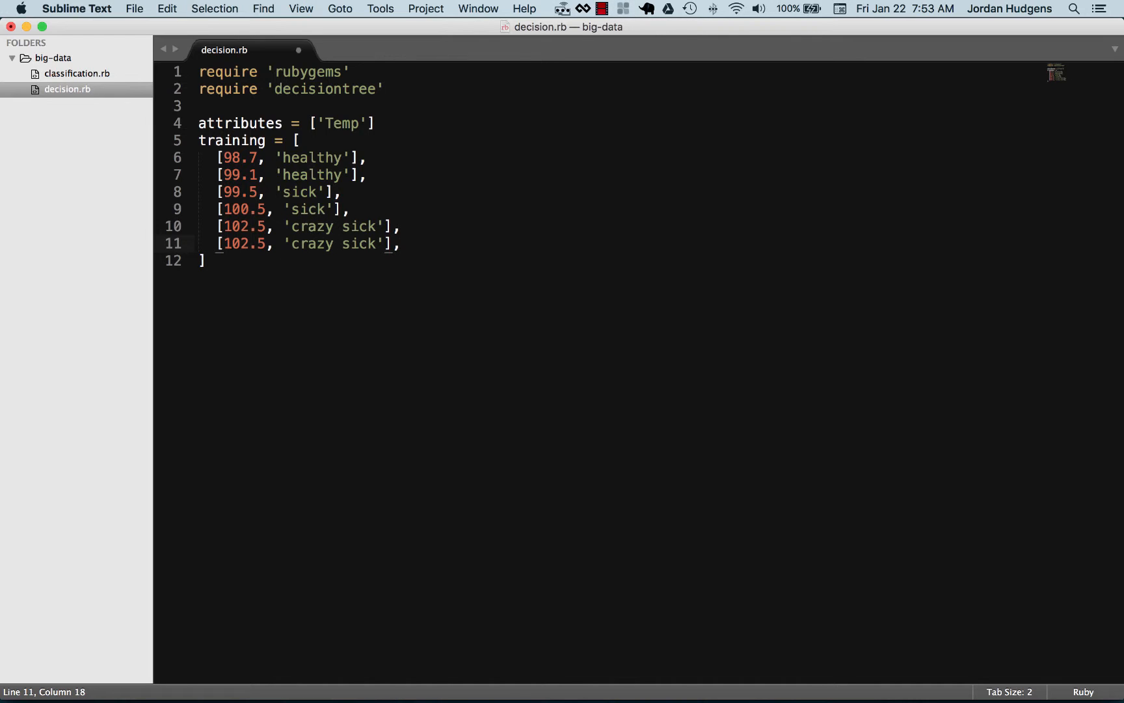
- Set the last row to 107.5 'dead' and save decision.rb
click(243, 243)
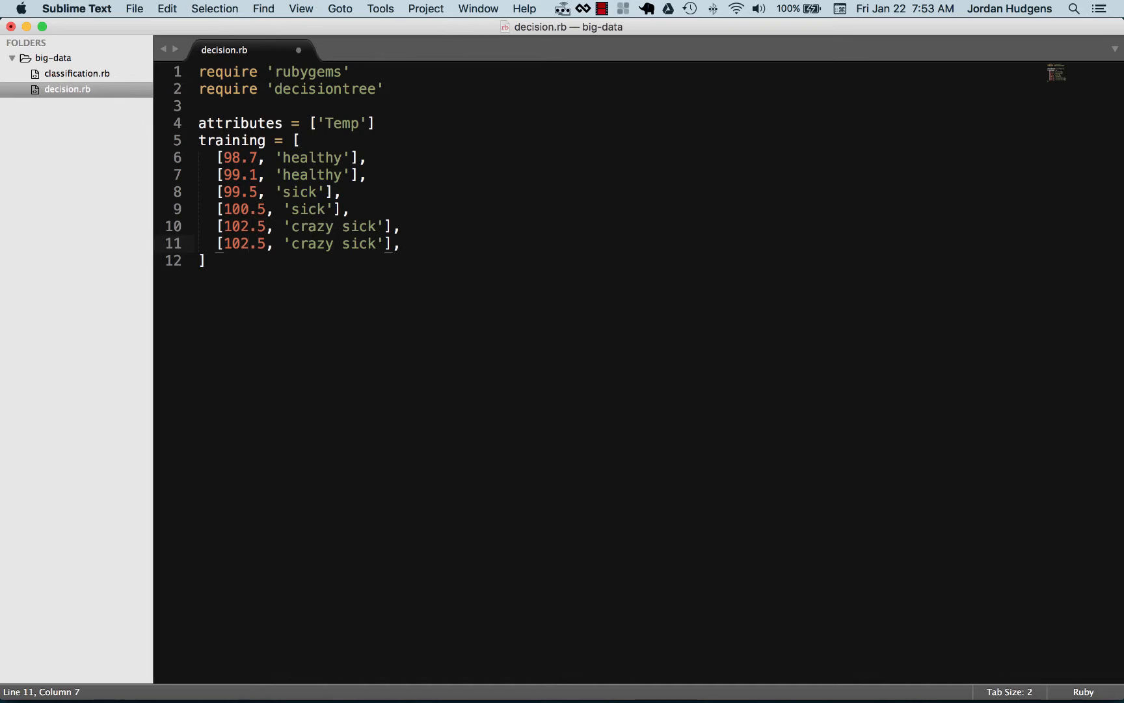
text(7)
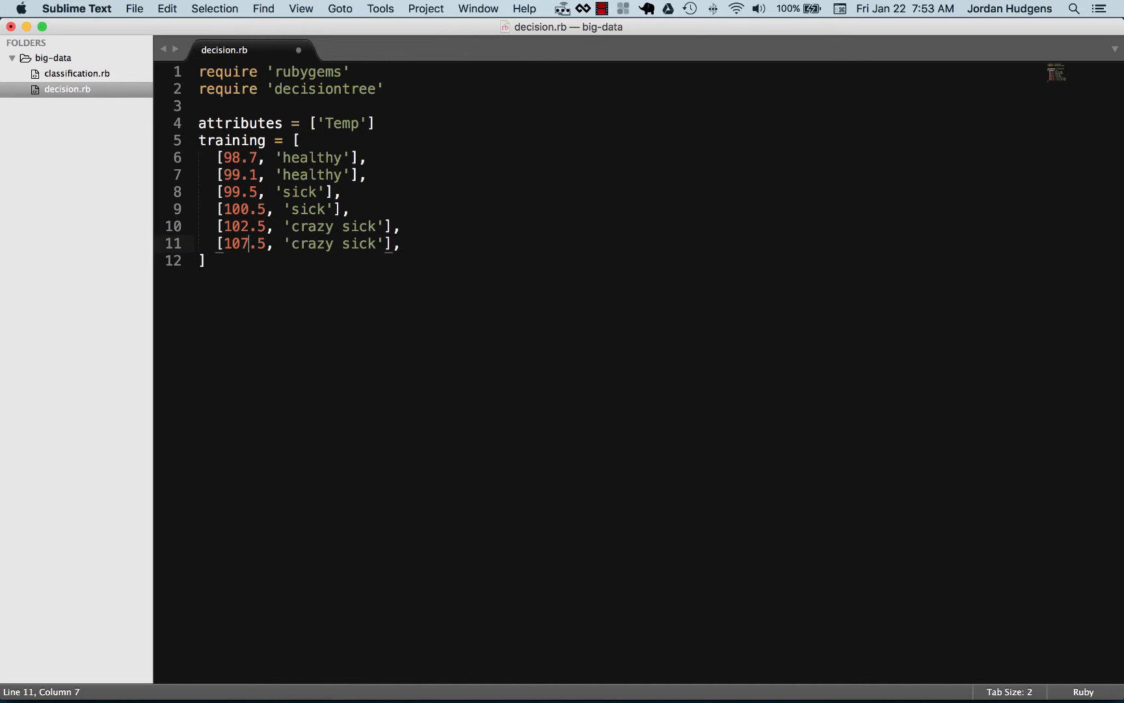
text(de)
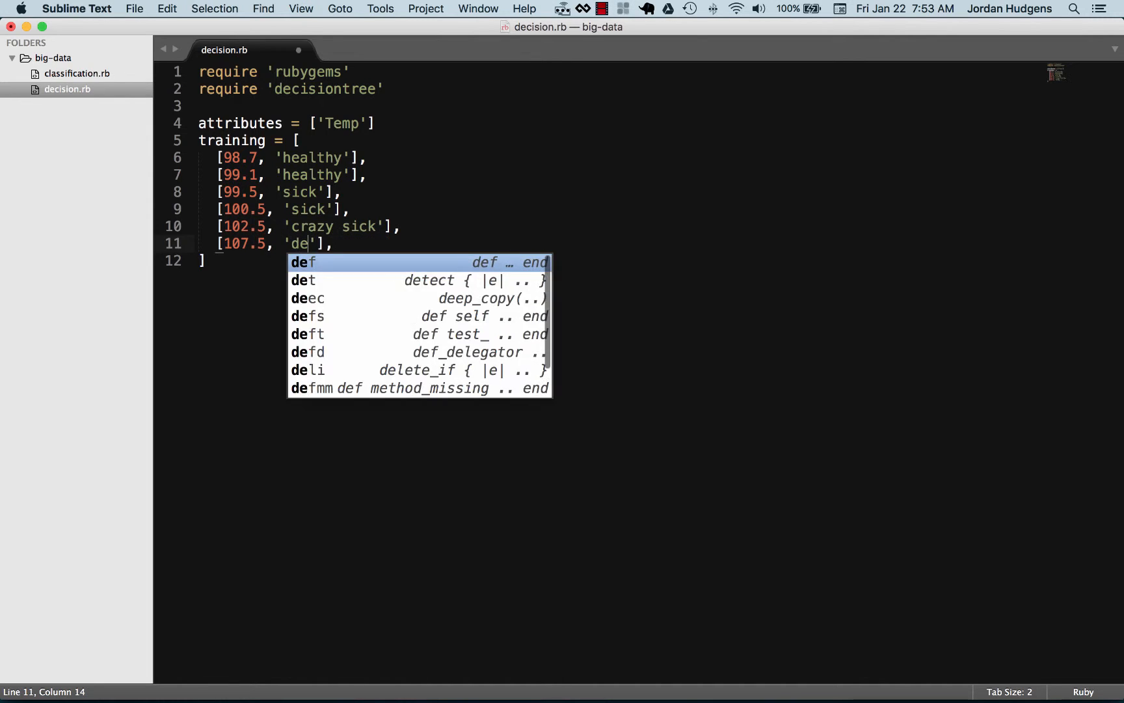
text(ad)
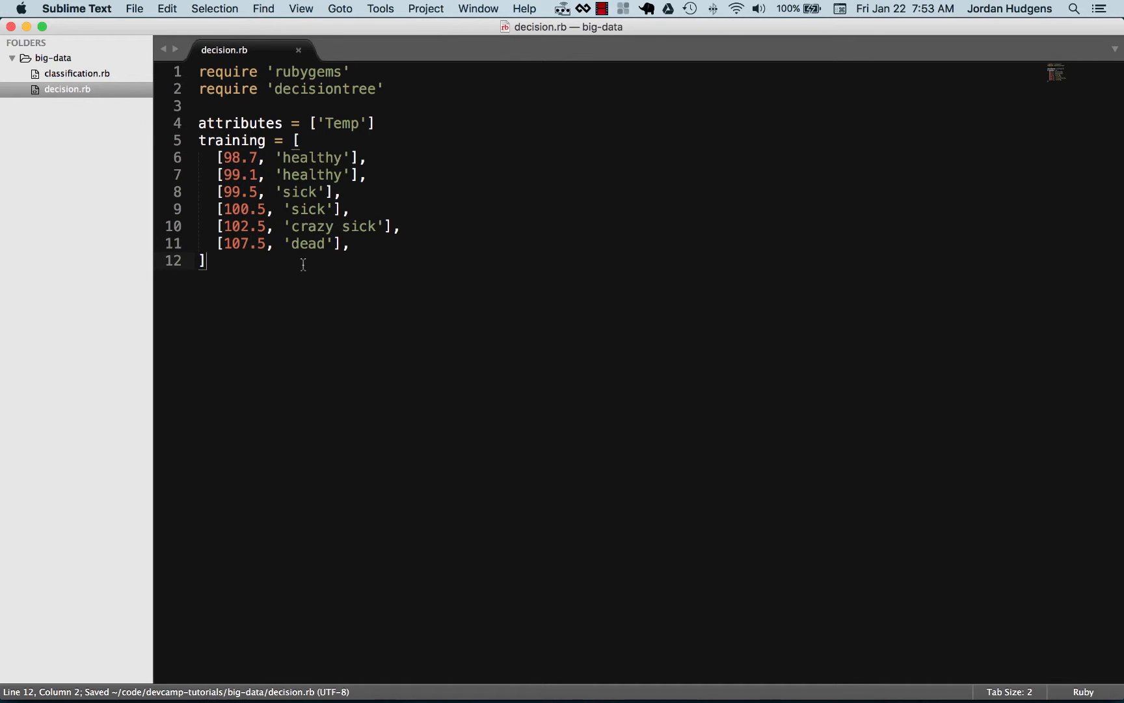
key(enter)
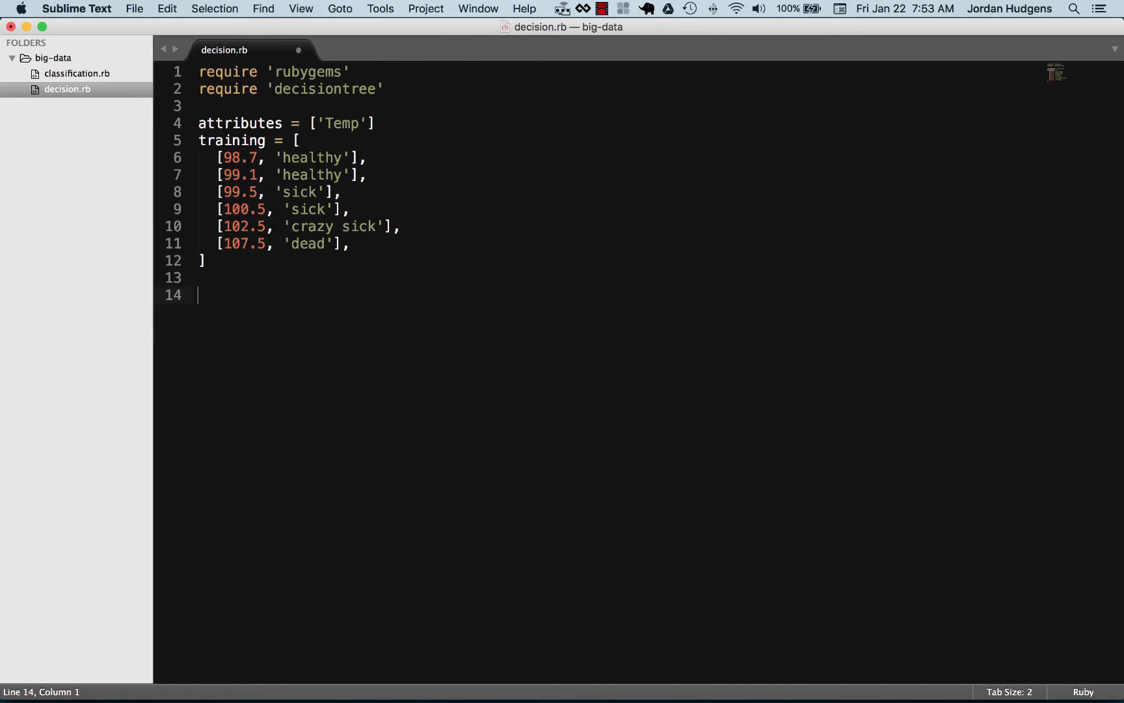
- Write dec_tree = DecisionTree::ID3Tree.new() on line 14
text(dec_)
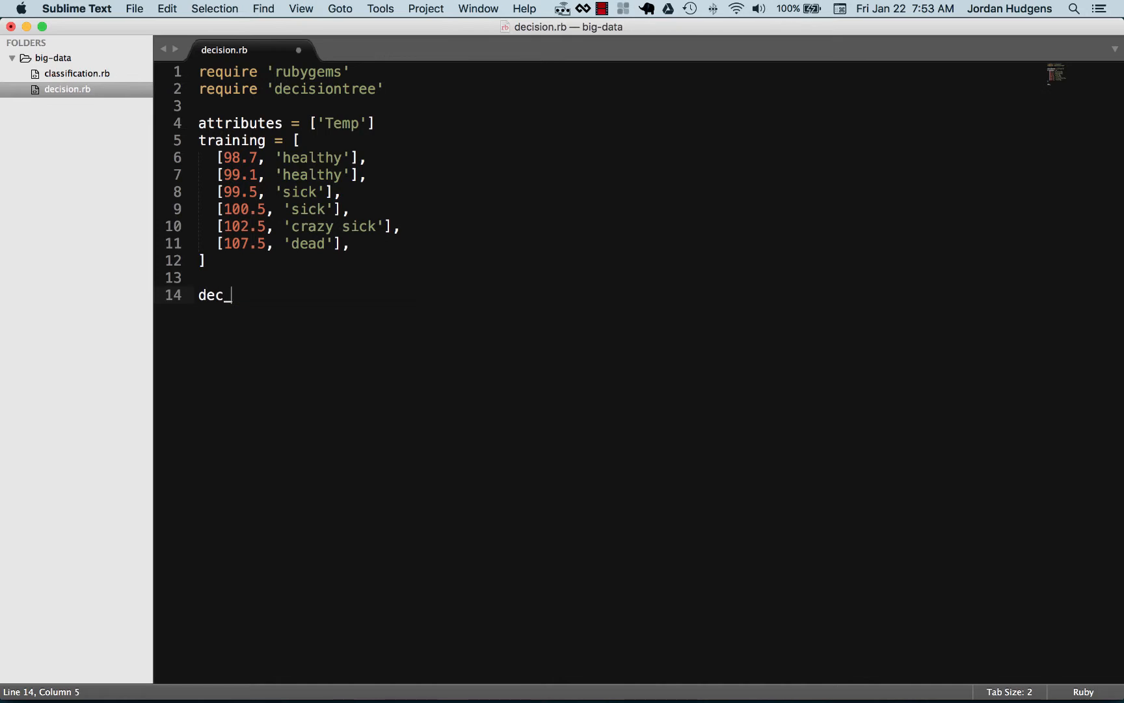
text(tree)
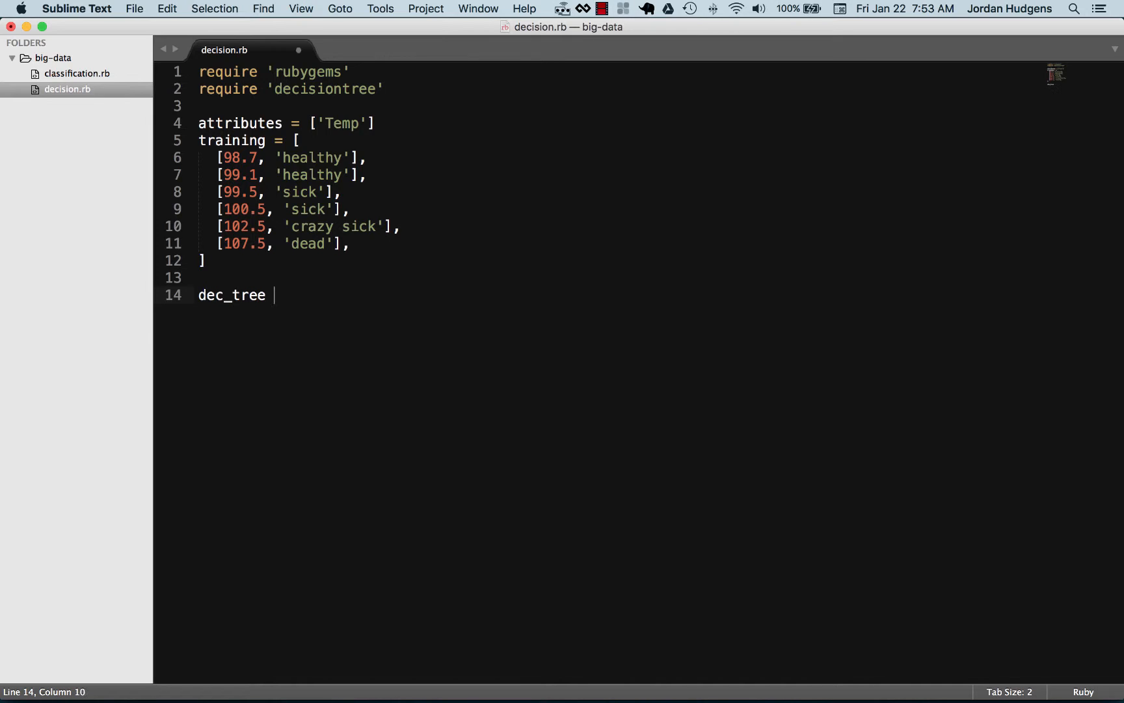
text(=)
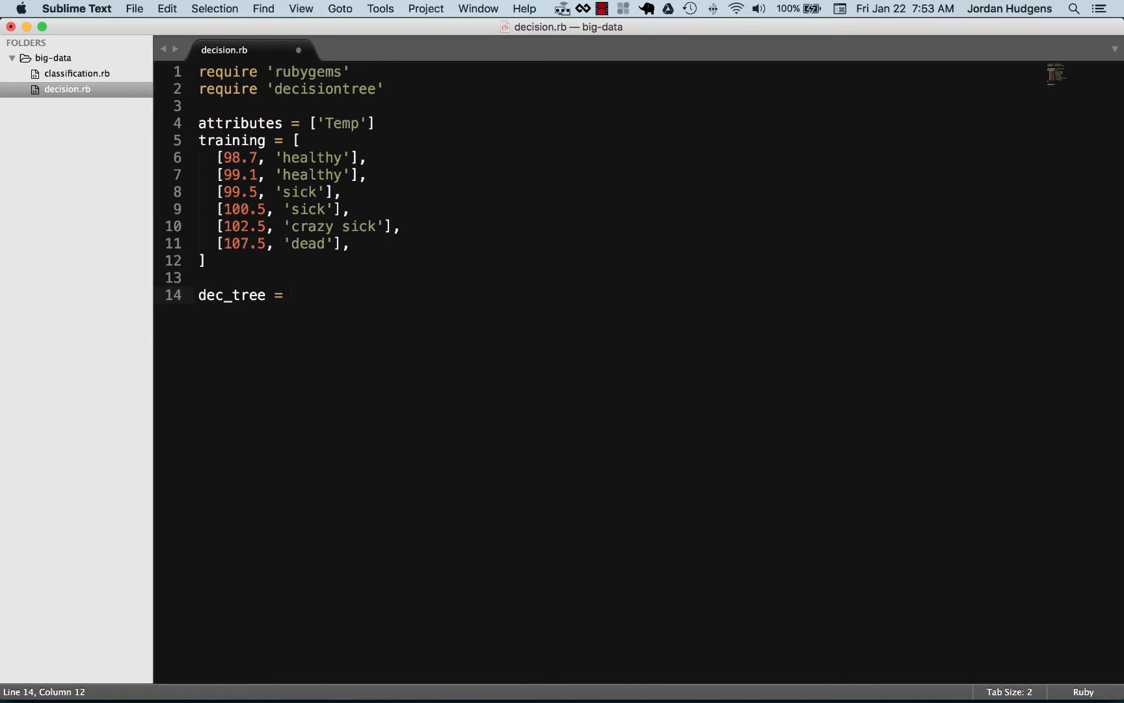
text(DecisionT)
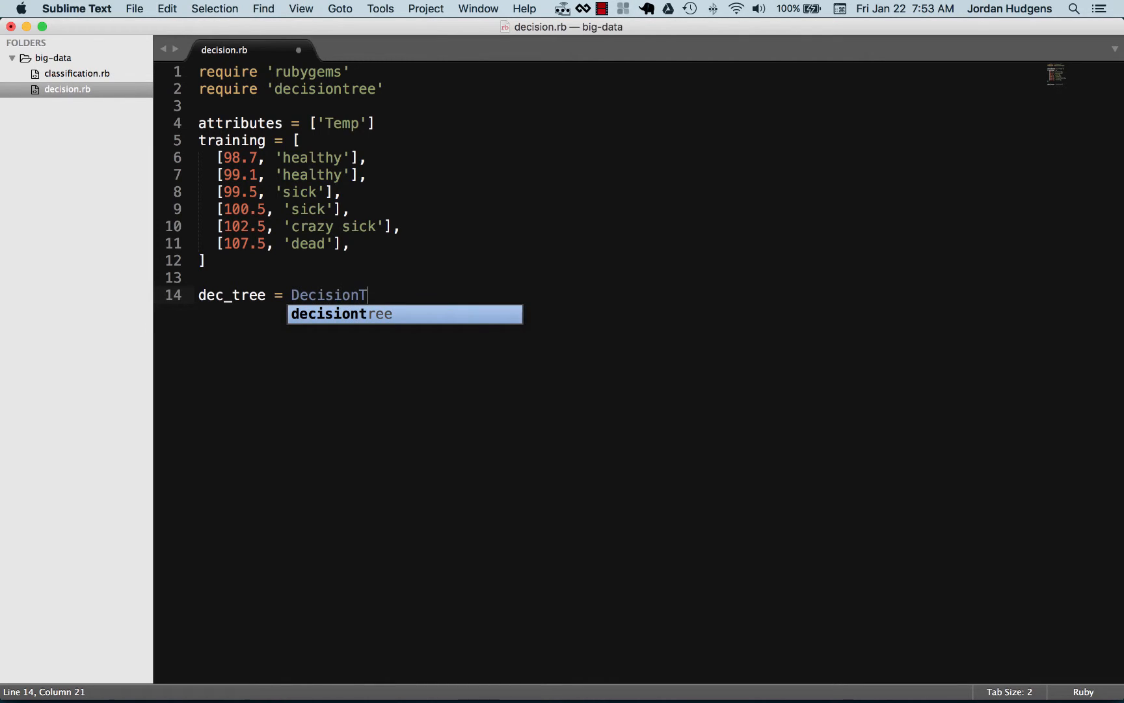
text(ree::)
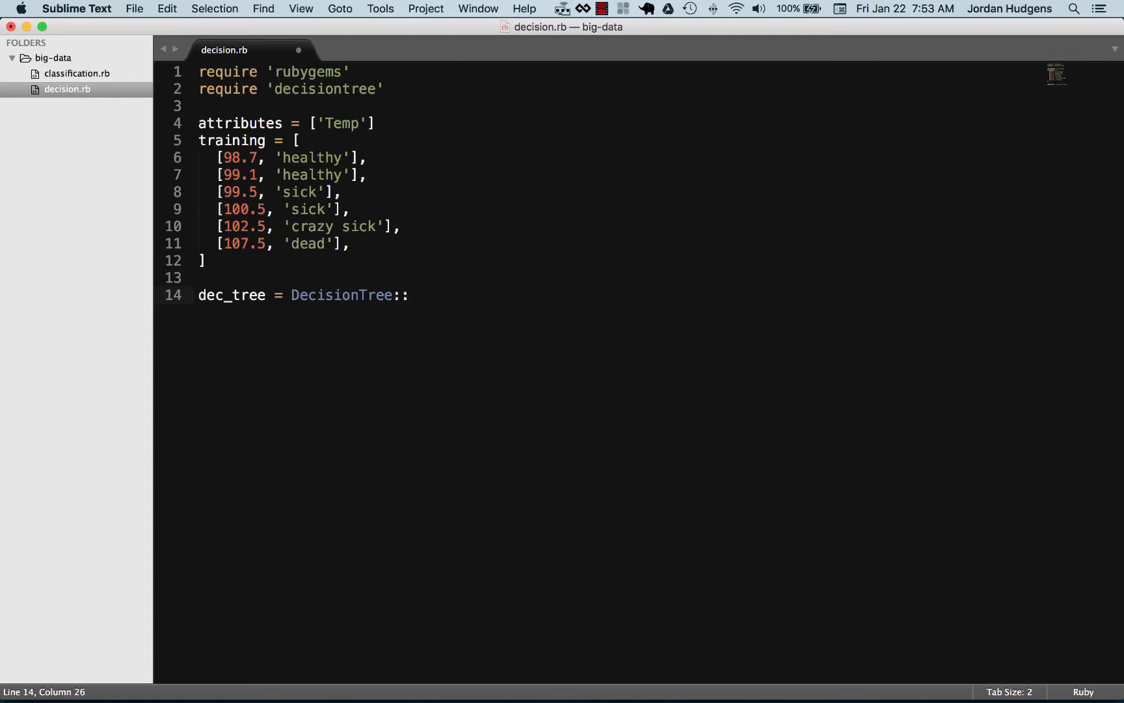
text(ID)
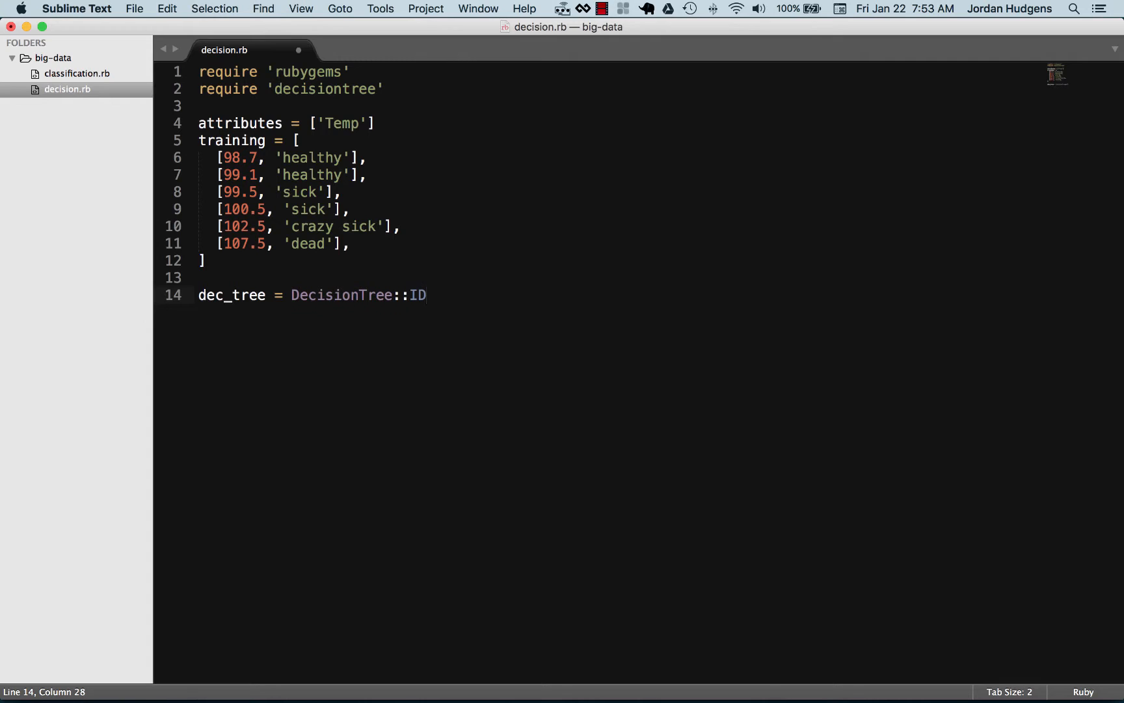
text(3)
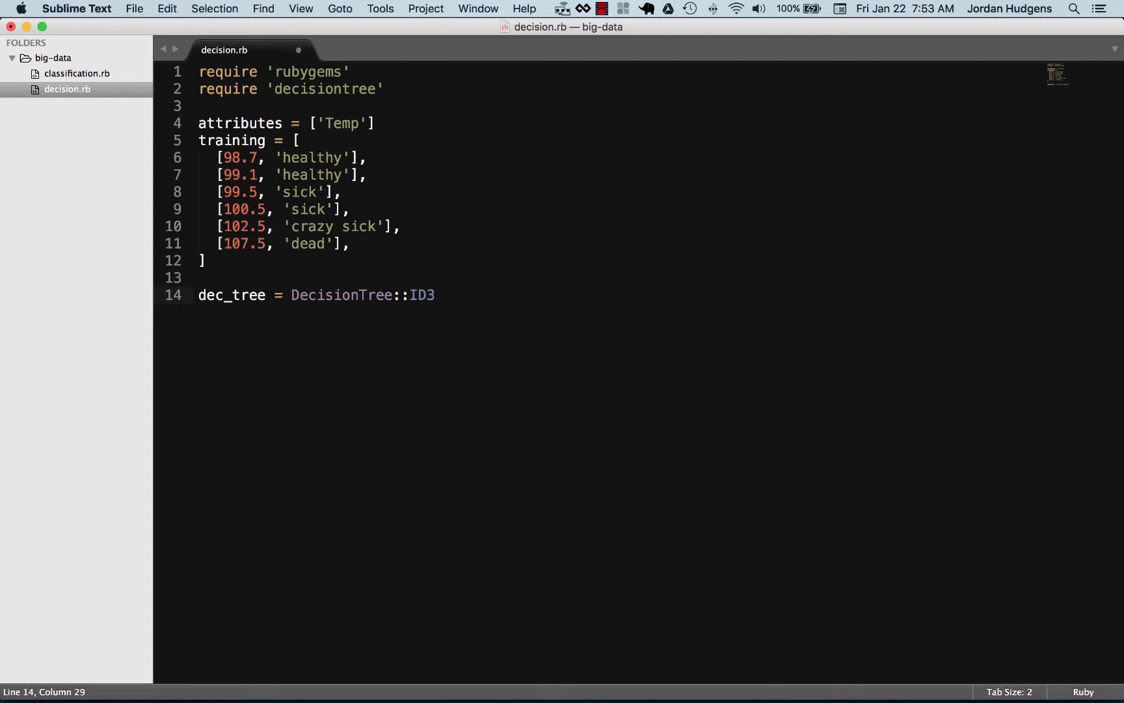
text(Tre)
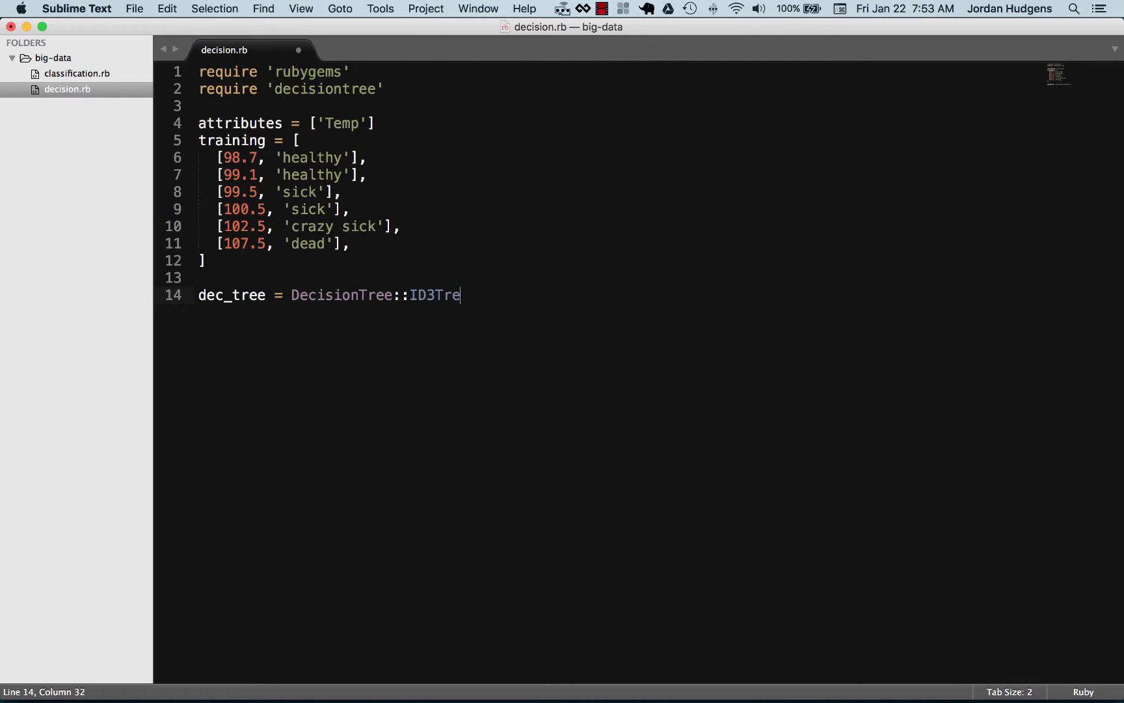
text(.n)
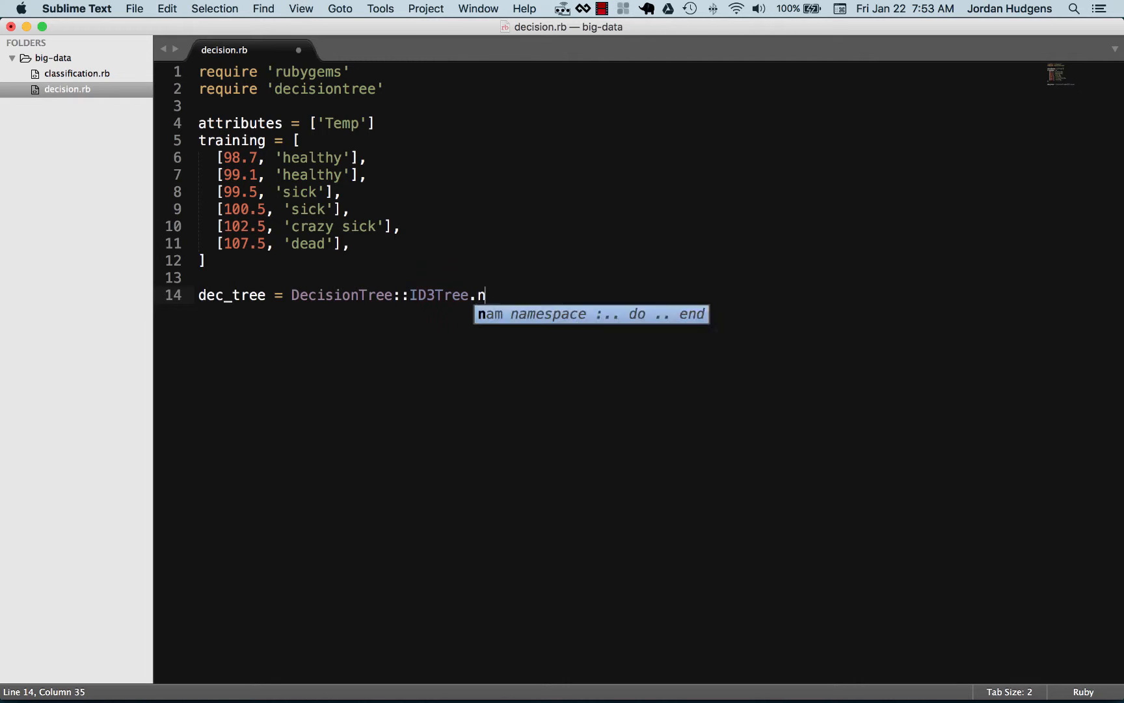
text(ew())
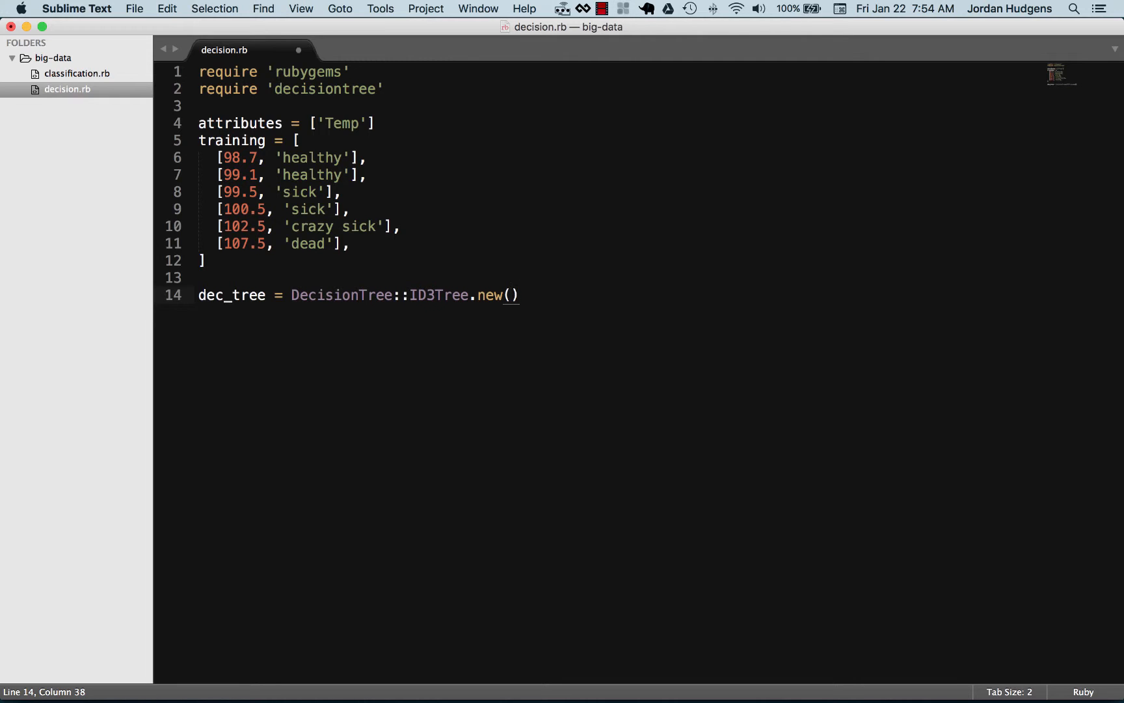
- Pass attributes, training, 'sick' and :continuous as arguments and begin a dec_tree line below
text(attributes,)
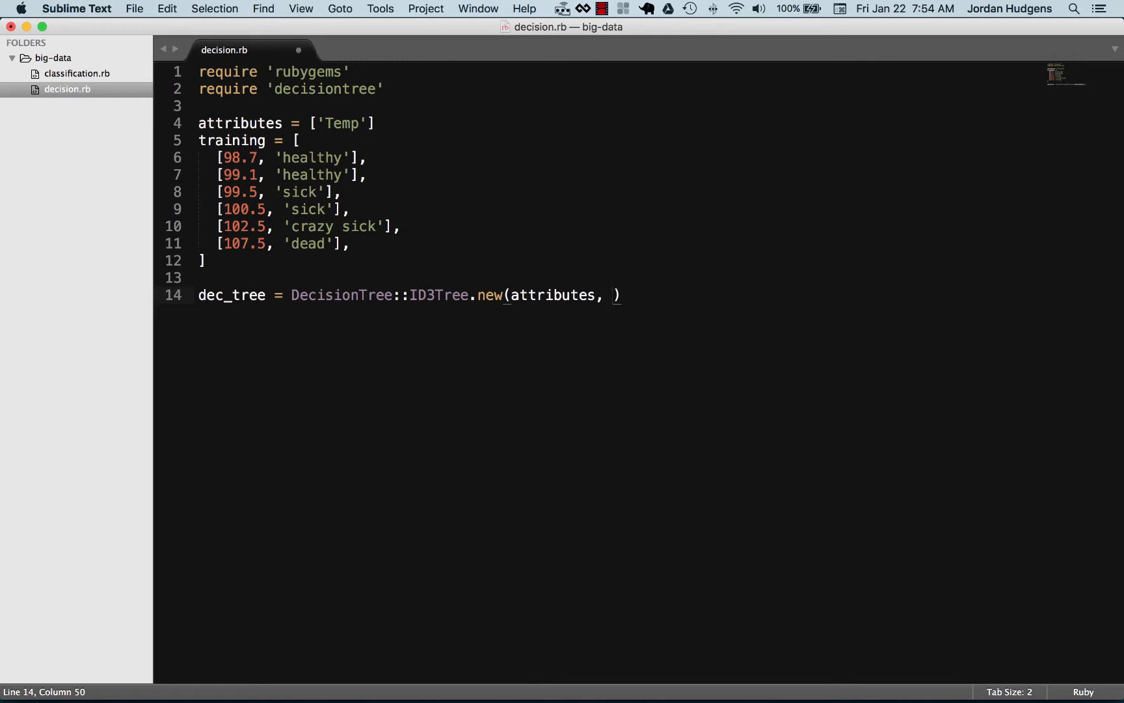
text(training, ')
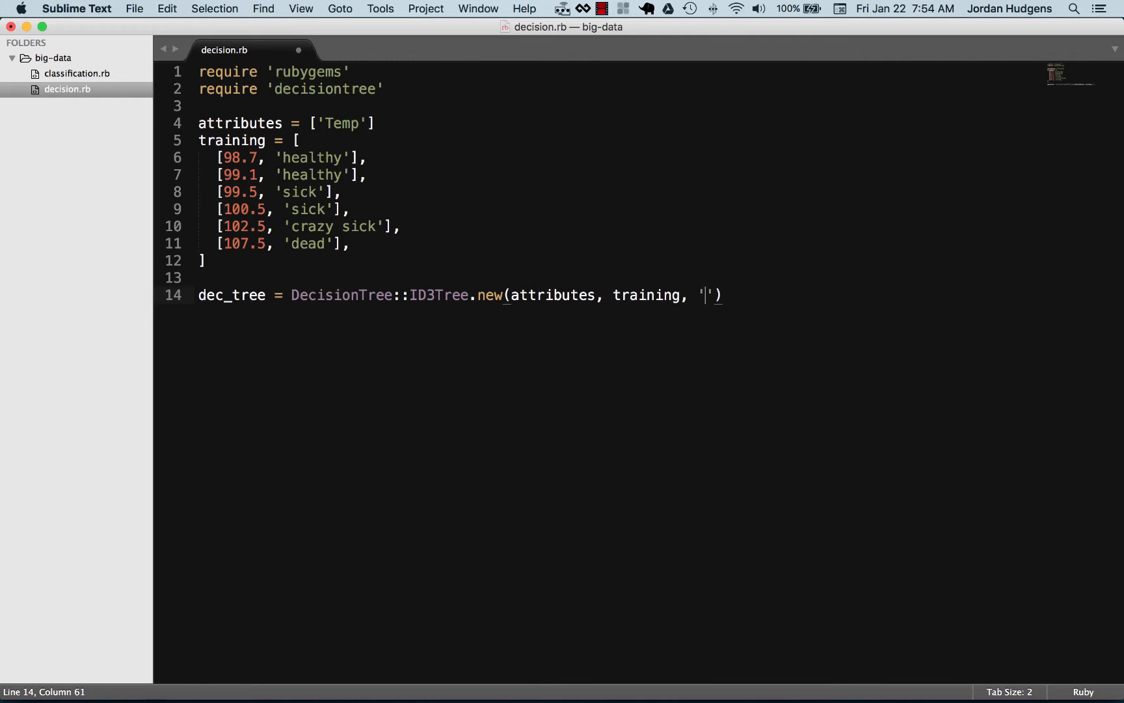
text(sick)
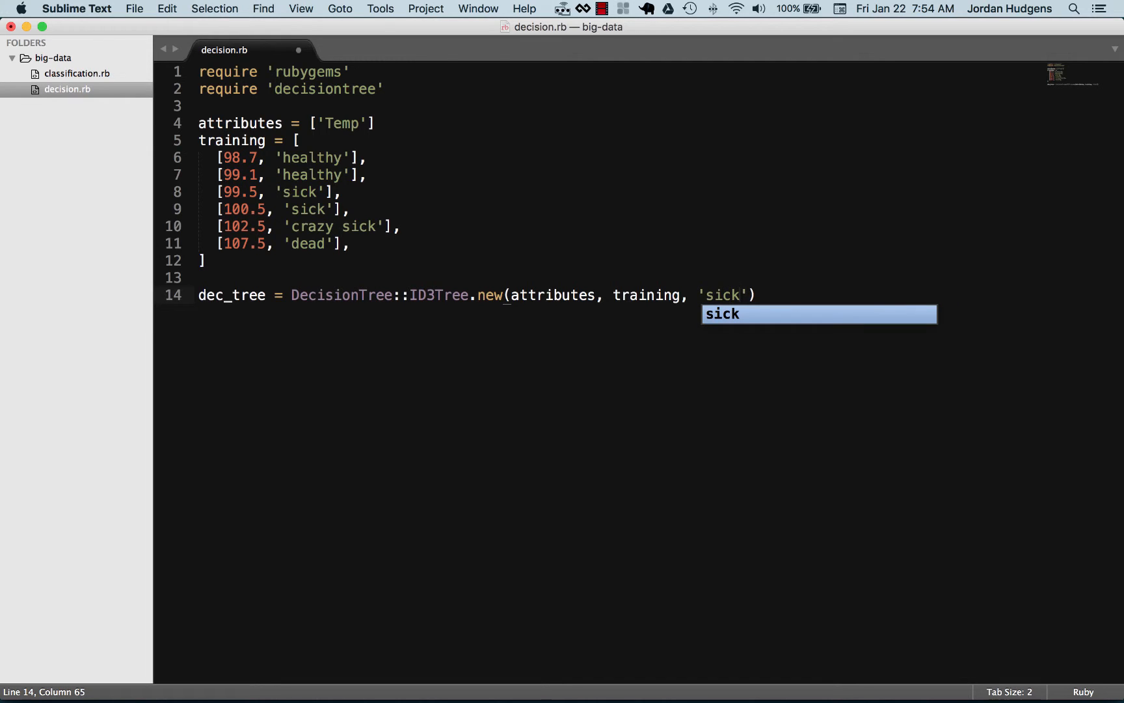
key(Escape)
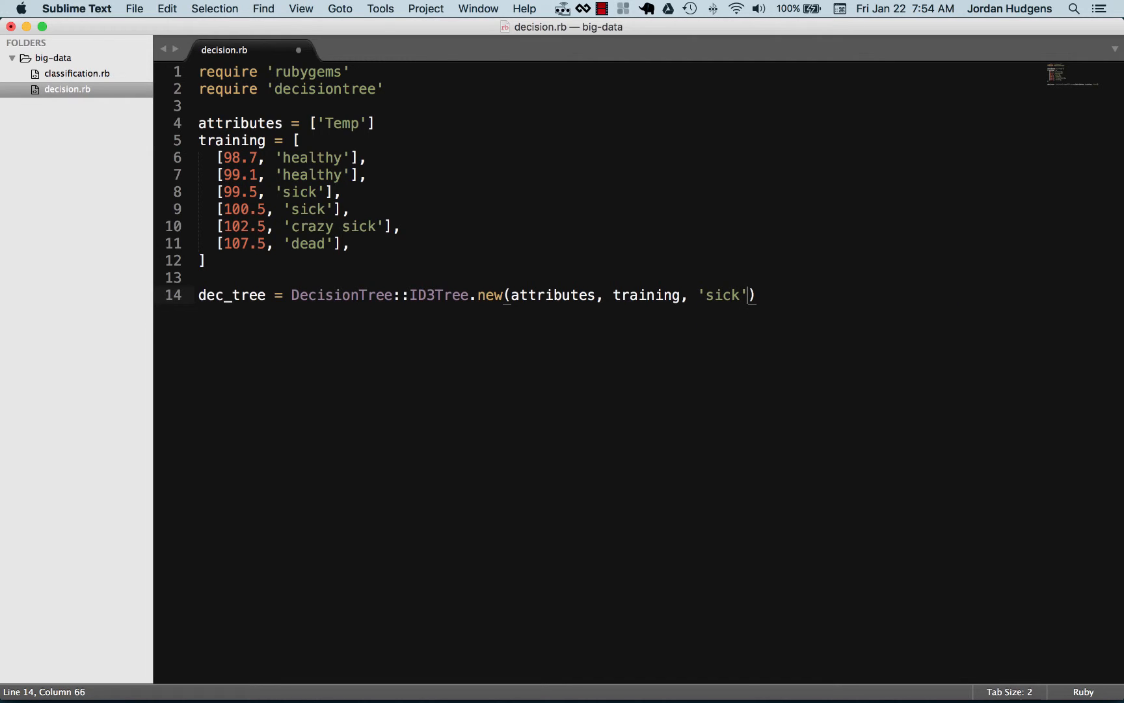
text(, :con)
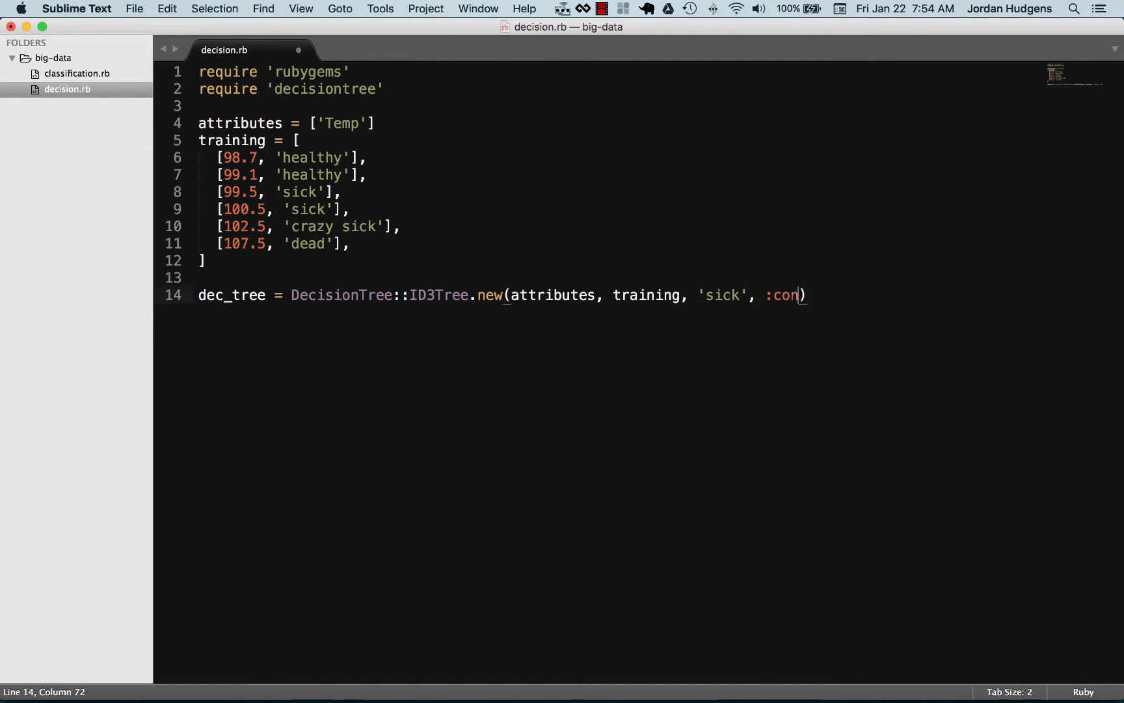
text(tinuous)
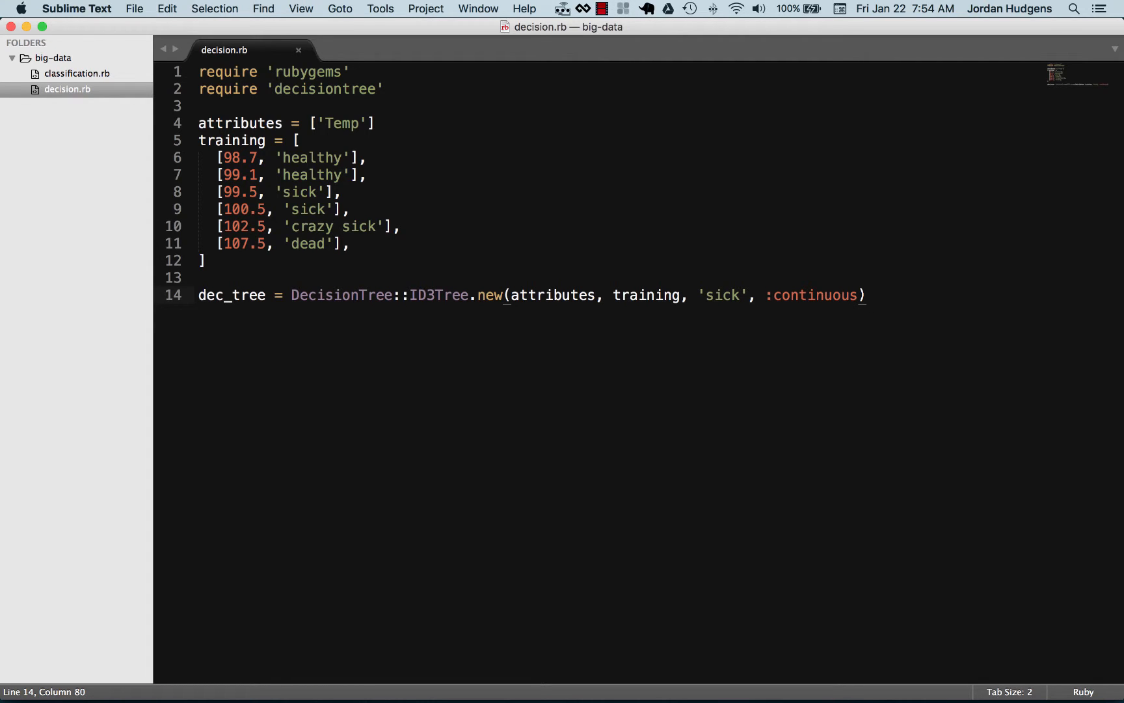
text(dec_tree)
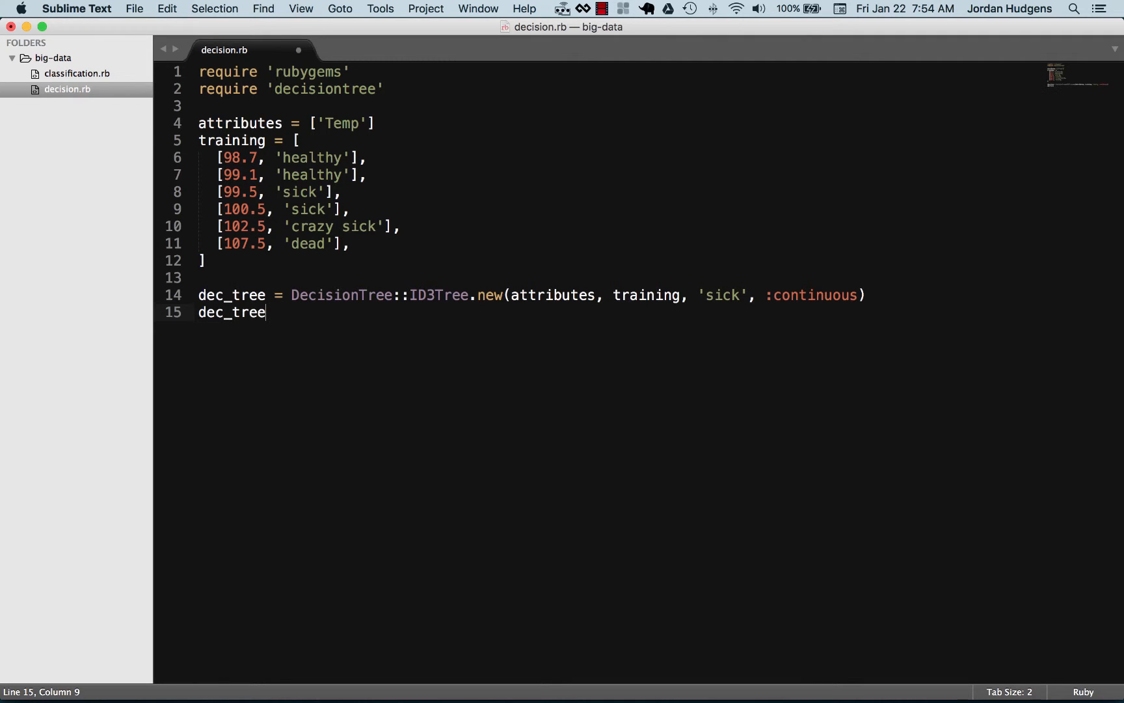
- Complete the line as dec_tree.train and save decision.rb
text(.train)
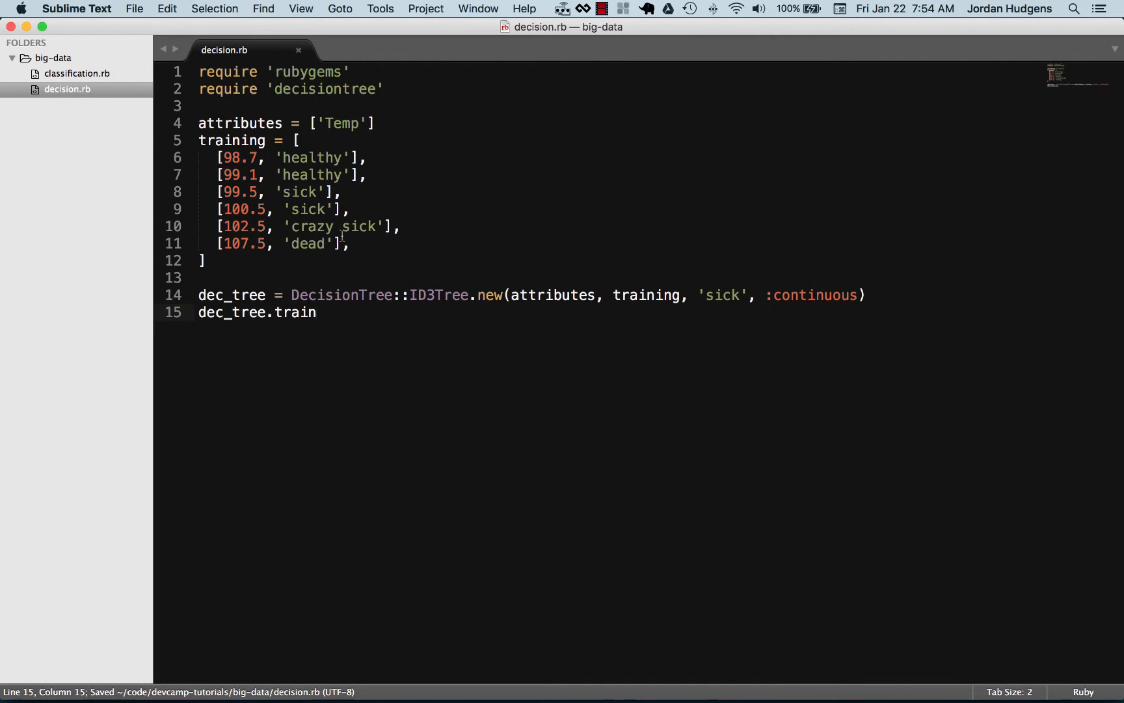
mouse_move(304, 103)
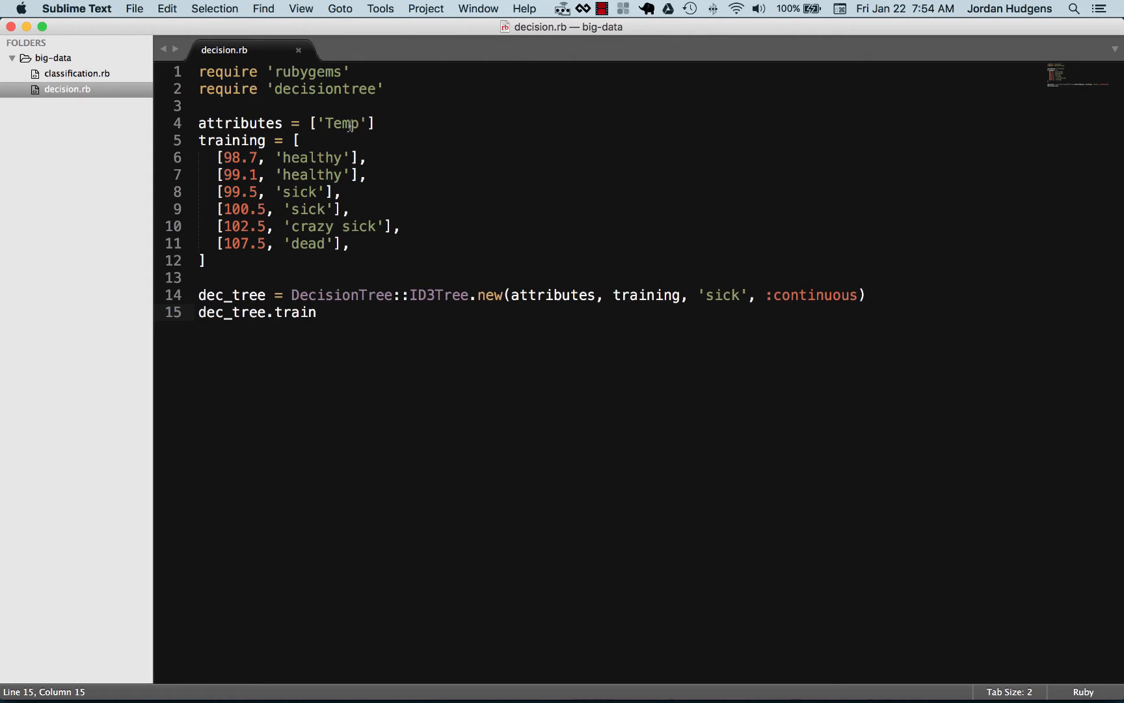
mouse_move(324, 158)
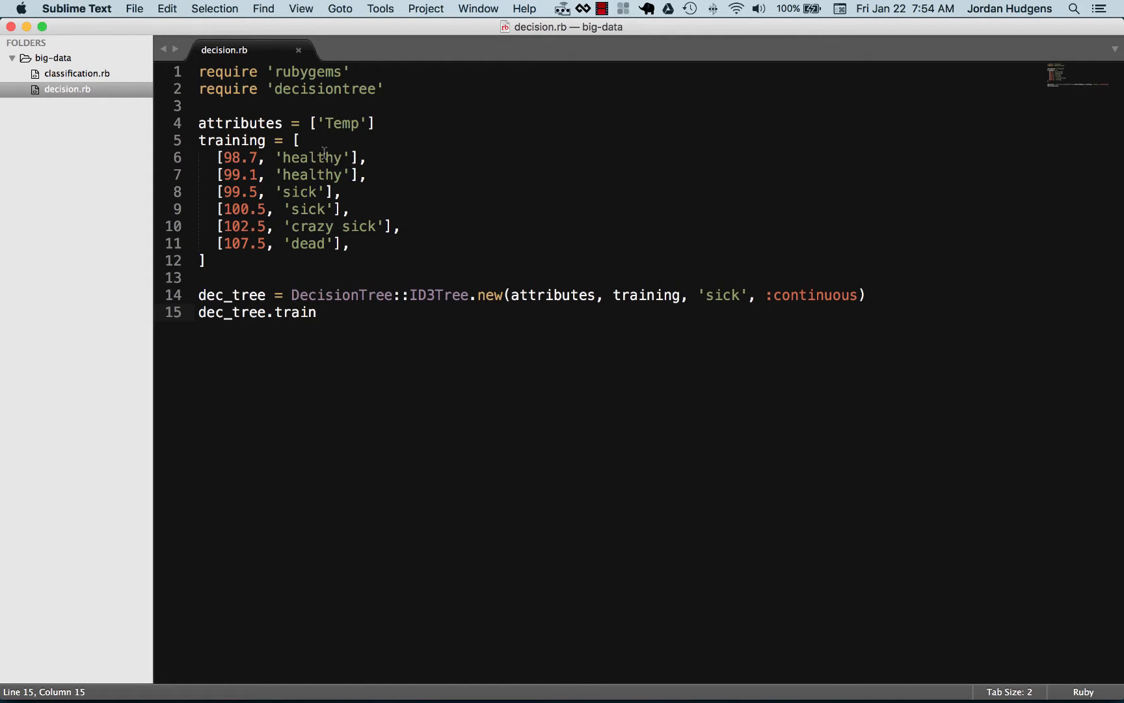
mouse_move(279, 255)
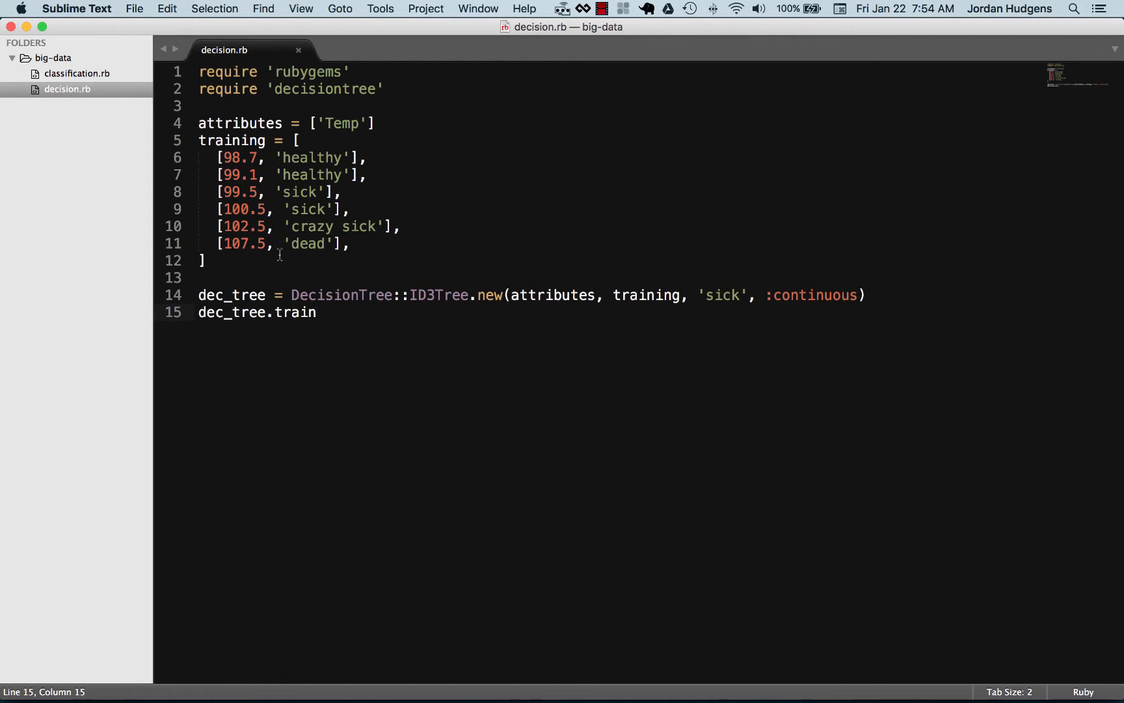
mouse_move(313, 205)
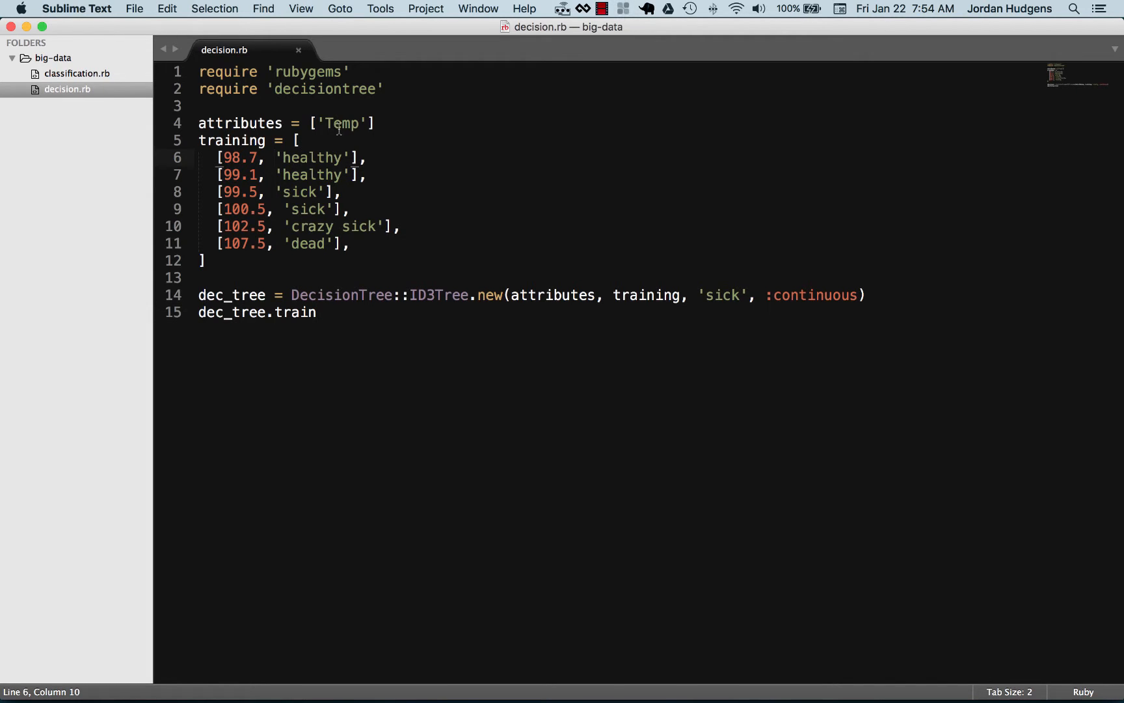
click(373, 123)
text(, )
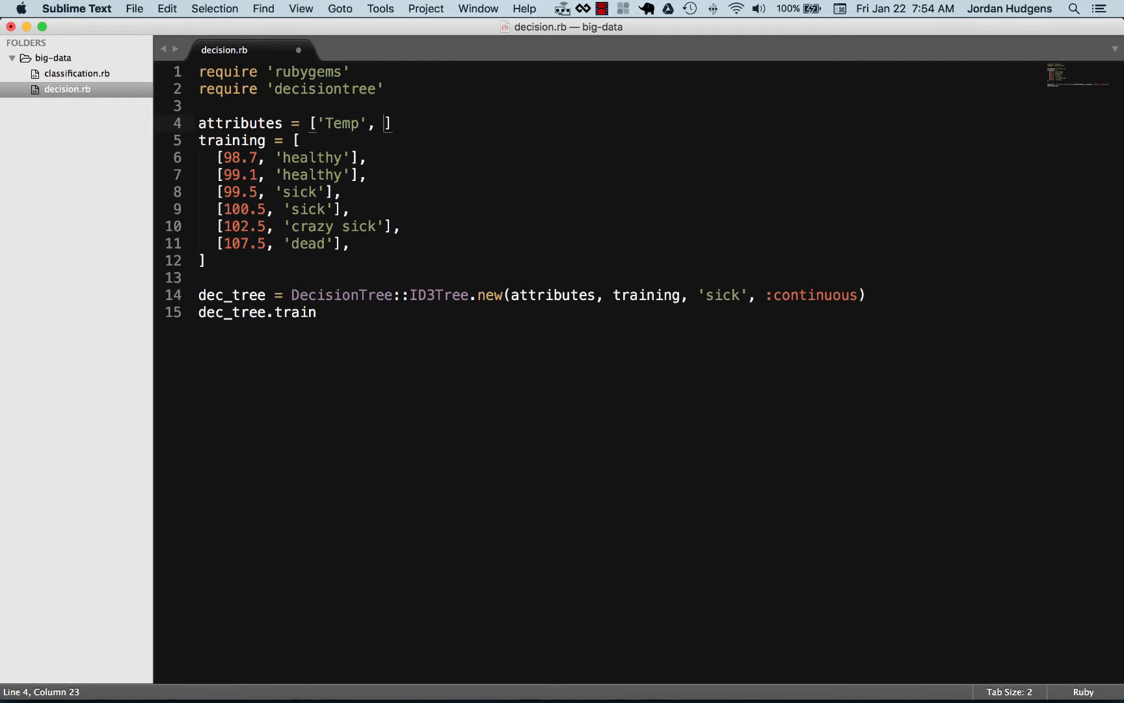
text('Name')
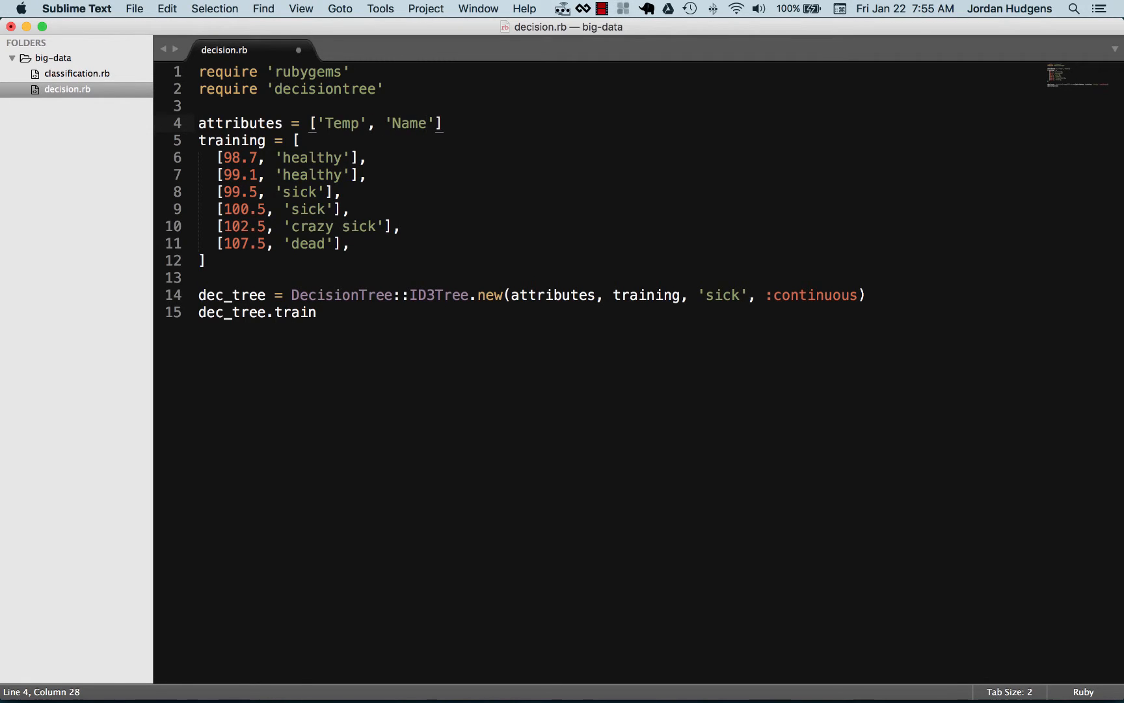
mouse_move(432, 157)
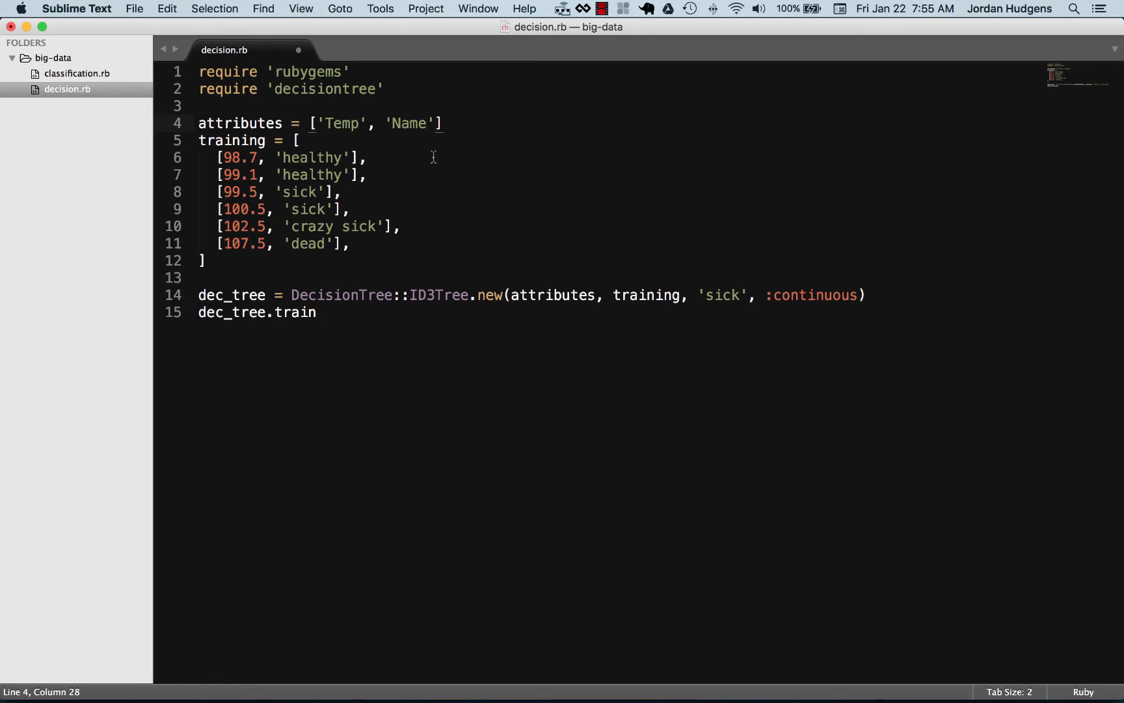
click(264, 158)
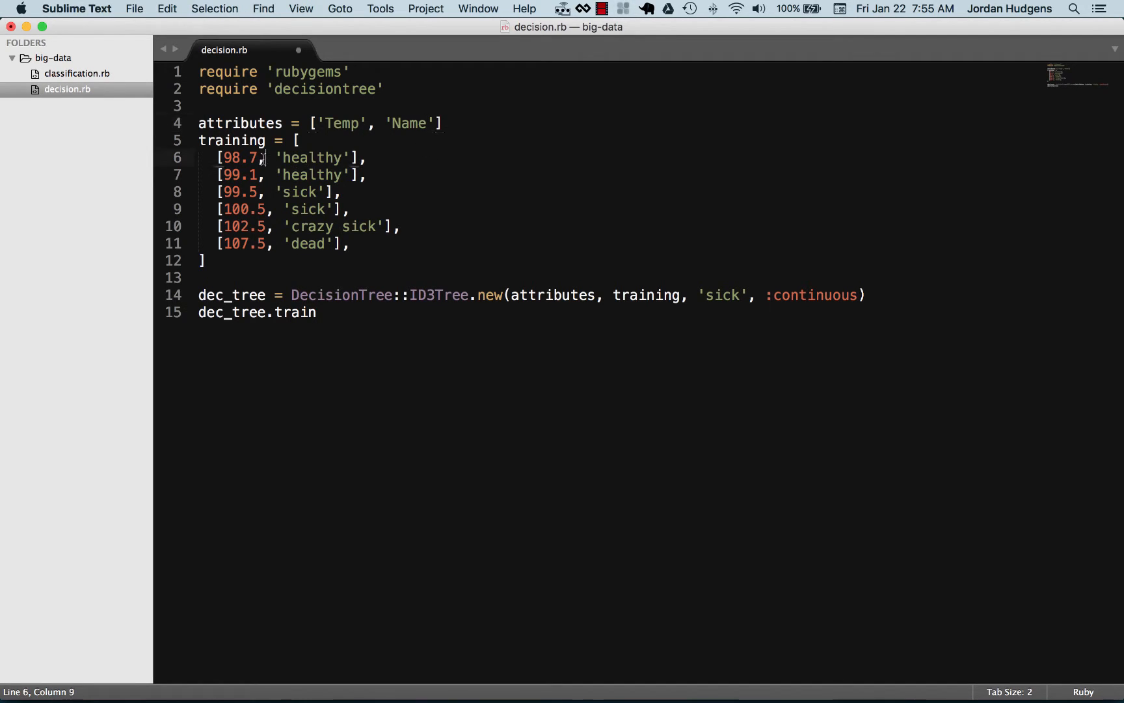
text(')
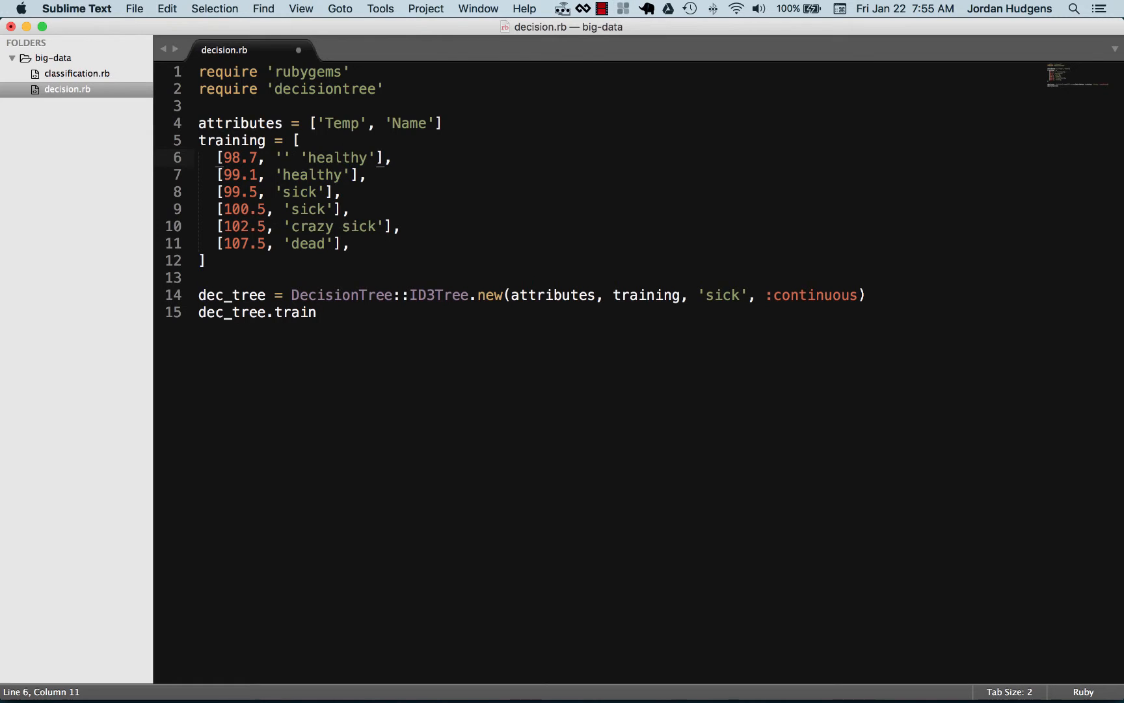
text(jordan',)
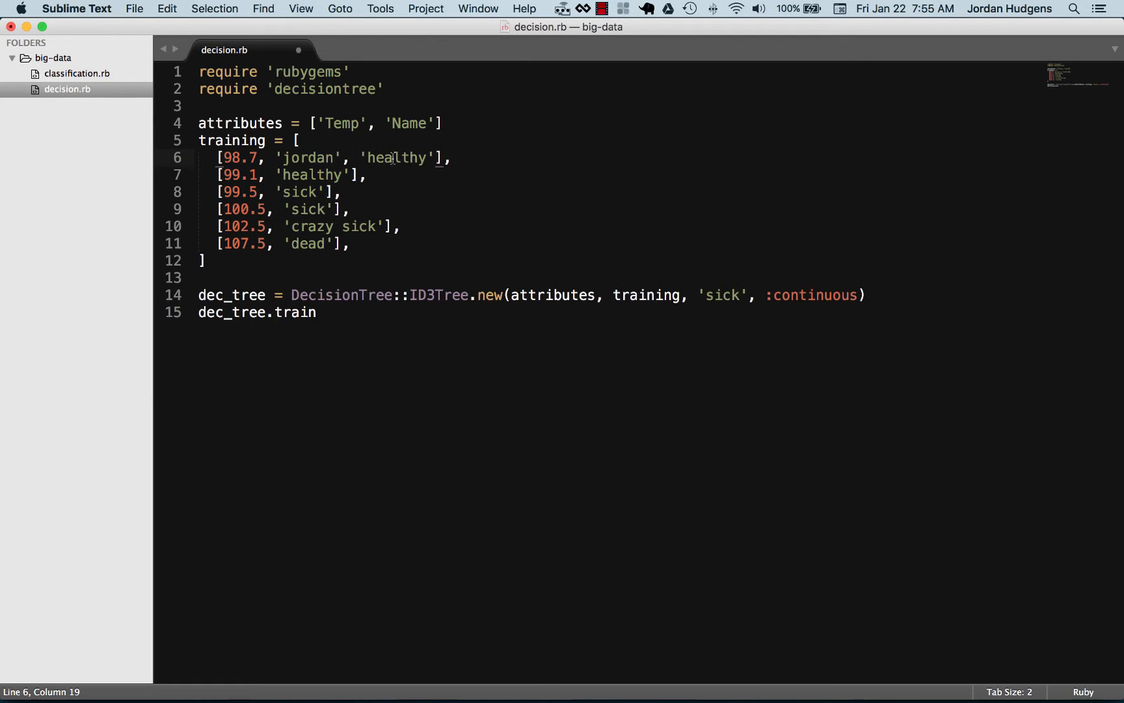
text('tif')
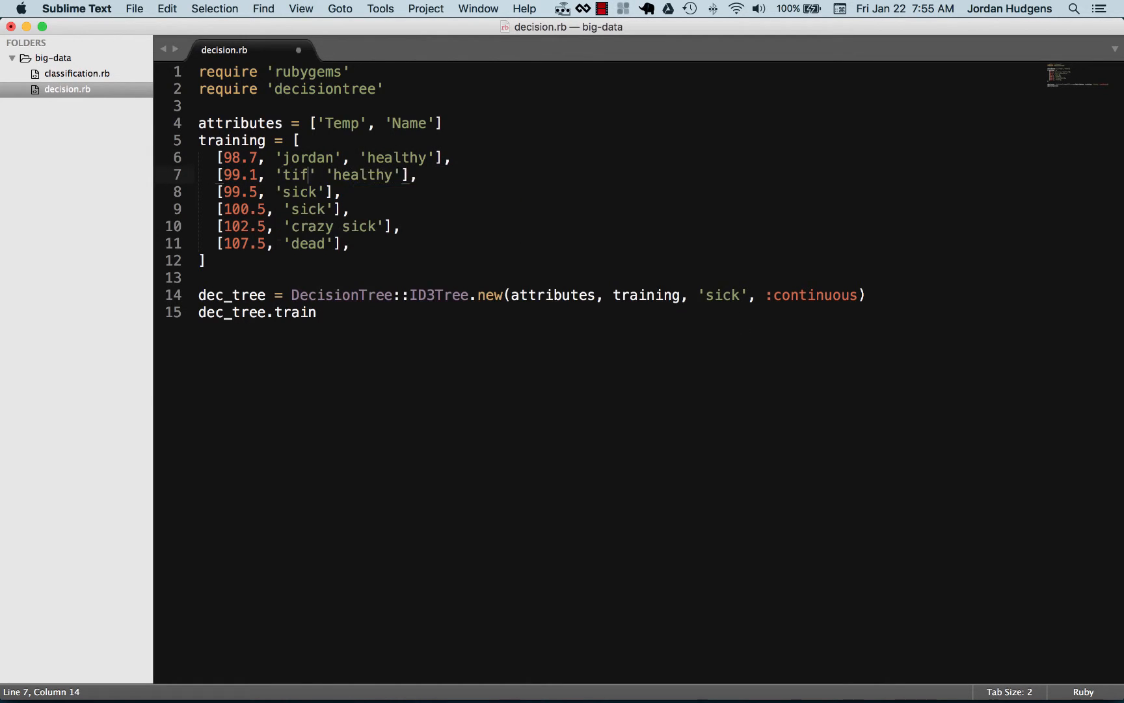
text(fany)
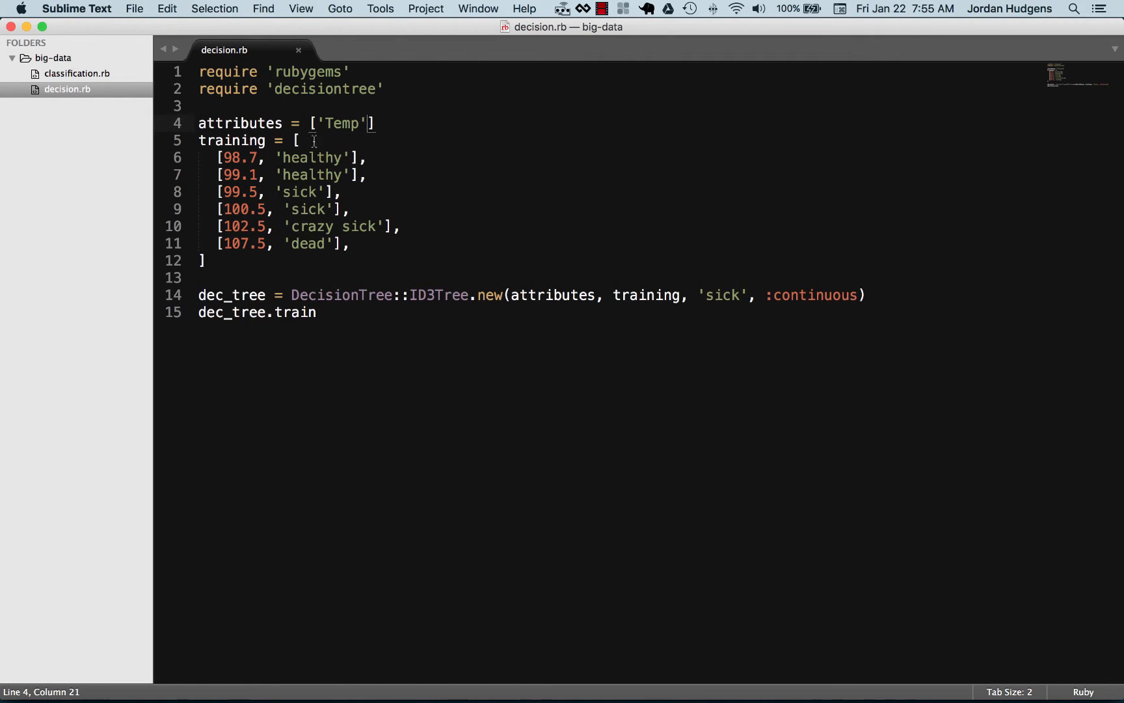
mouse_move(209, 233)
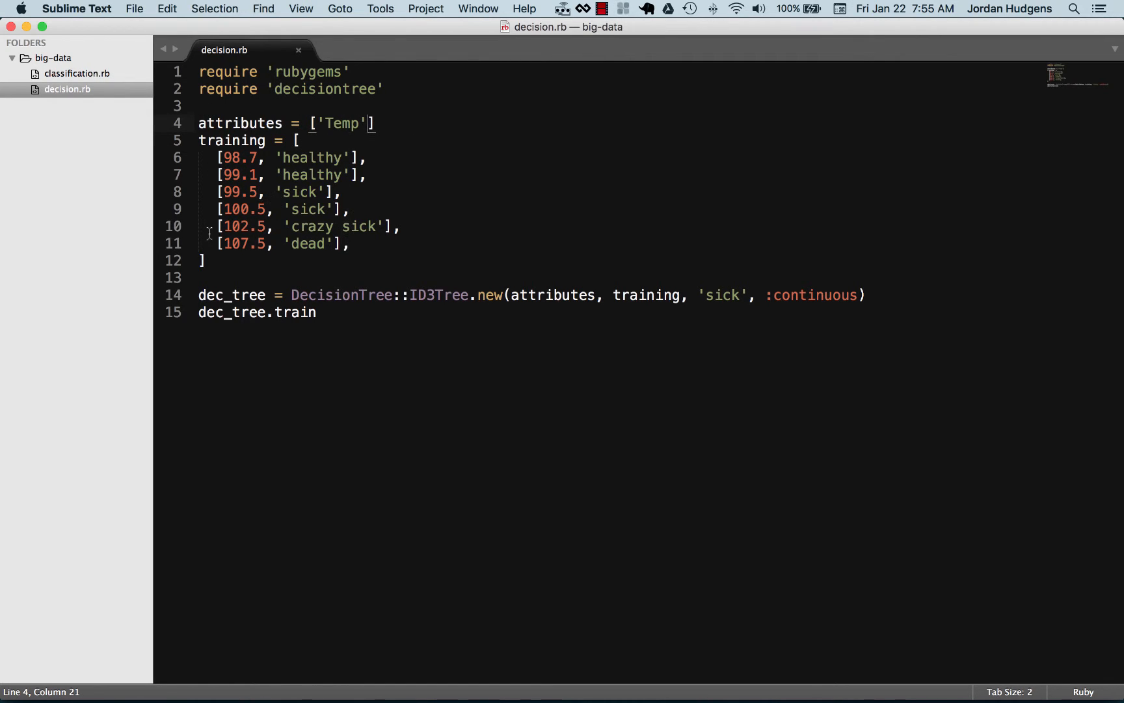
mouse_move(241, 150)
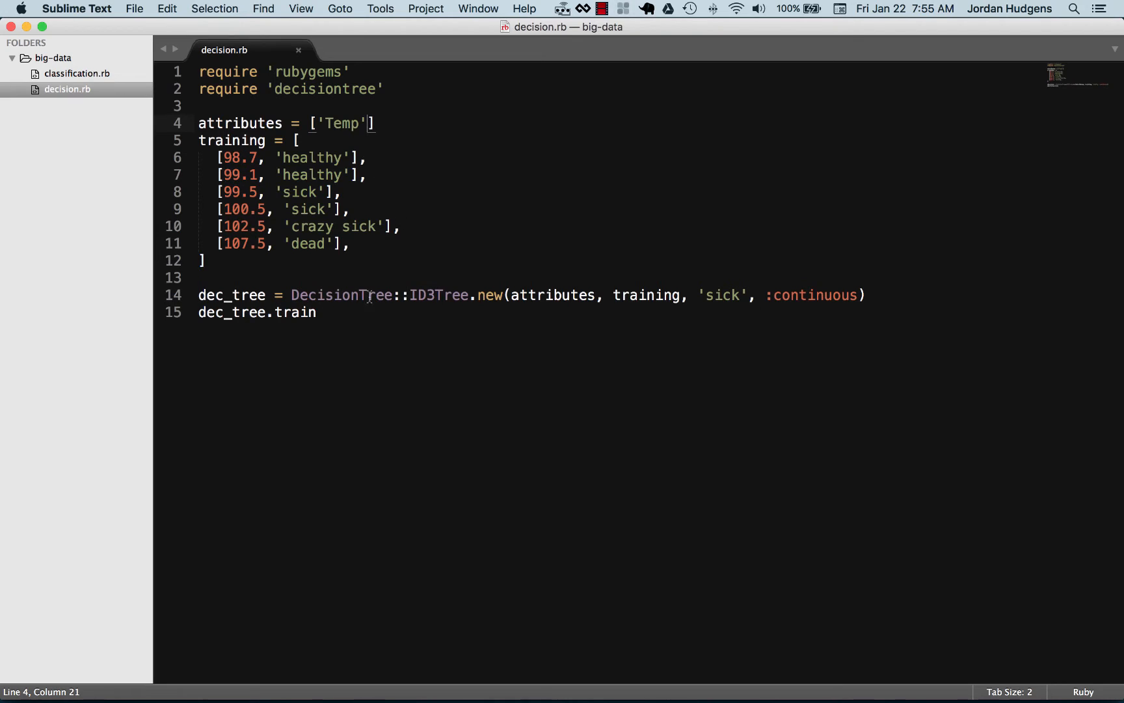
- Below the training call, start test = [98.7, 'hea'] as a test sample
click(318, 312)
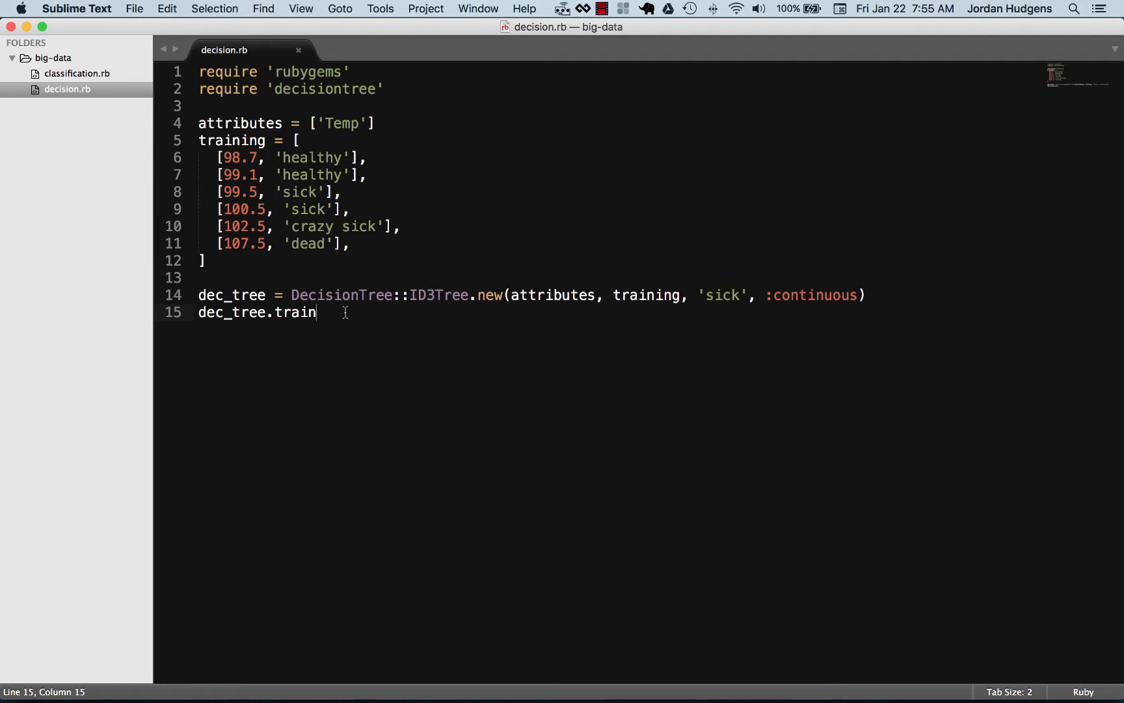
key(enter)
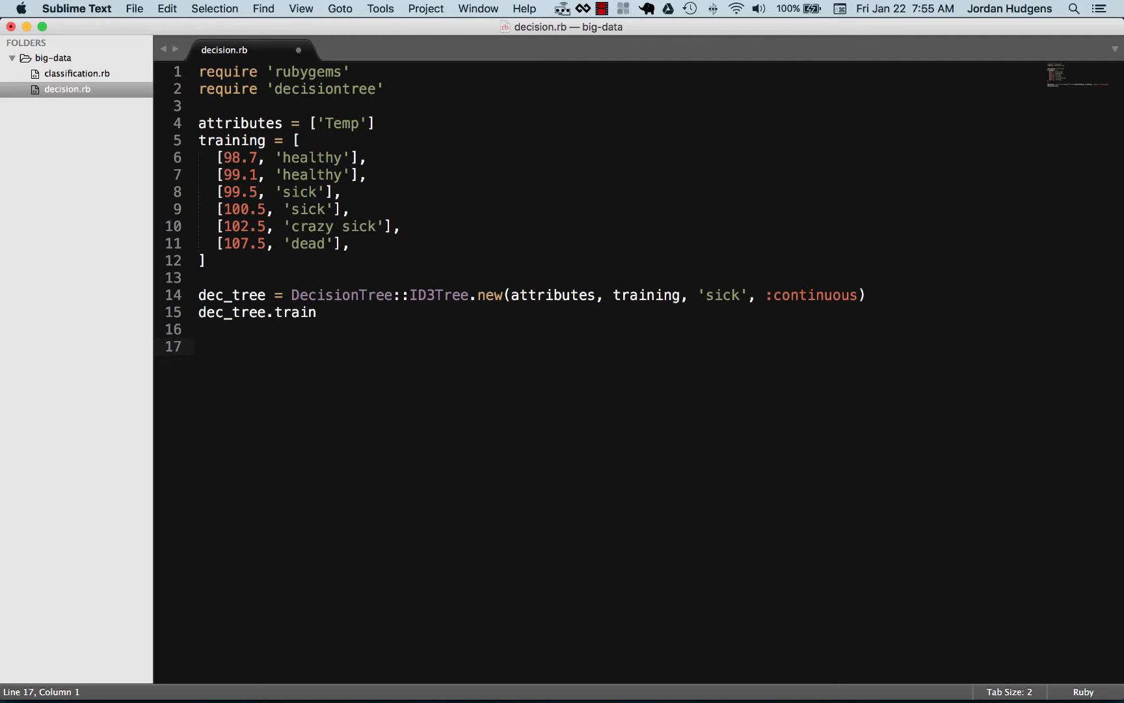
text(test)
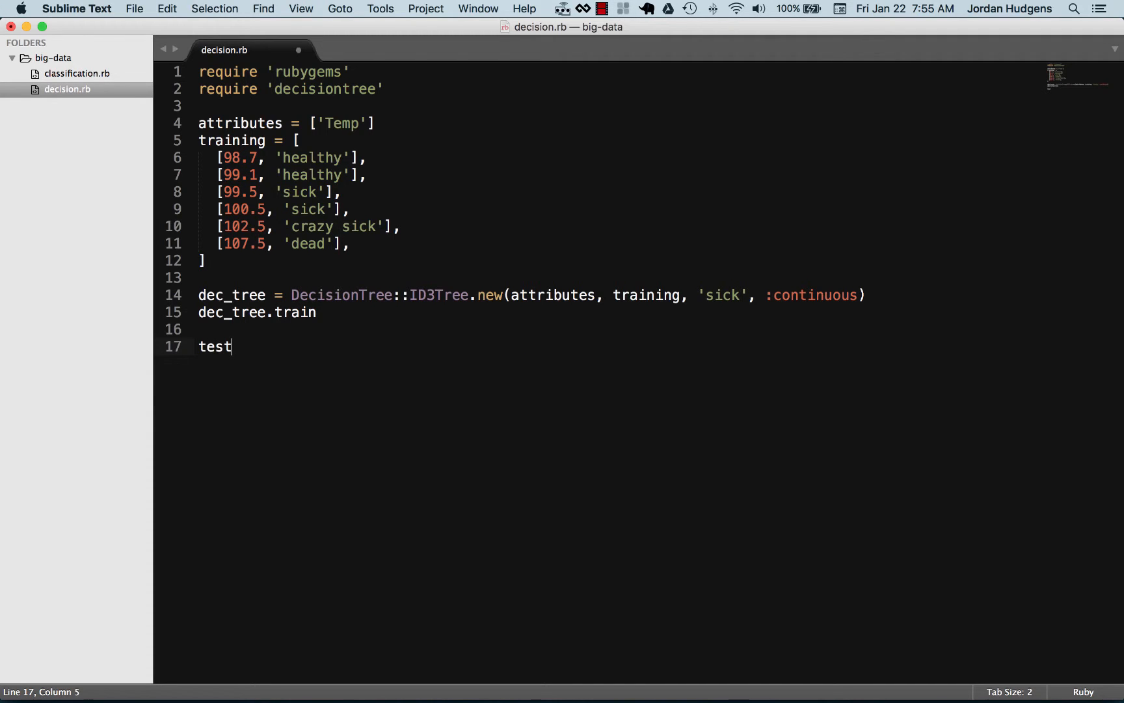
text(= [])
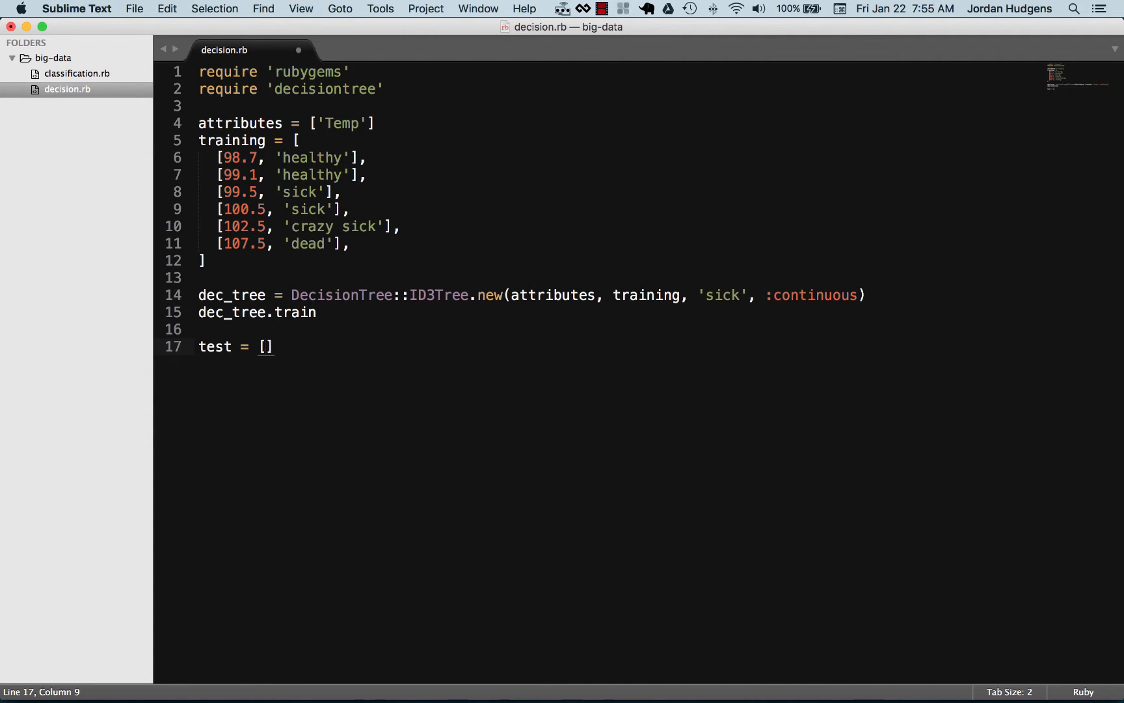
text(9)
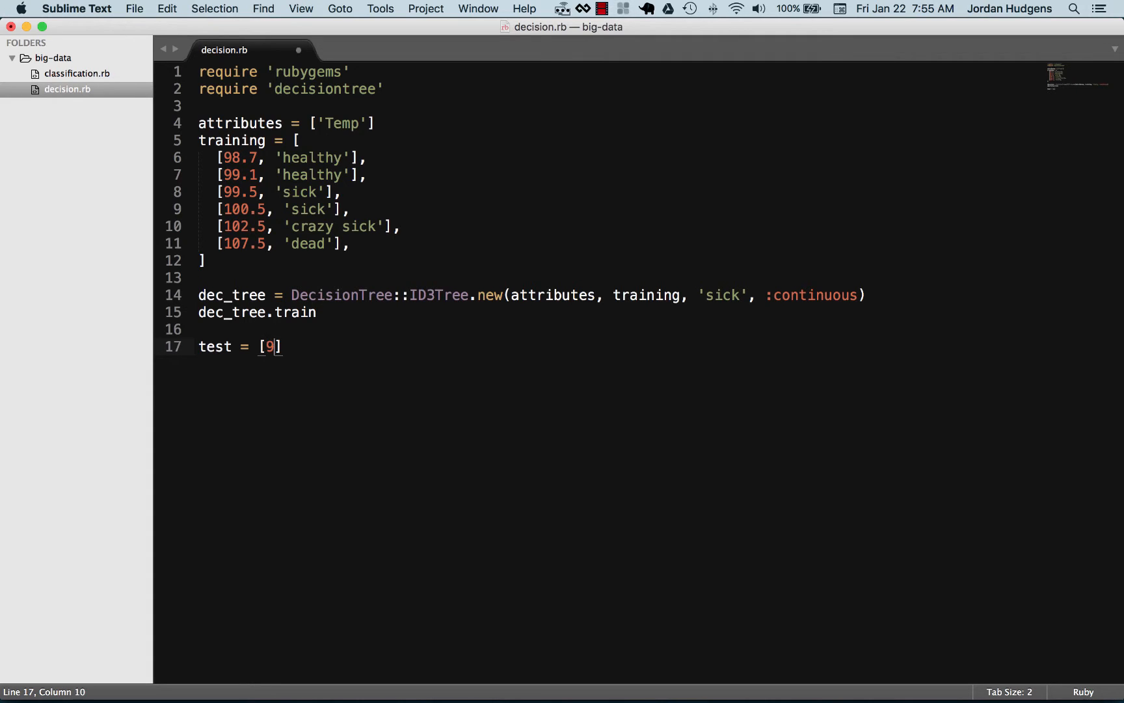
text(8.7)
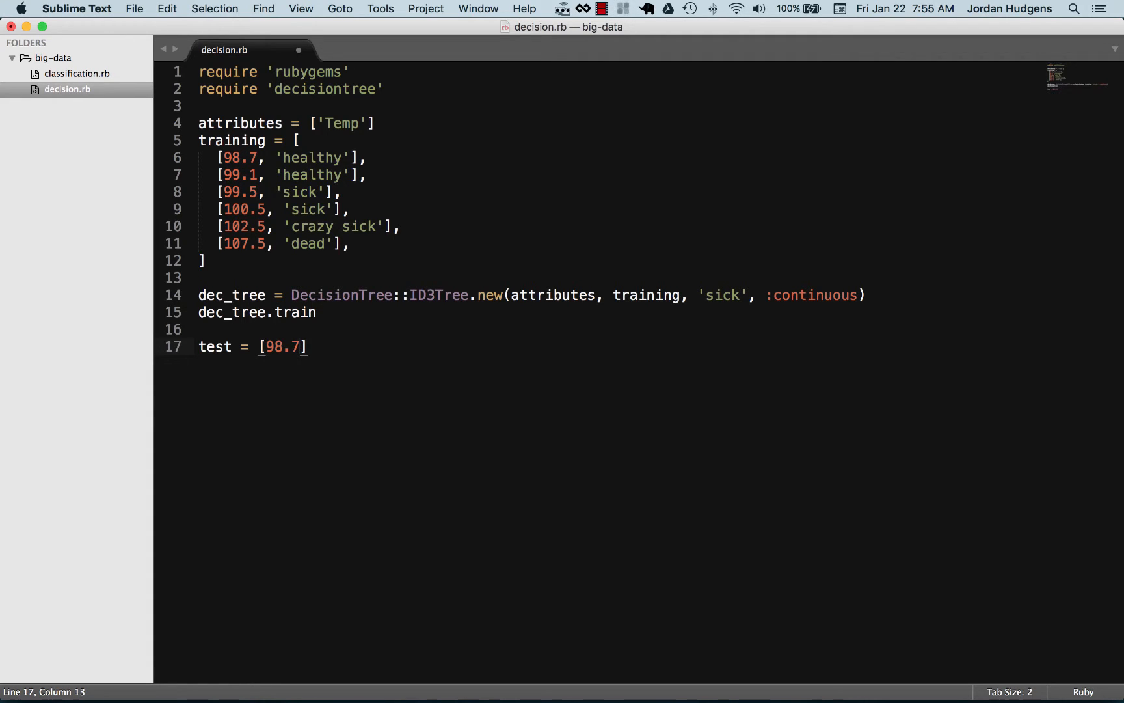
text(,)
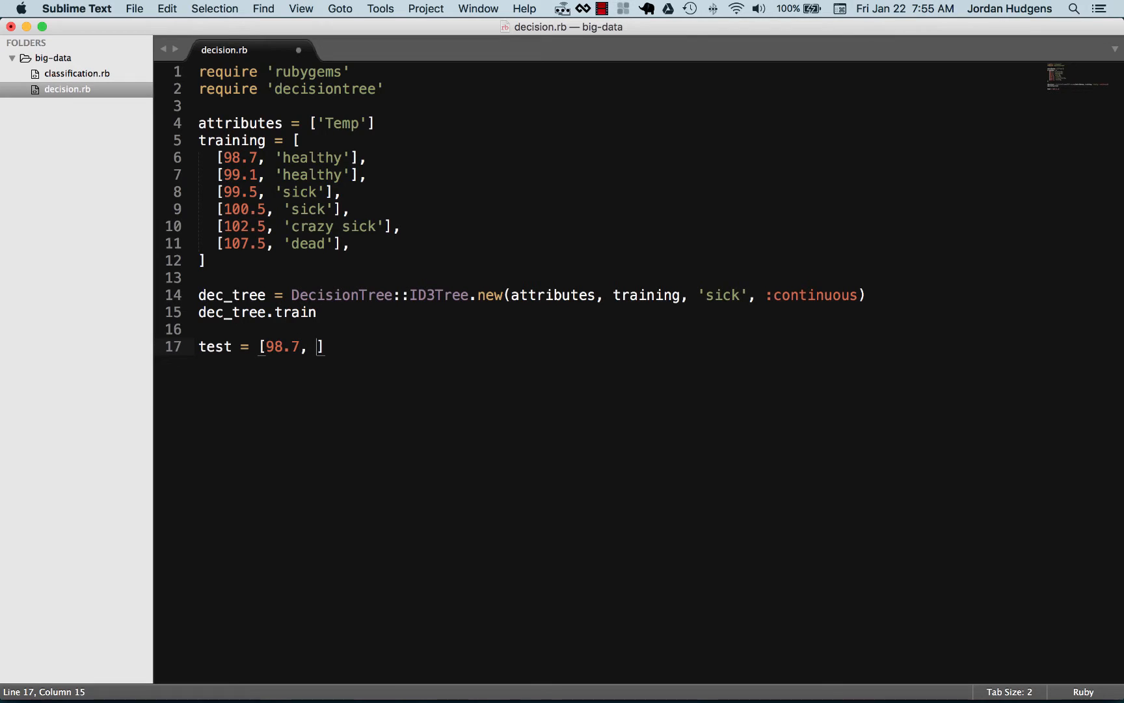
text('hea')
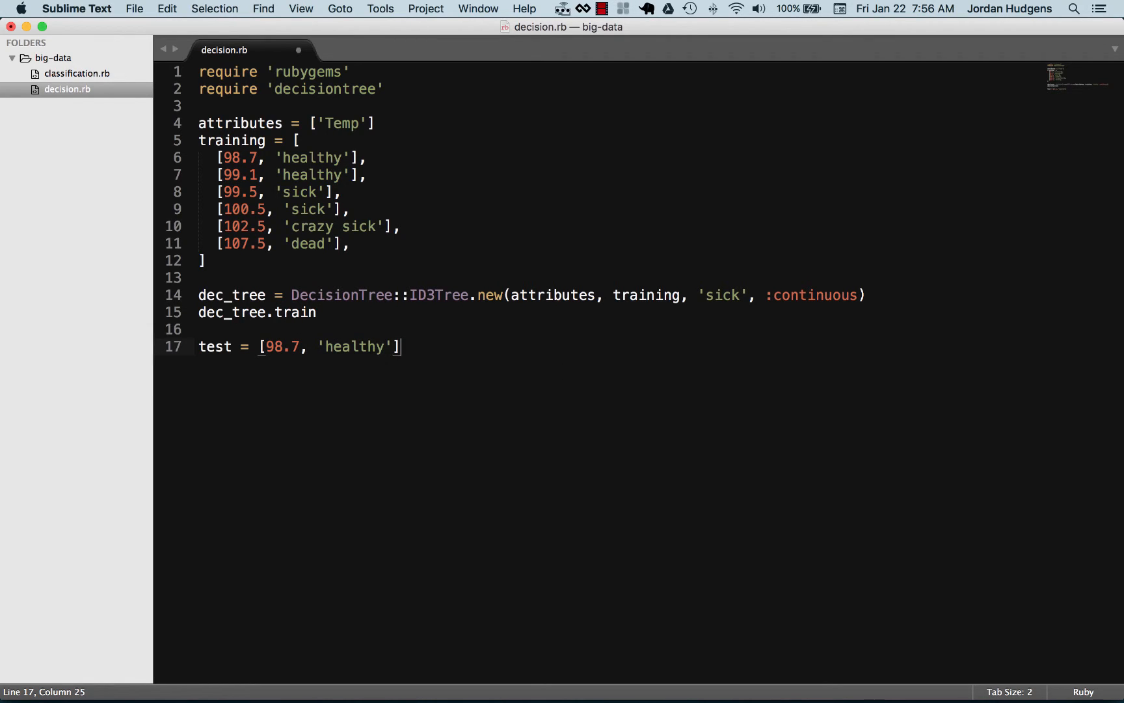
- Correct the sample to test = [98.7, 'healthy'] and save decision.rb
key(cmd+s)
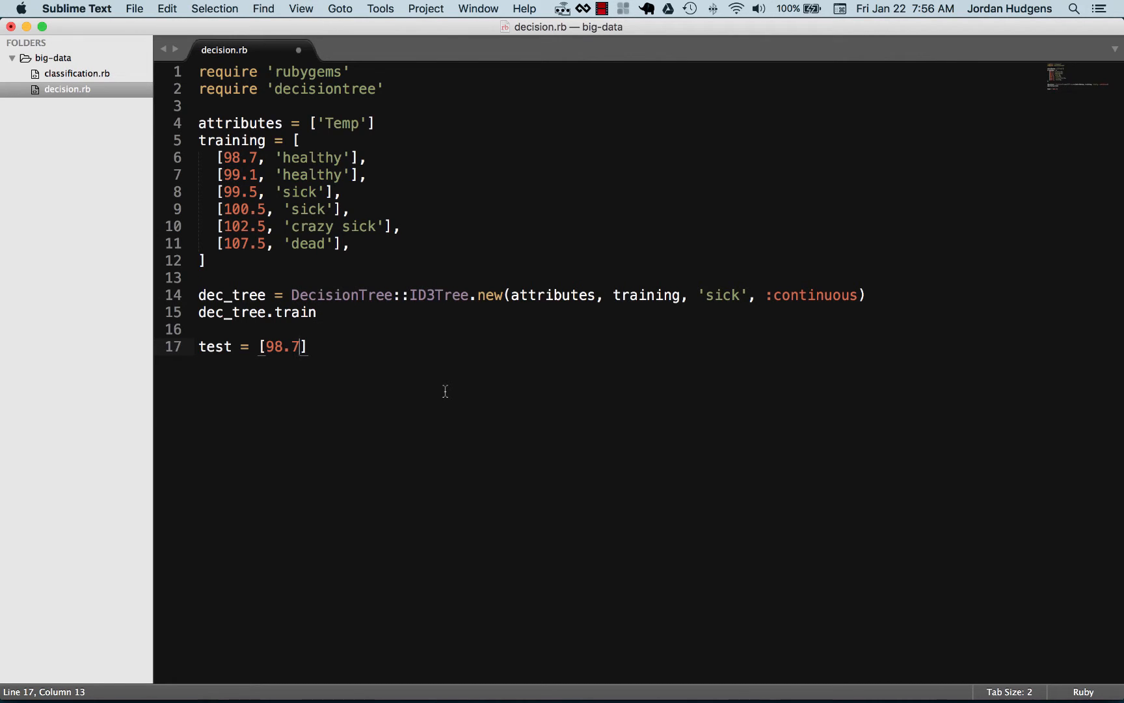
text(,)
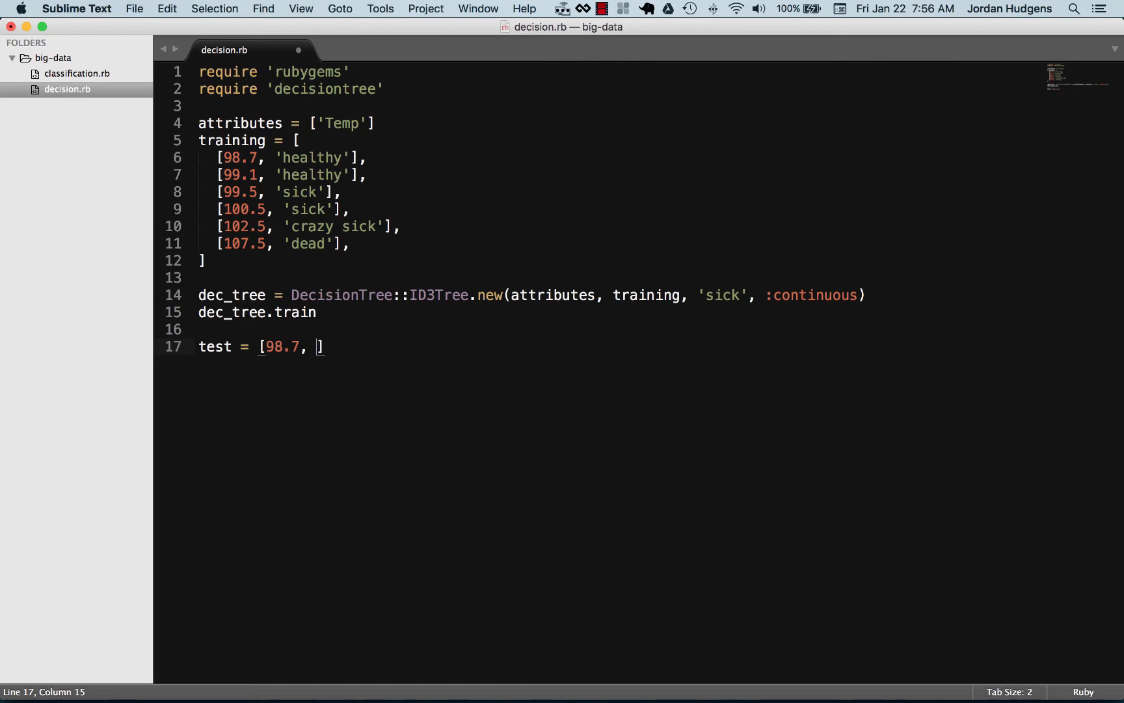
text(healthy')
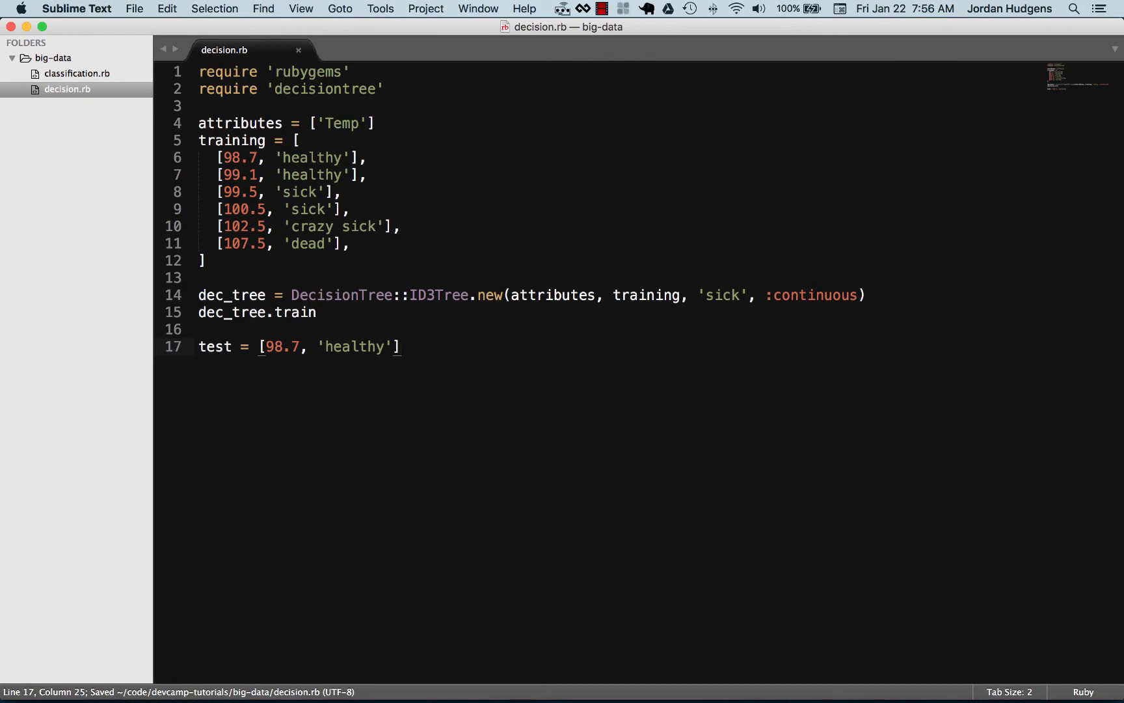
key(enter)
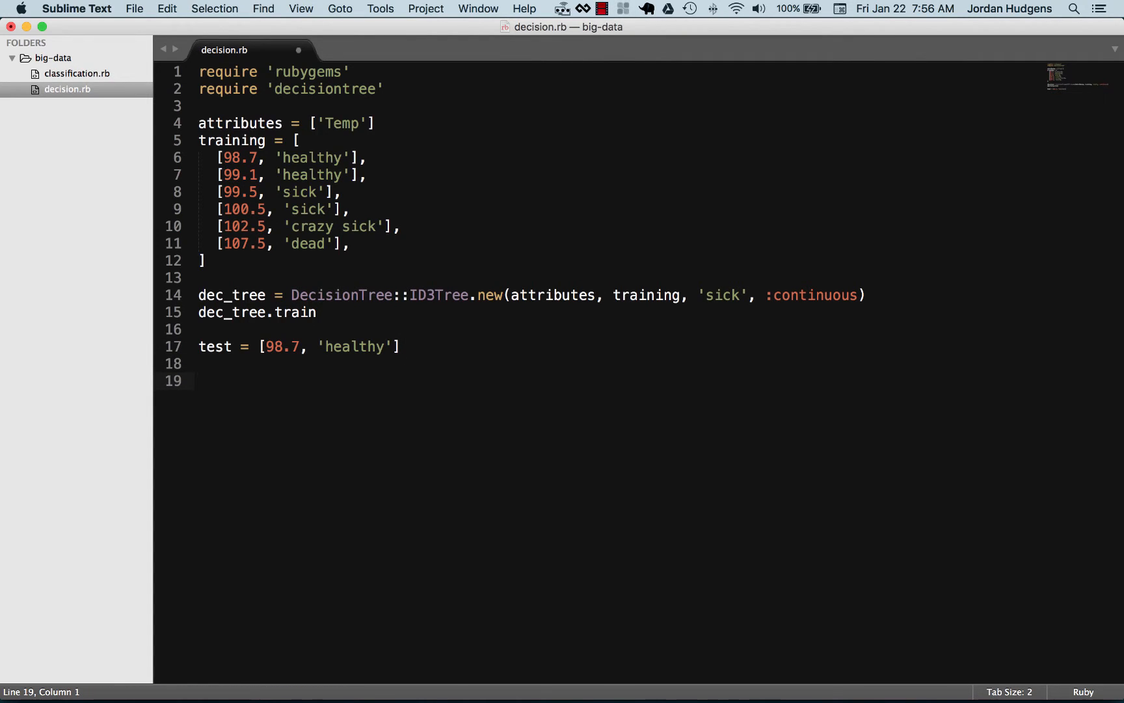
- Write puts "Prediction: #{decision}" as an output line
text(puts)
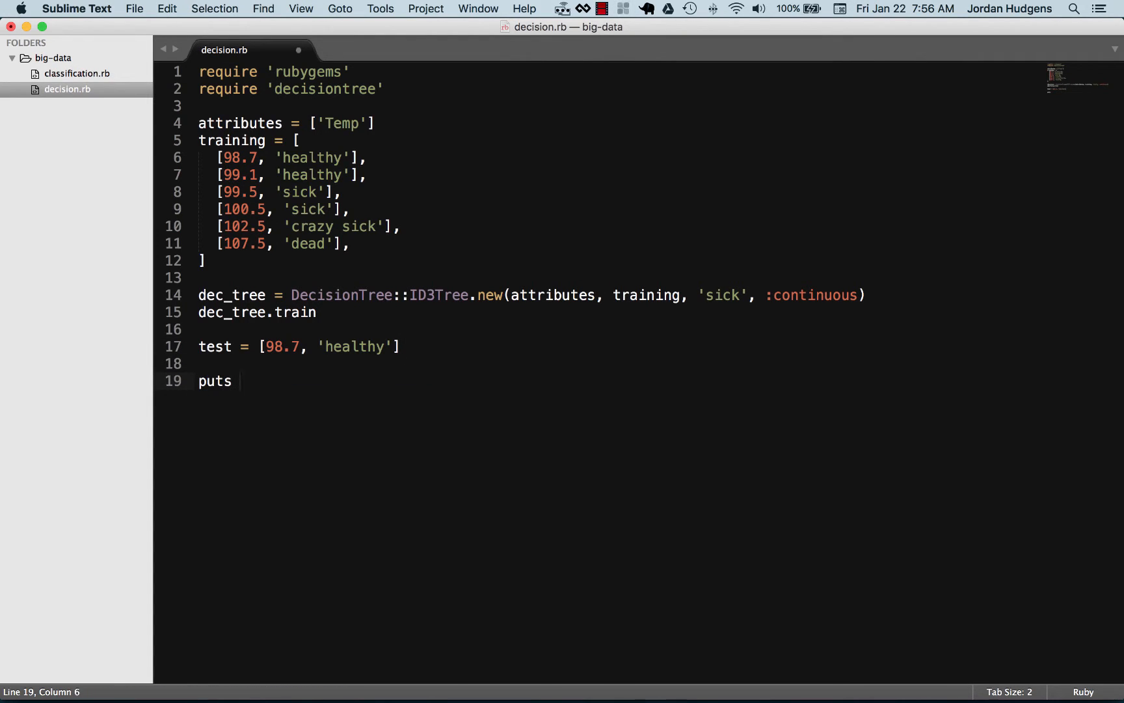
text("Pred")
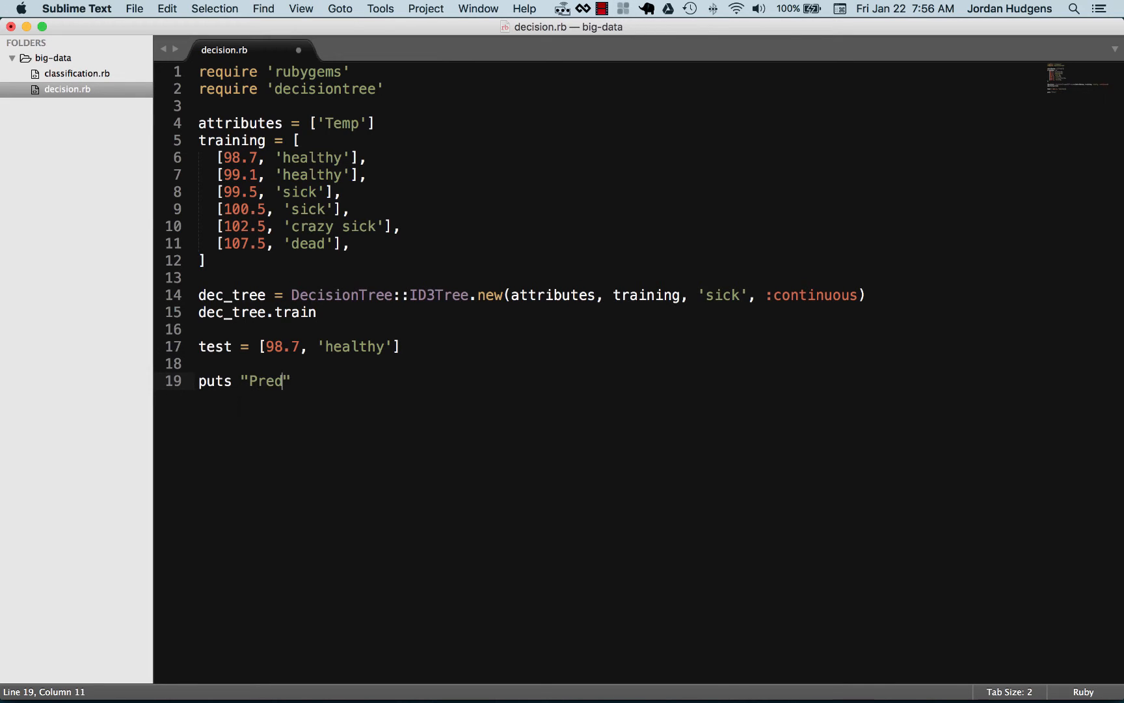
text(iction:)
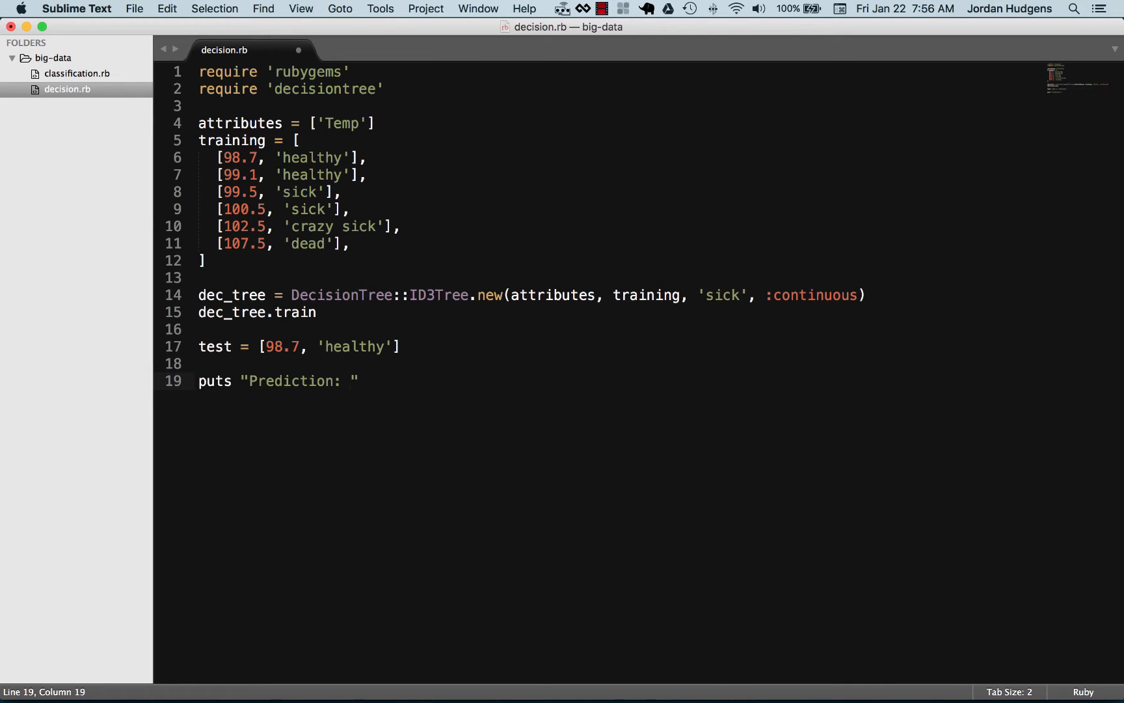
text(#{)
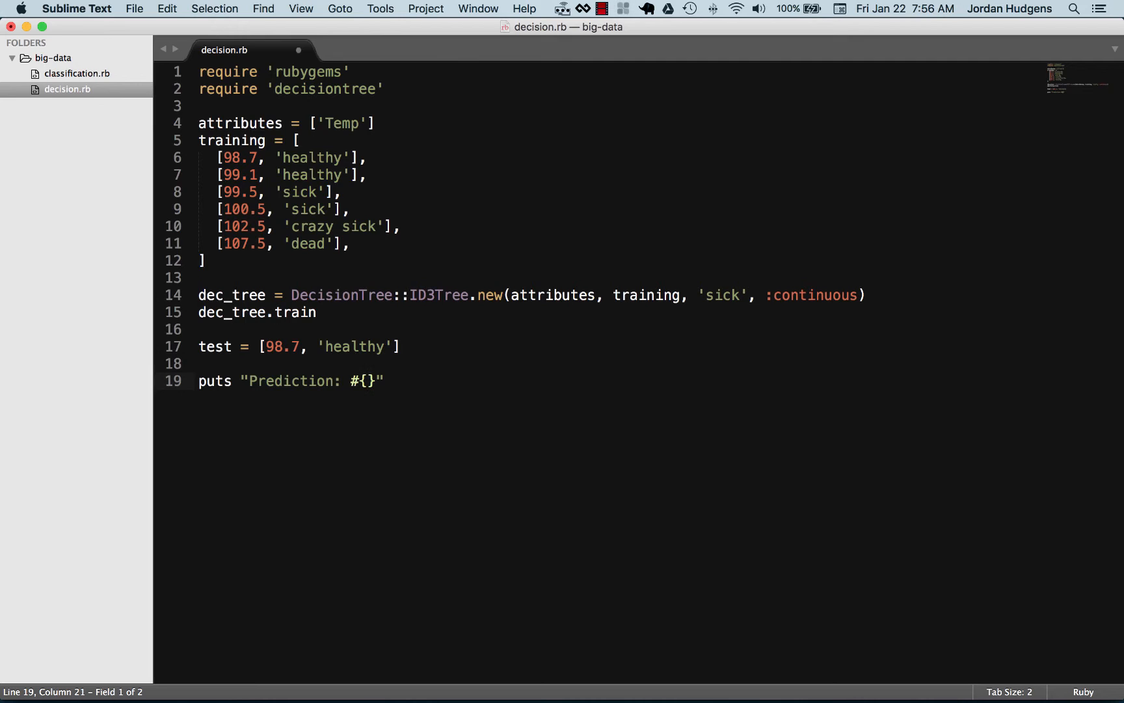
text(d)
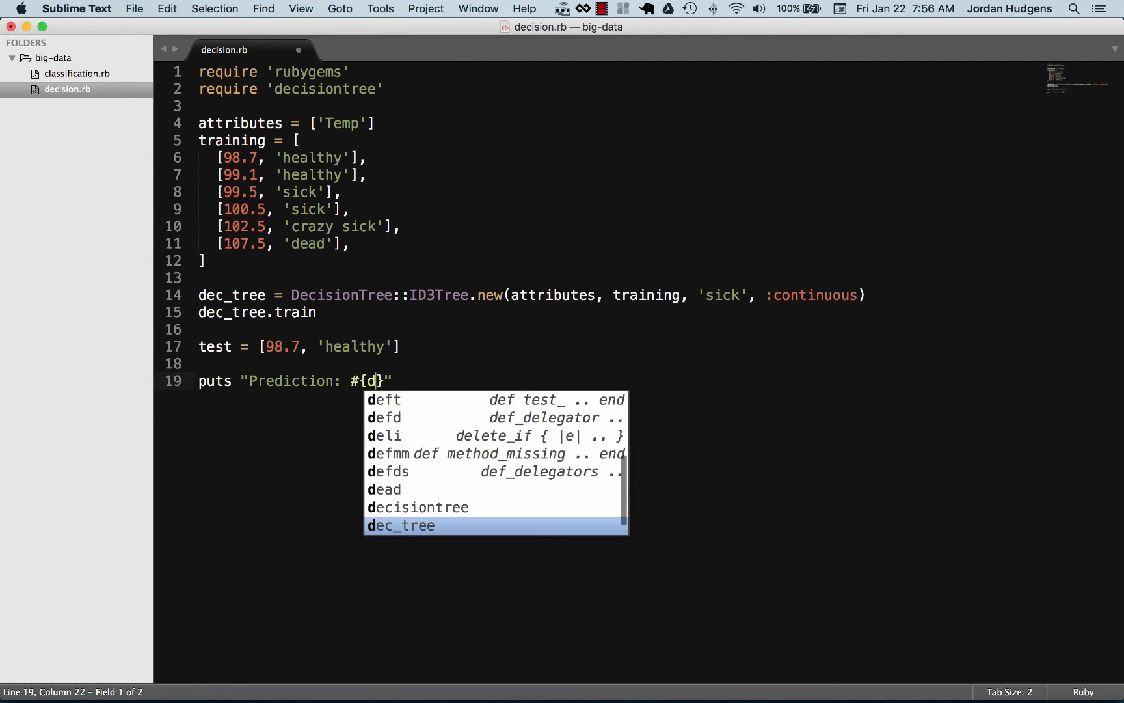
text(ec)
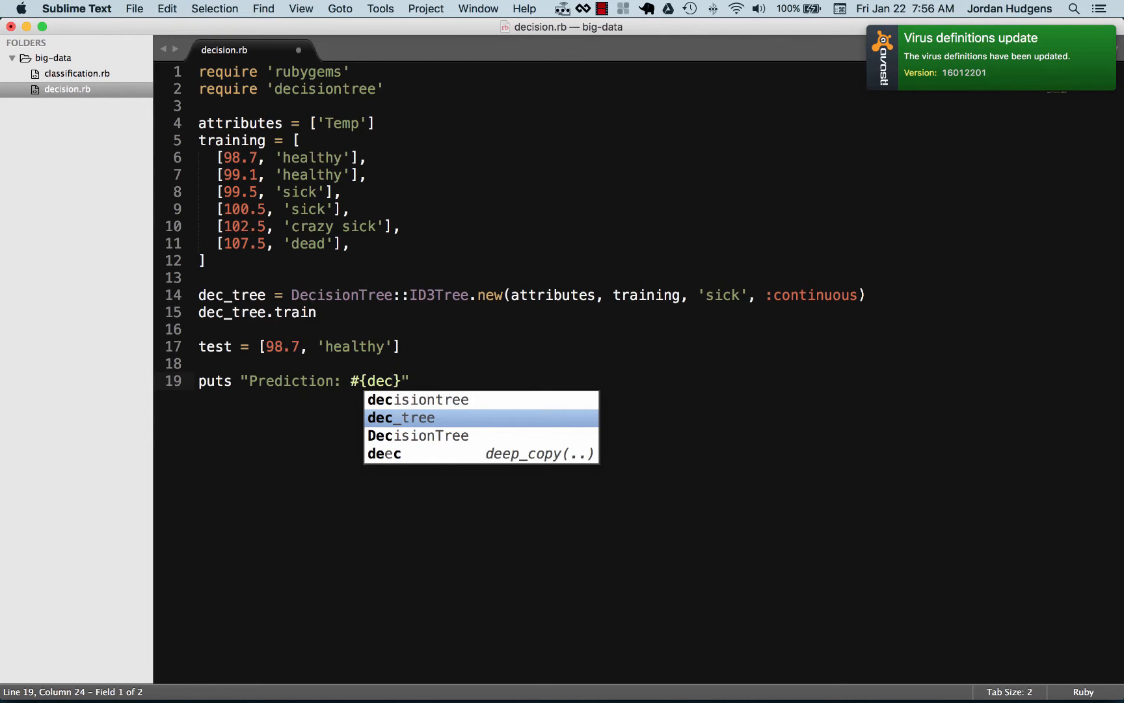
text(ision)
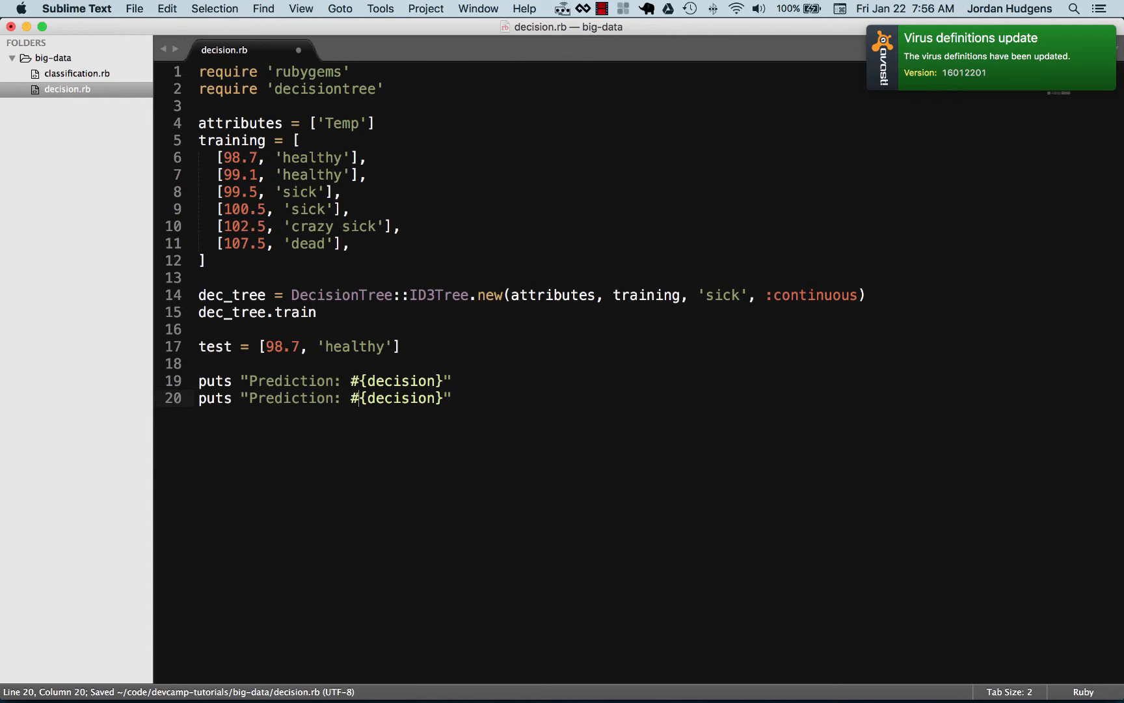
- Turn the duplicated line into puts "Reality: #{test.last}"
double_click(291, 381)
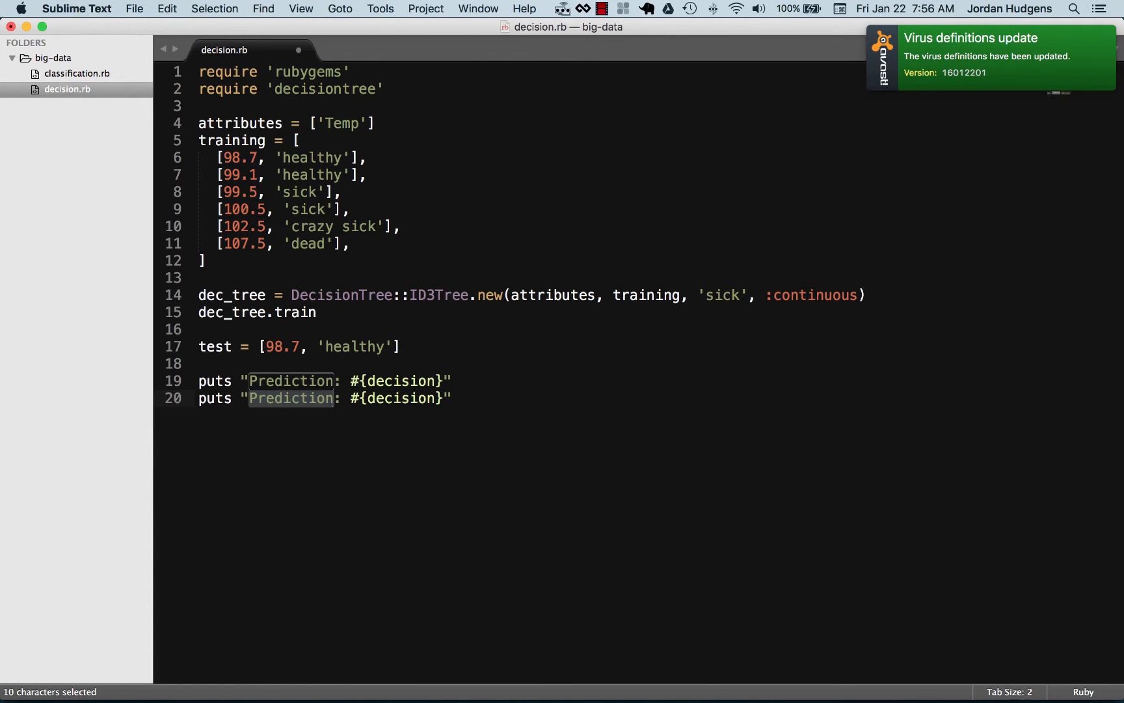
text(Reality)
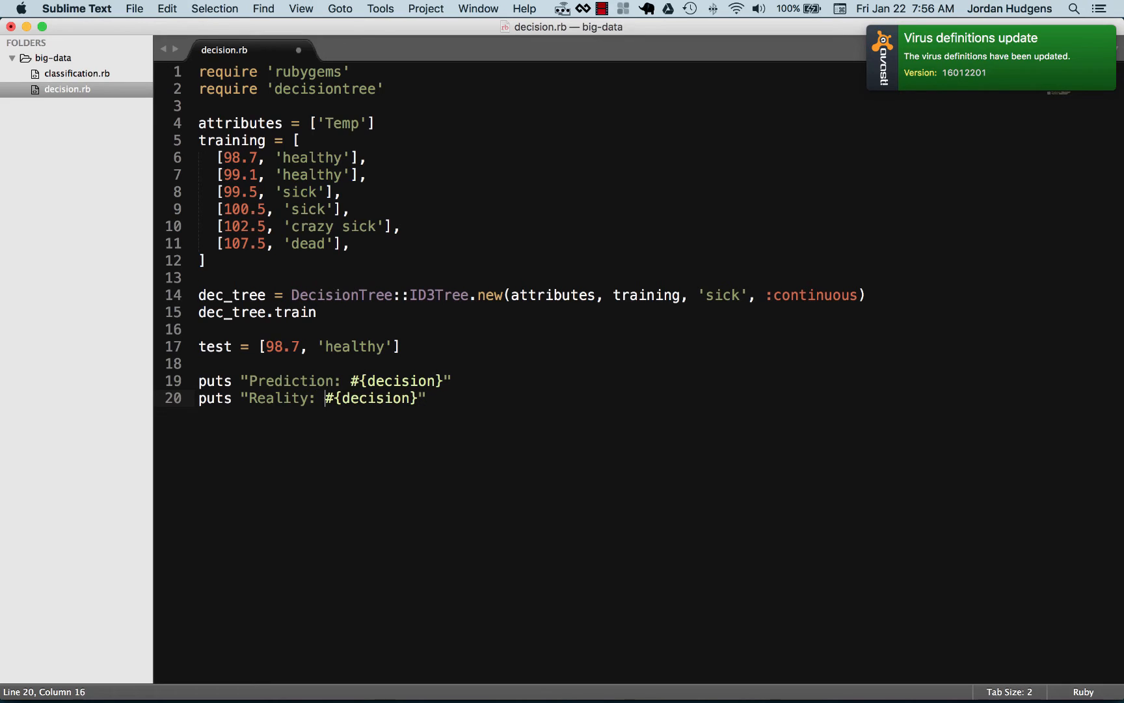
double_click(372, 398)
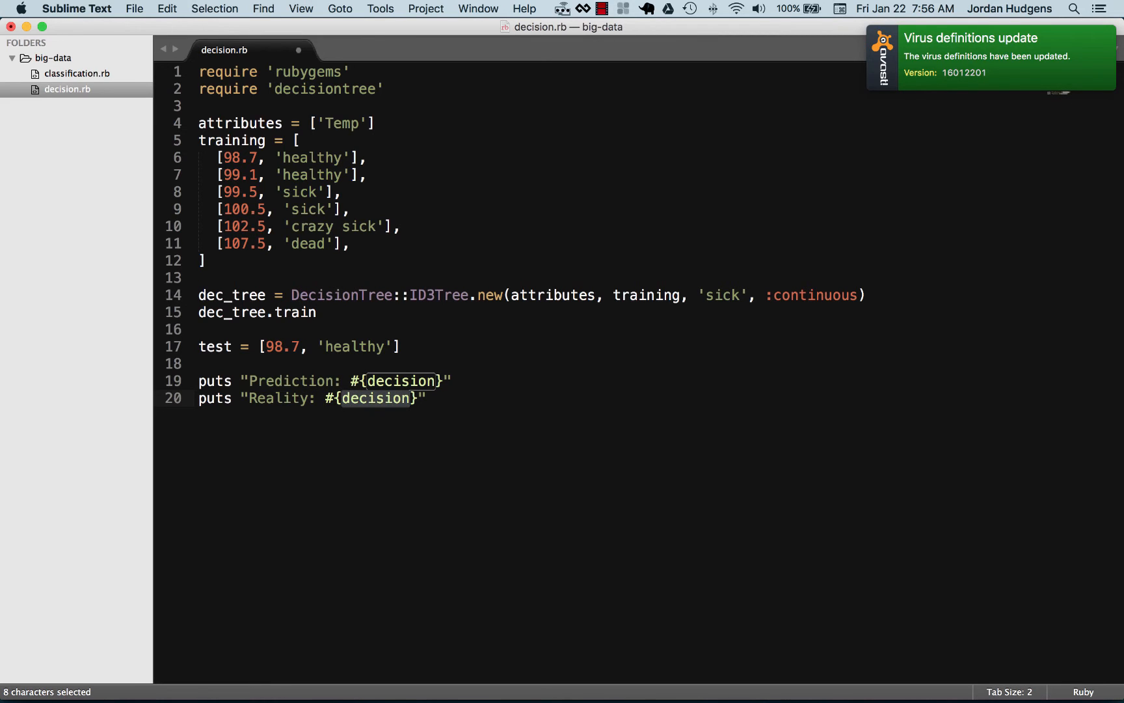
text(test.last)
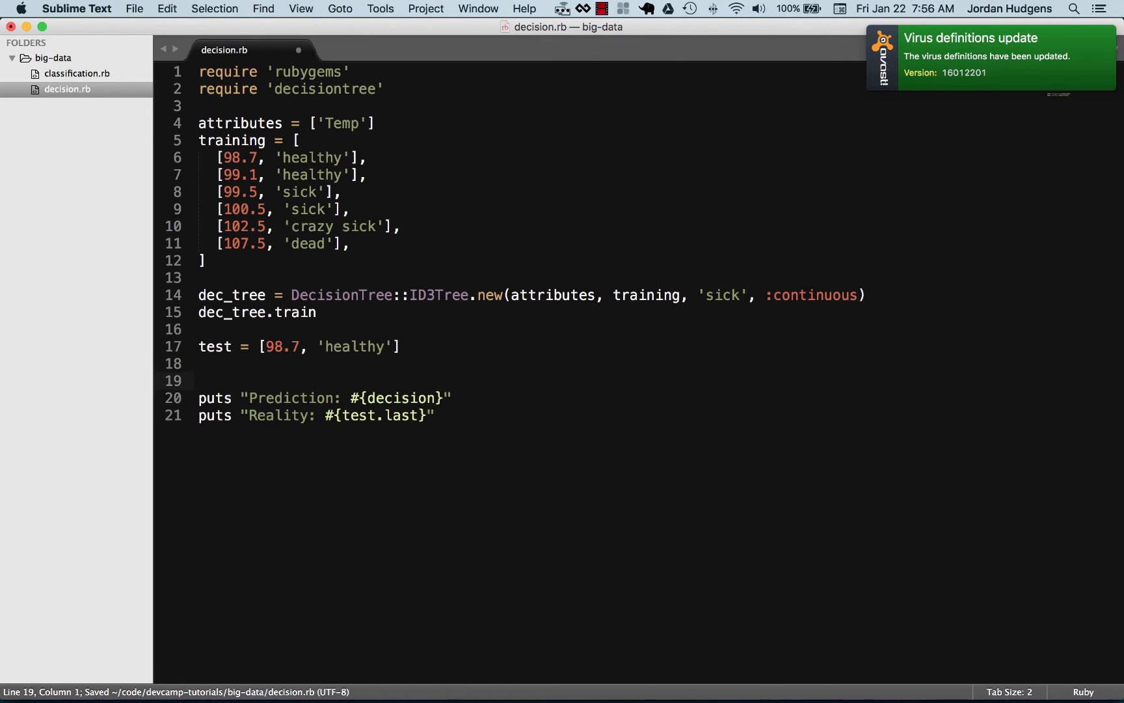
- Add decision = dec_tree.predict(test) above the output lines and save
text(decision =)
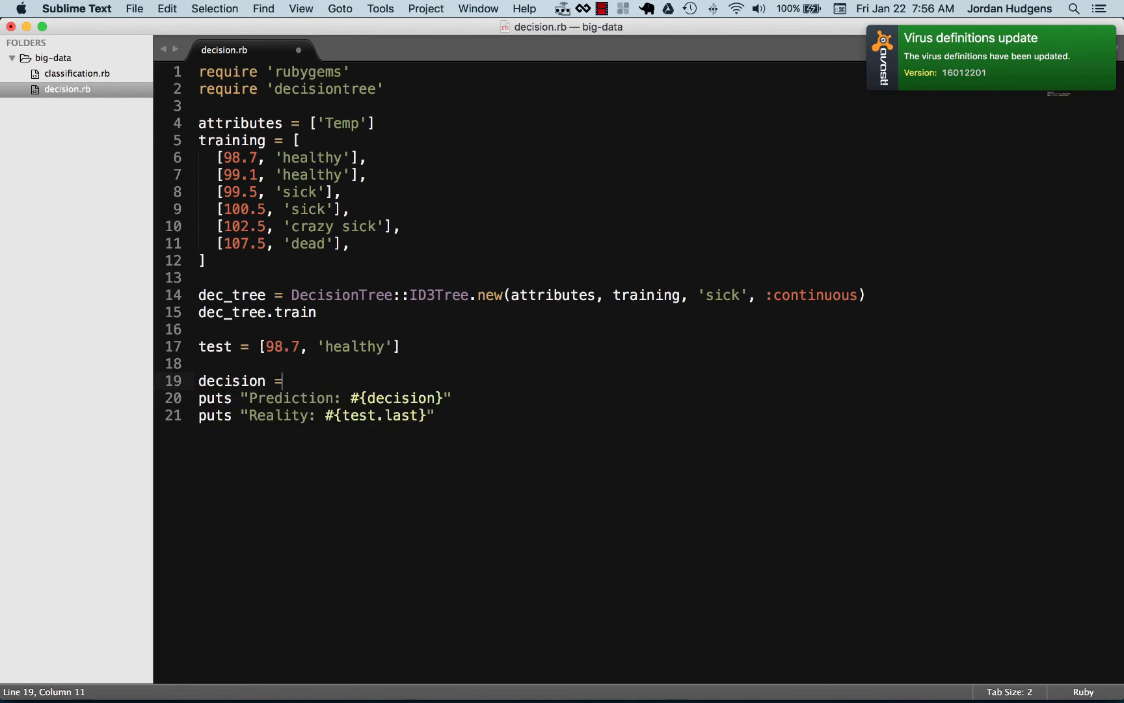
text(d)
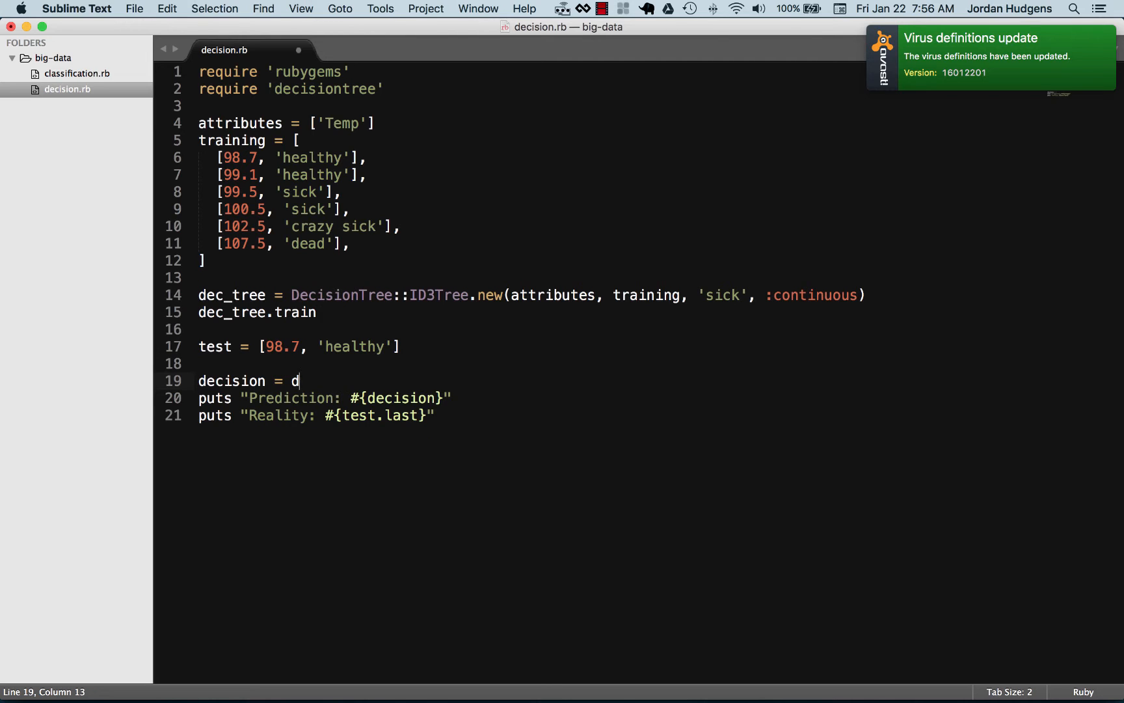
text(ec_tree)
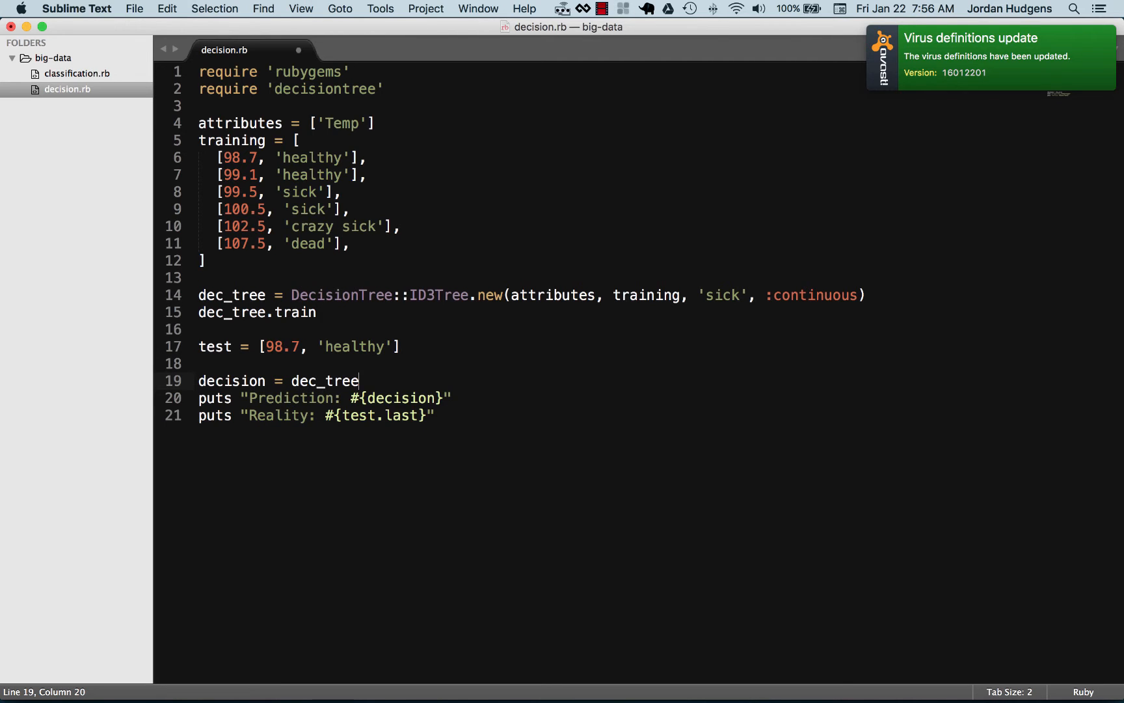
text(.pre)
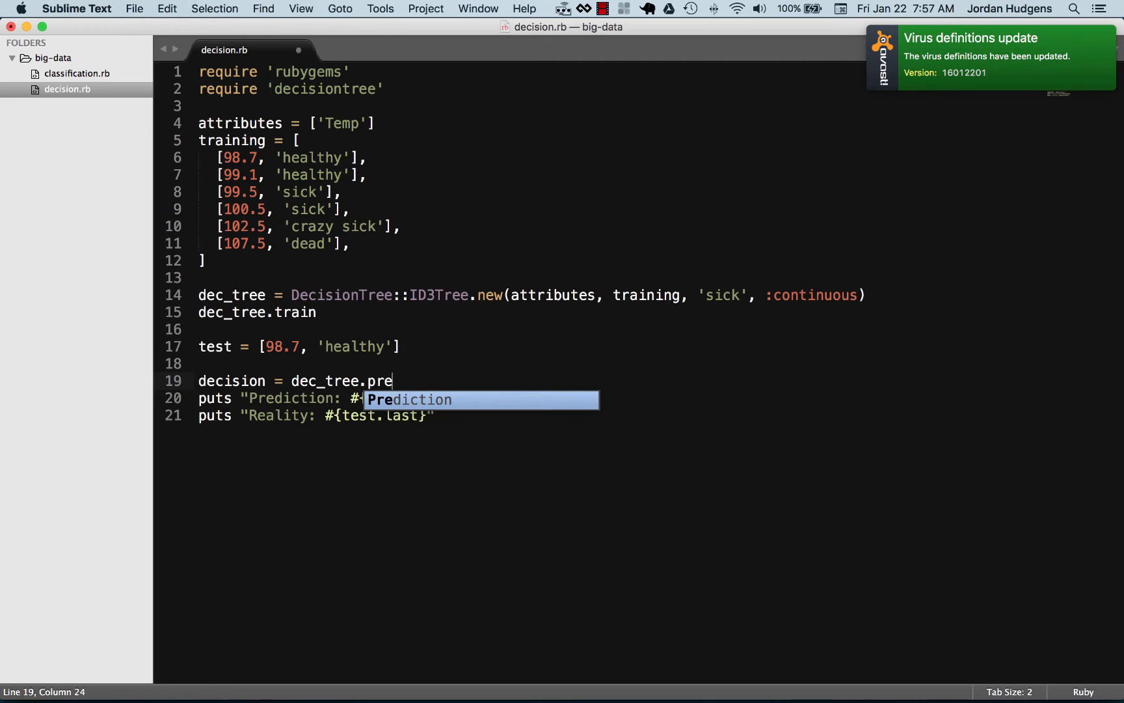
text(dict)
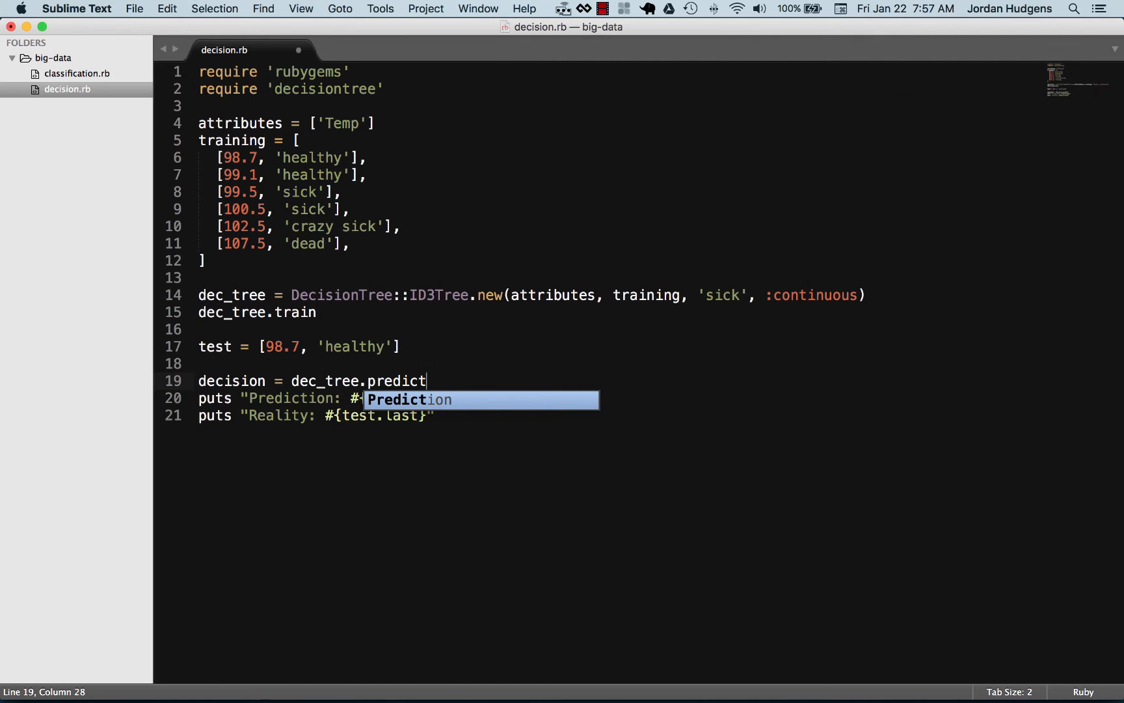
text(())
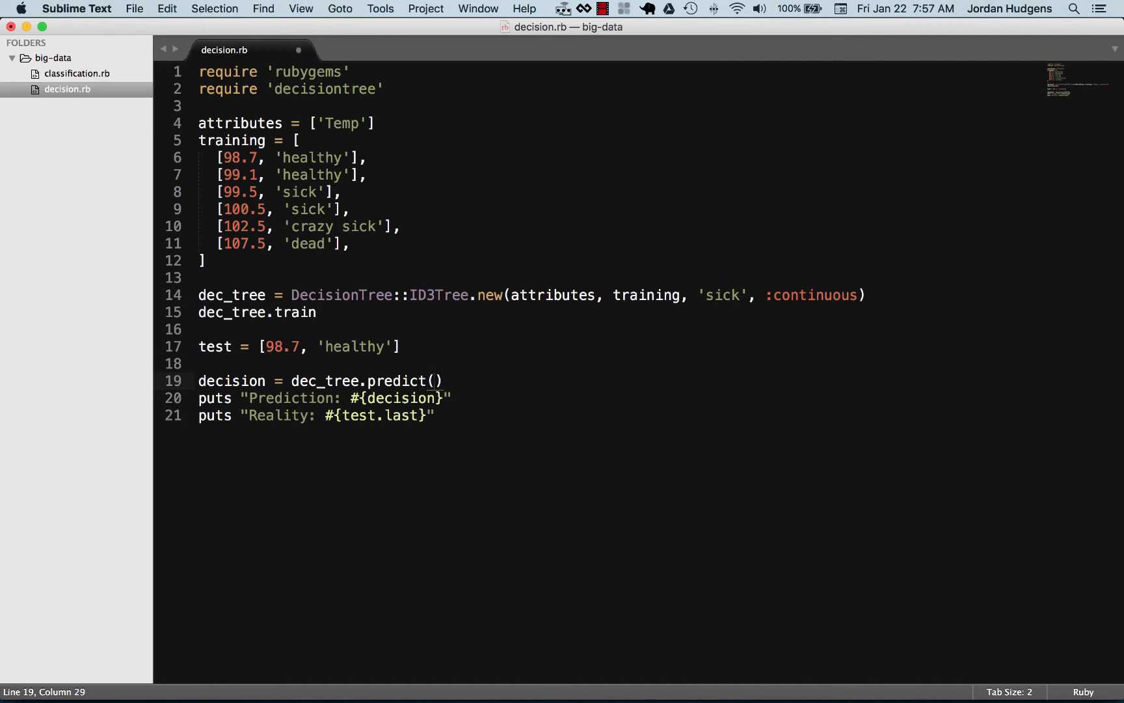
text(test)
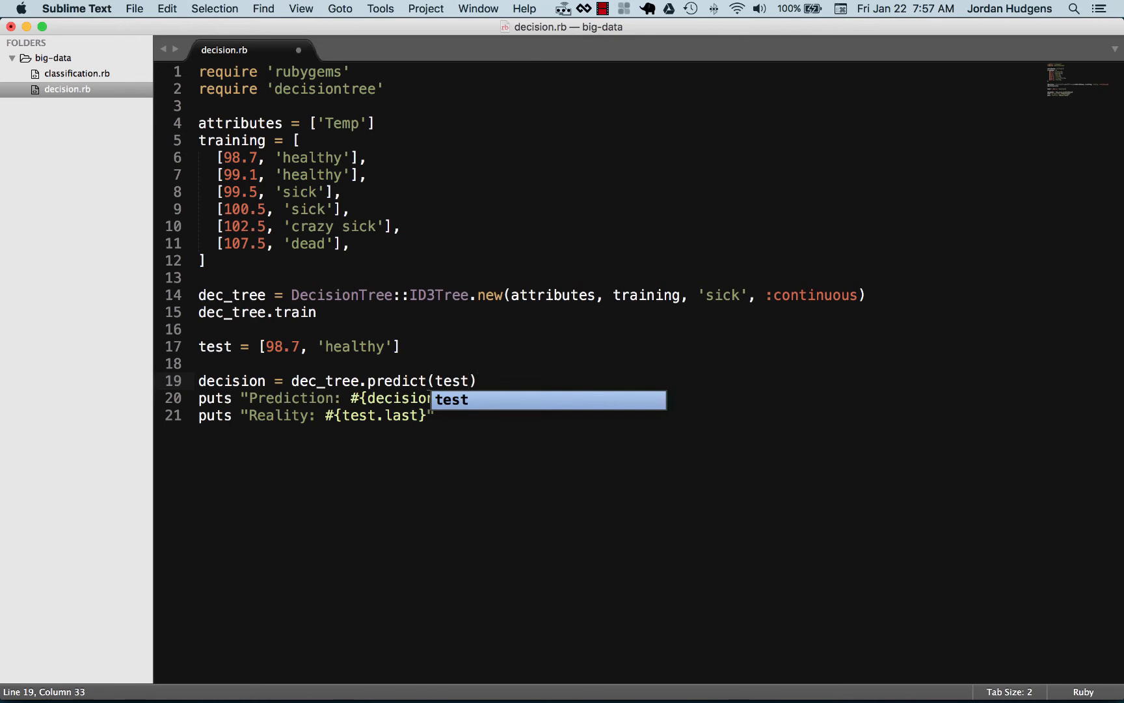
key(enter)
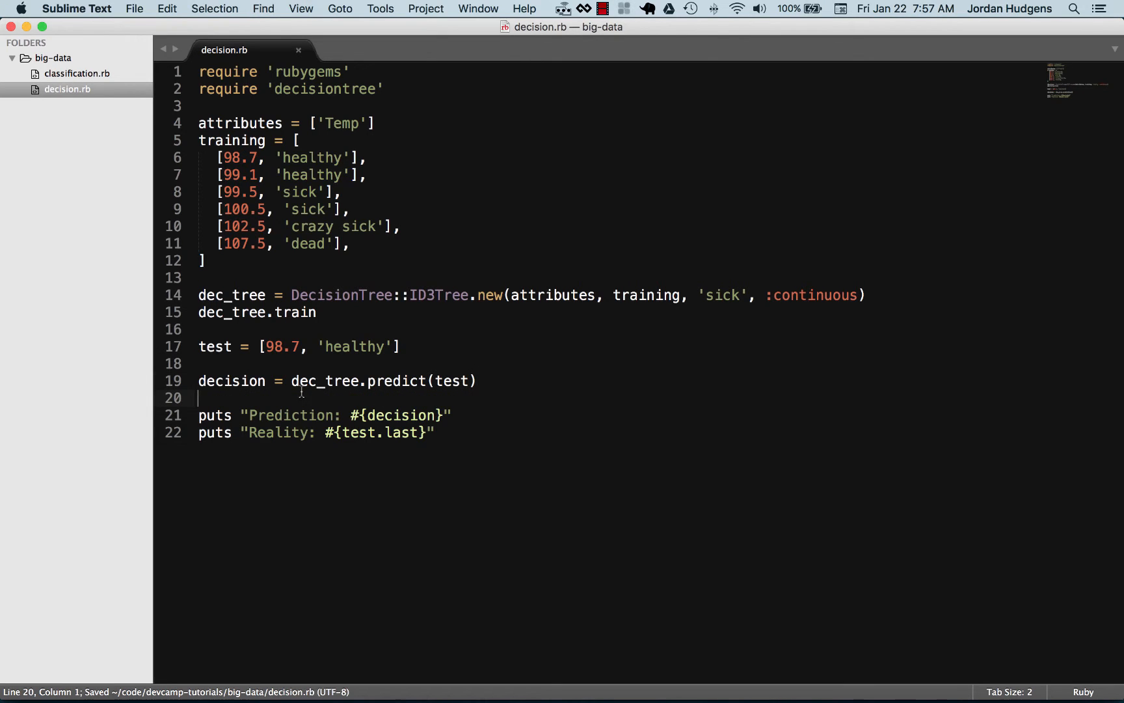
- Highlight the dec_tree occurrences and the predict call to review them
double_click(230, 294)
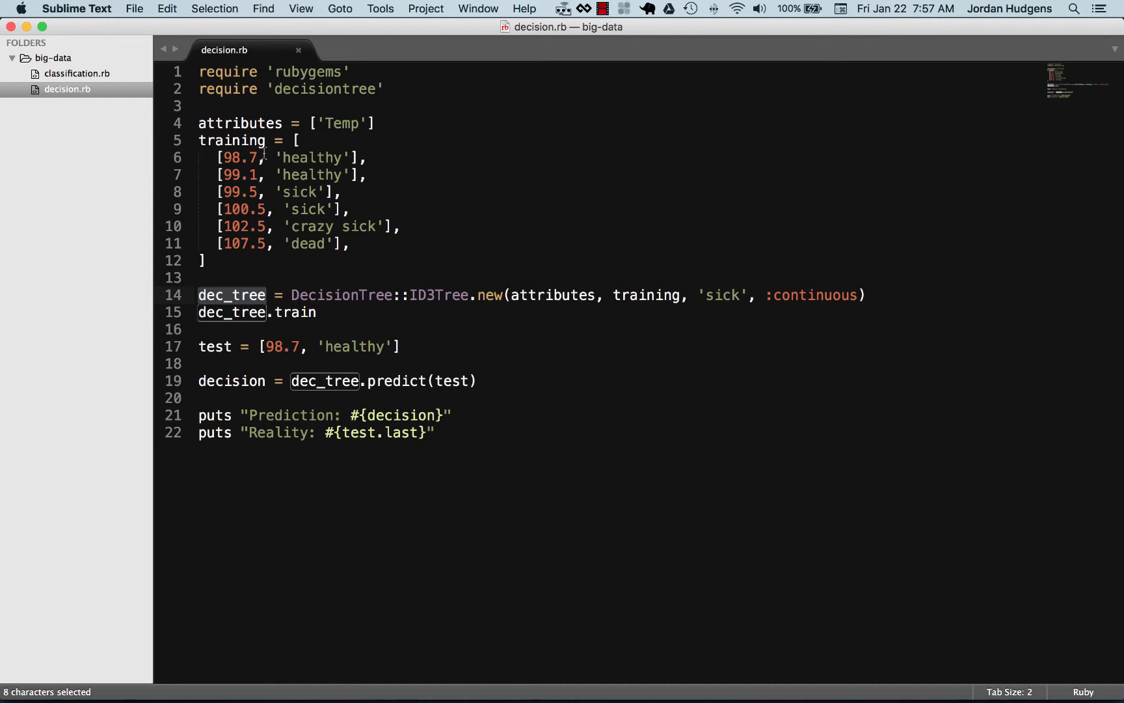
mouse_move(273, 305)
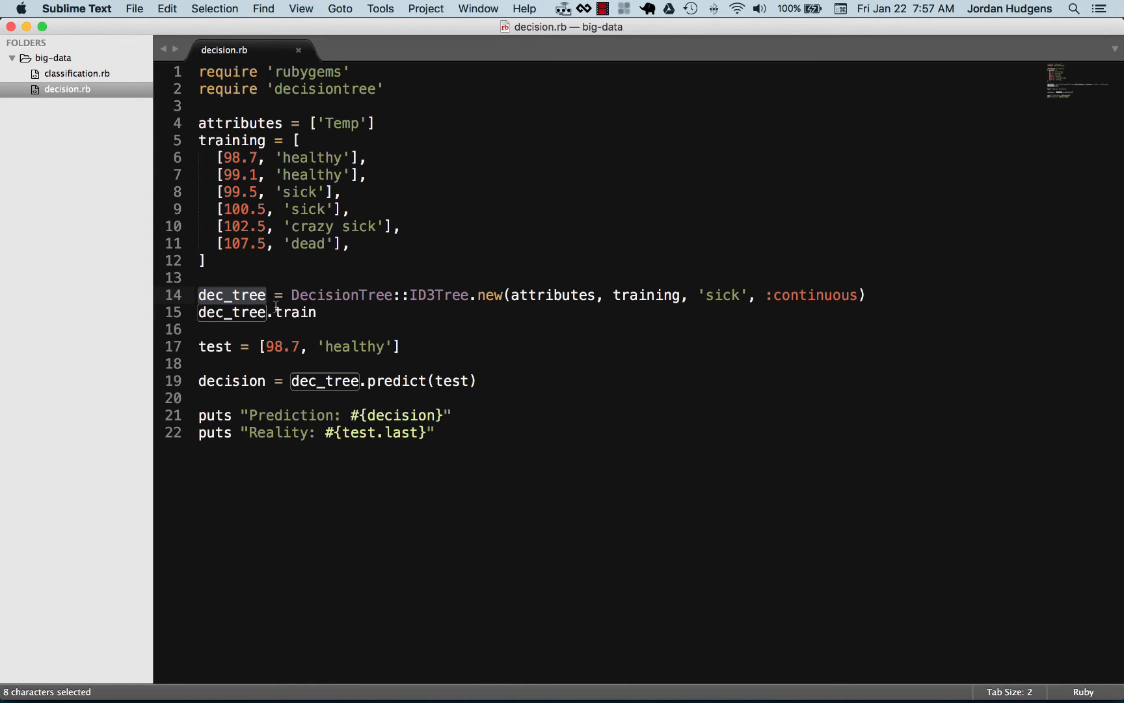
click(419, 381)
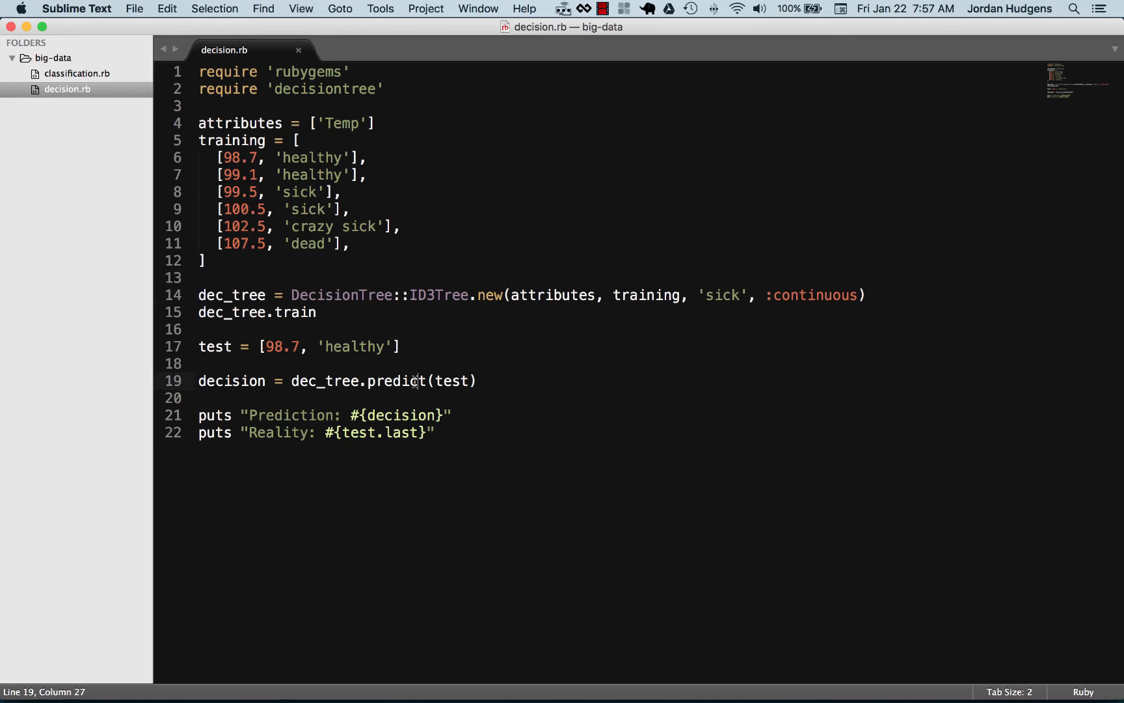
double_click(397, 381)
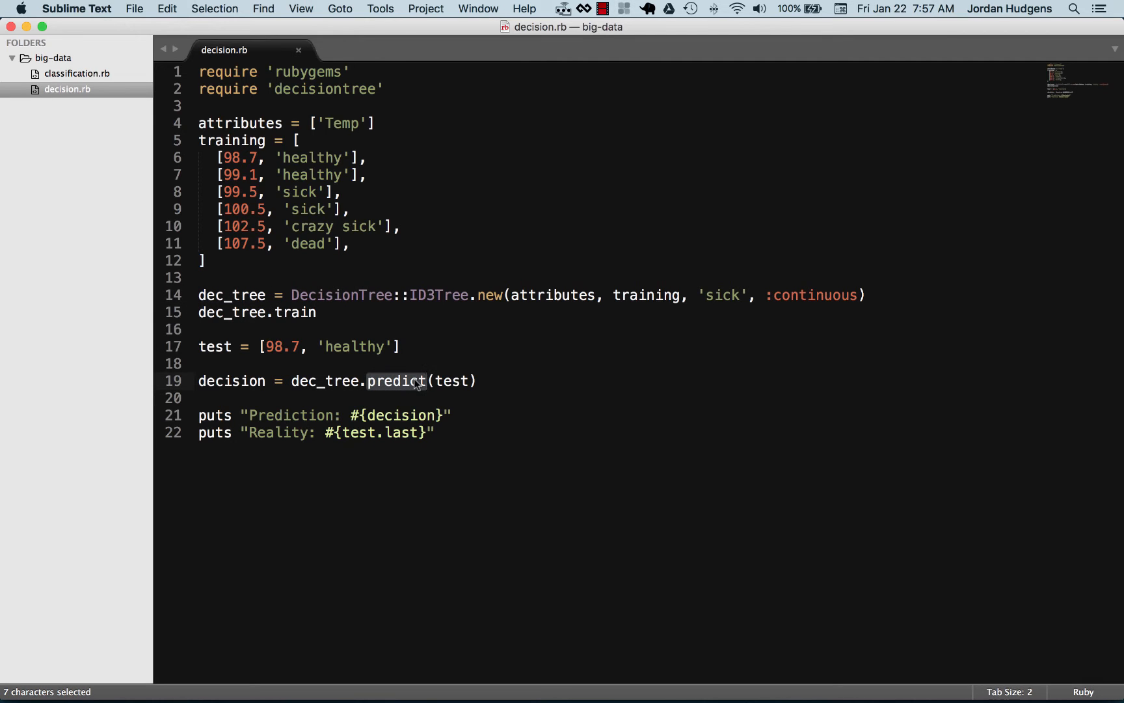
mouse_move(381, 297)
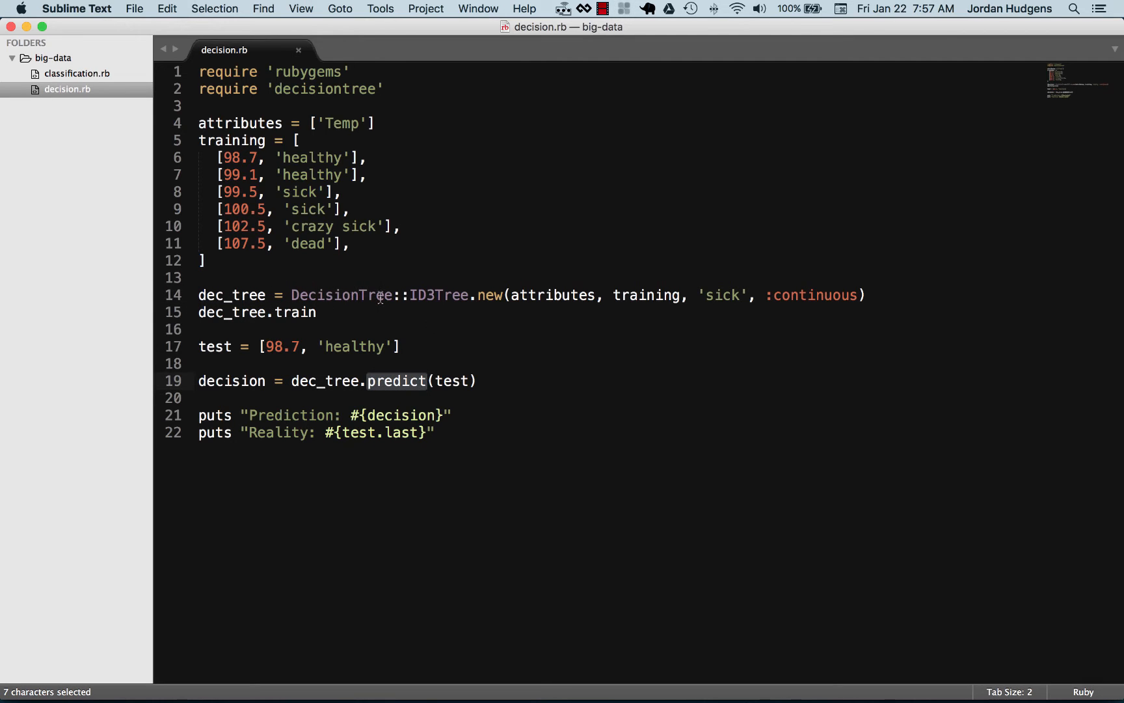
mouse_move(413, 393)
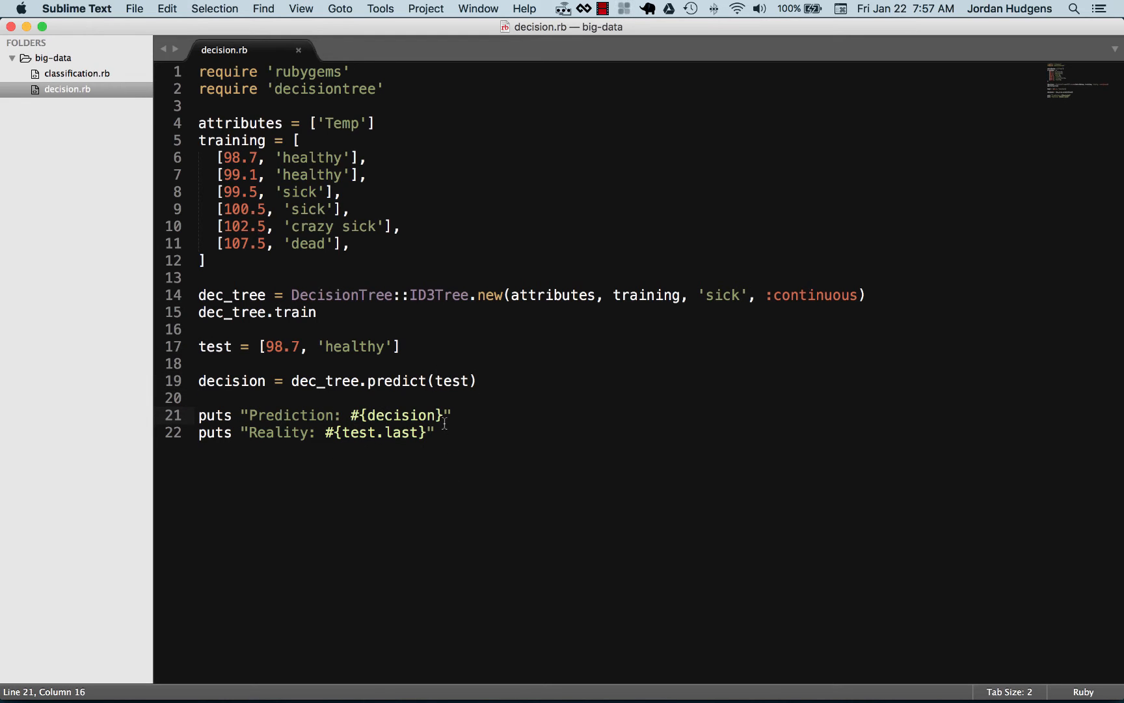
- Run ruby decision.rb in Terminal from the big-data folder
click(282, 432)
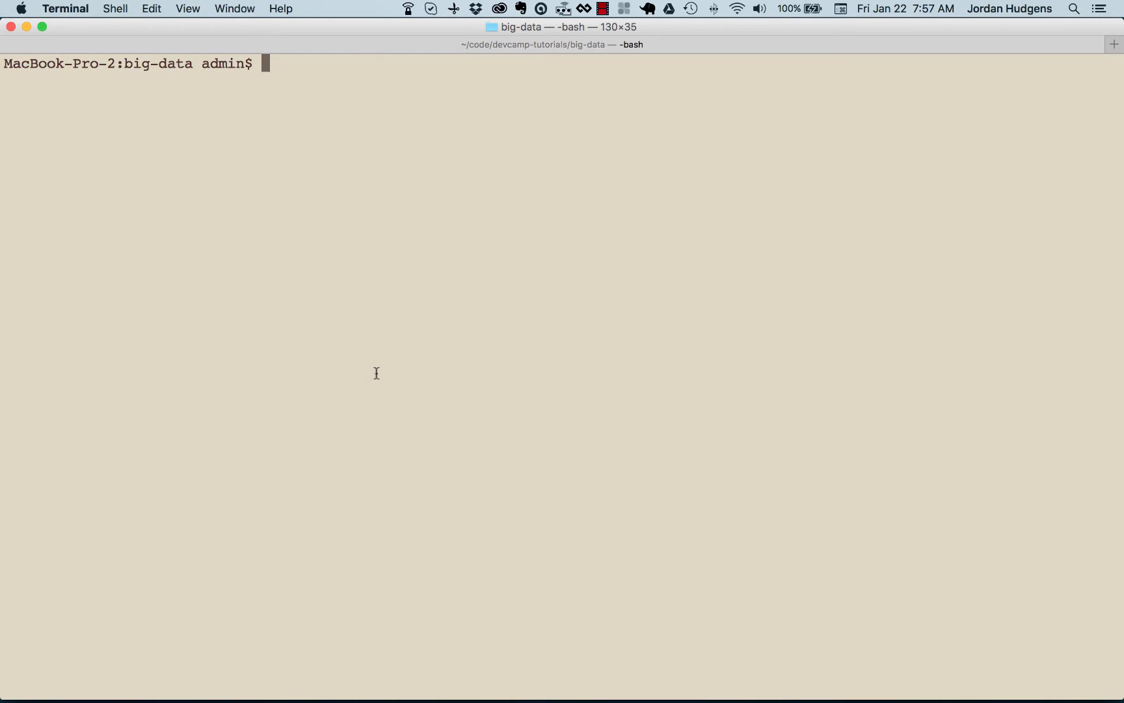
text(ruby)
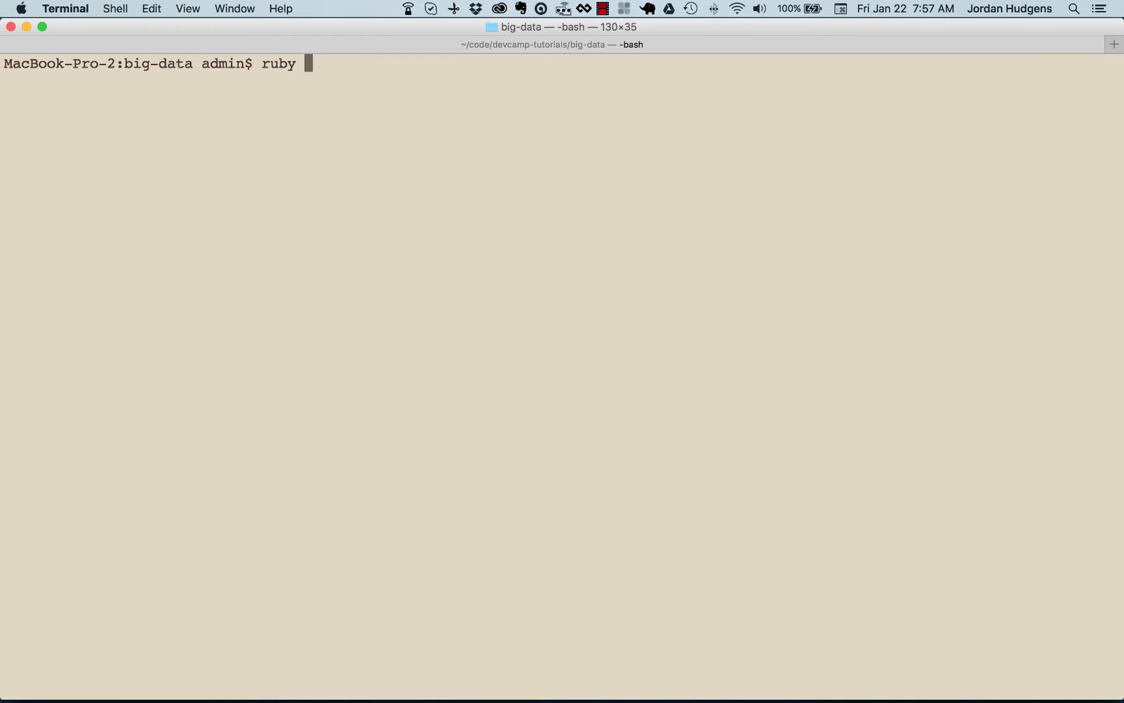
mouse_move(376, 373)
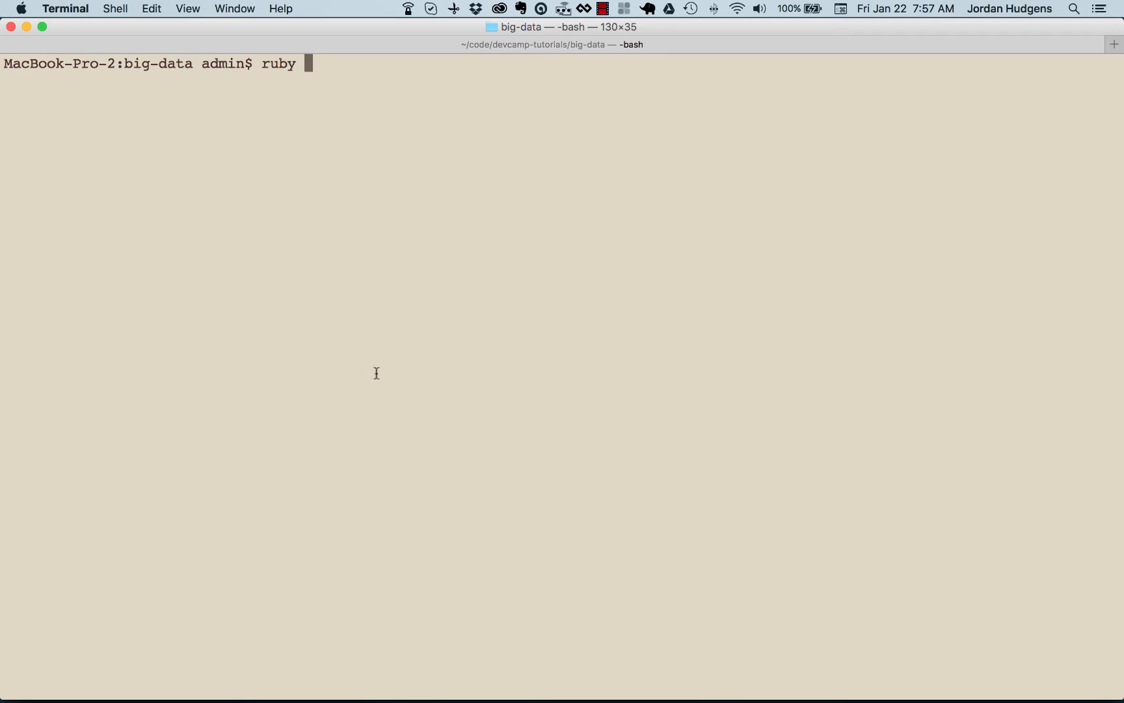
key(Return)
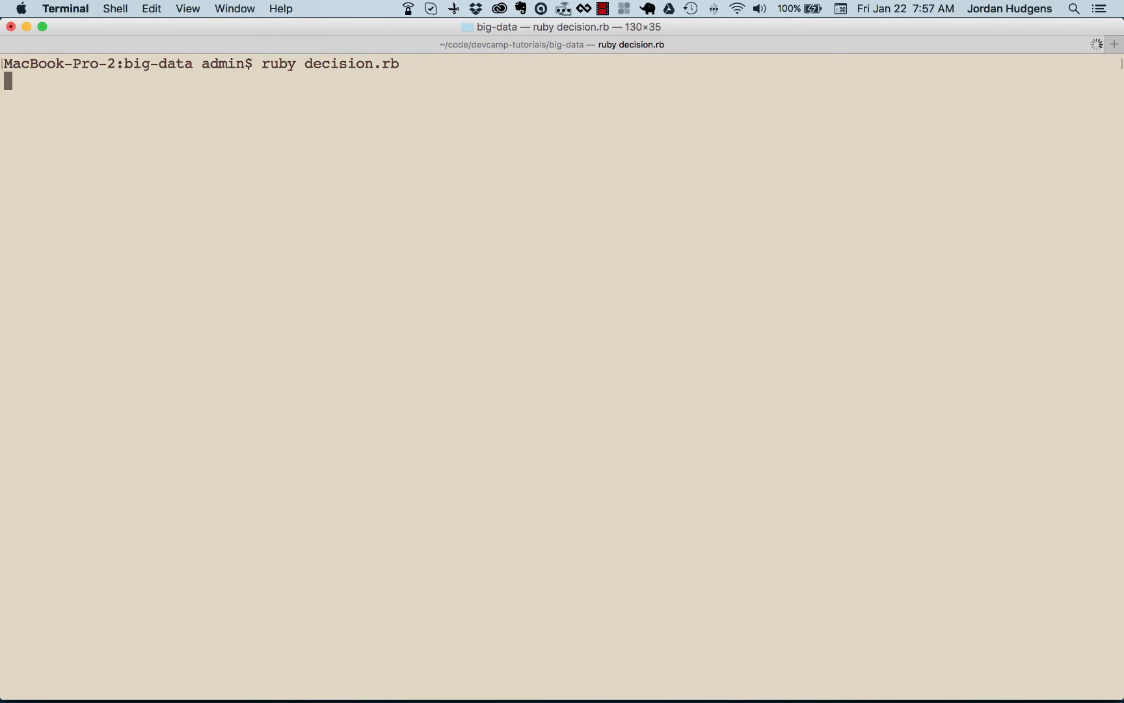
key(Return)
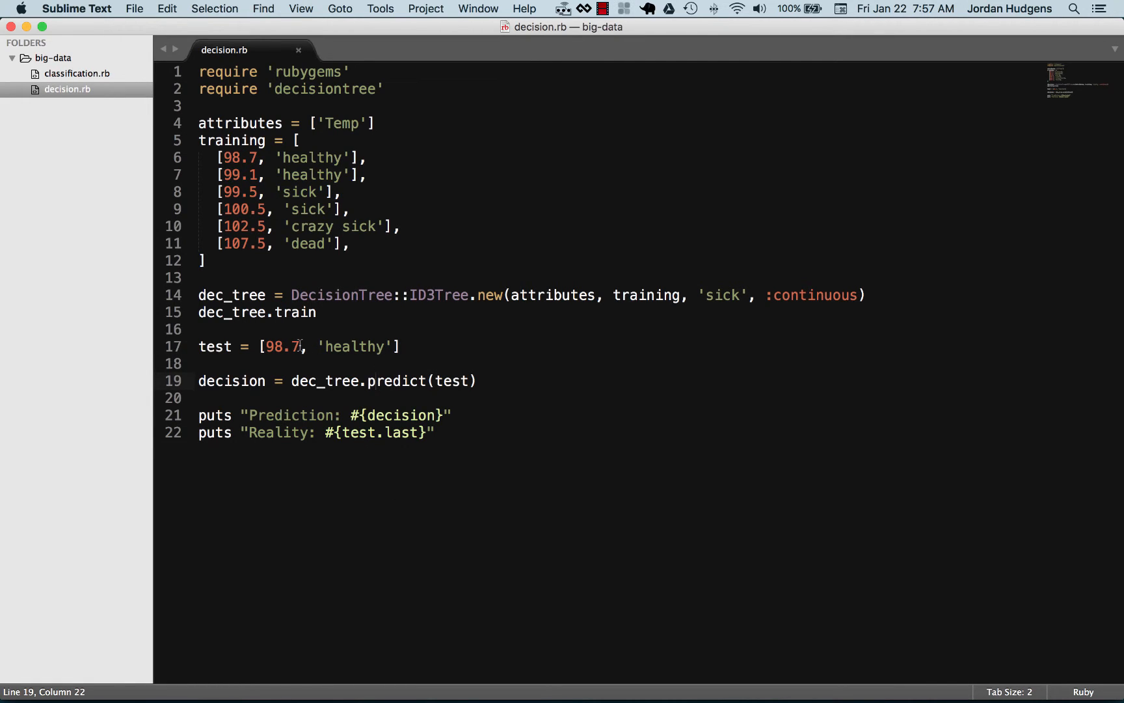
- Replace the test sample's temperature 98.7 with 107.5, keeping its 'healthy' label, and save
double_click(281, 346)
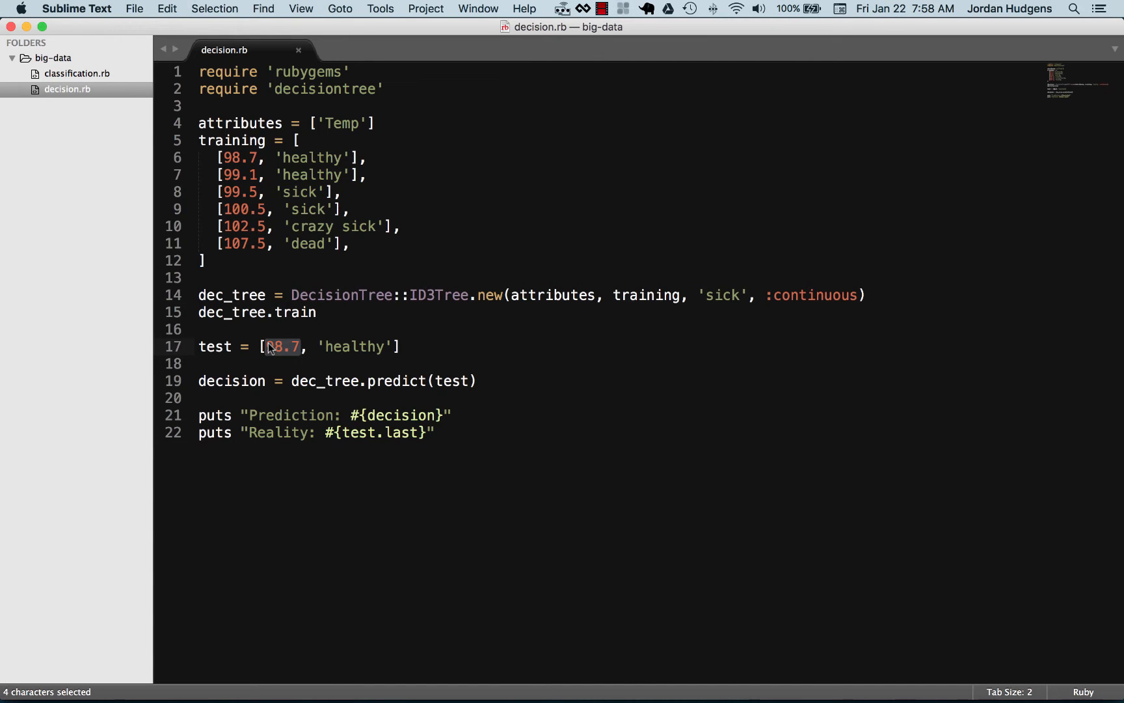
text(10)
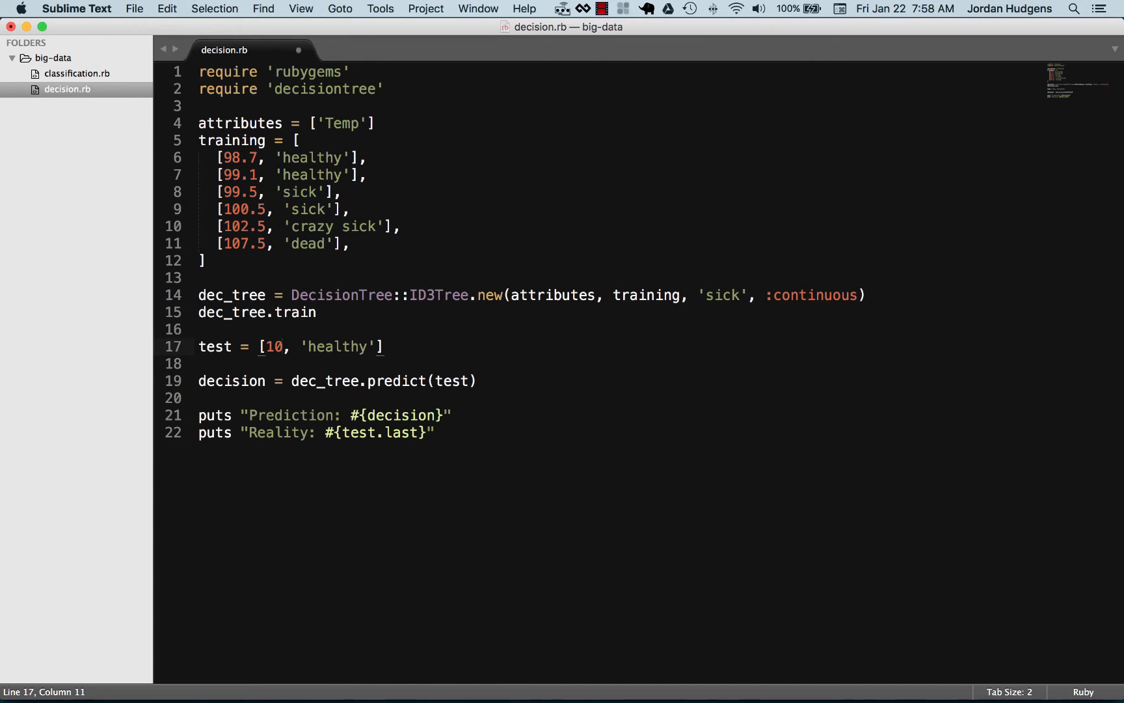
text(107.5)
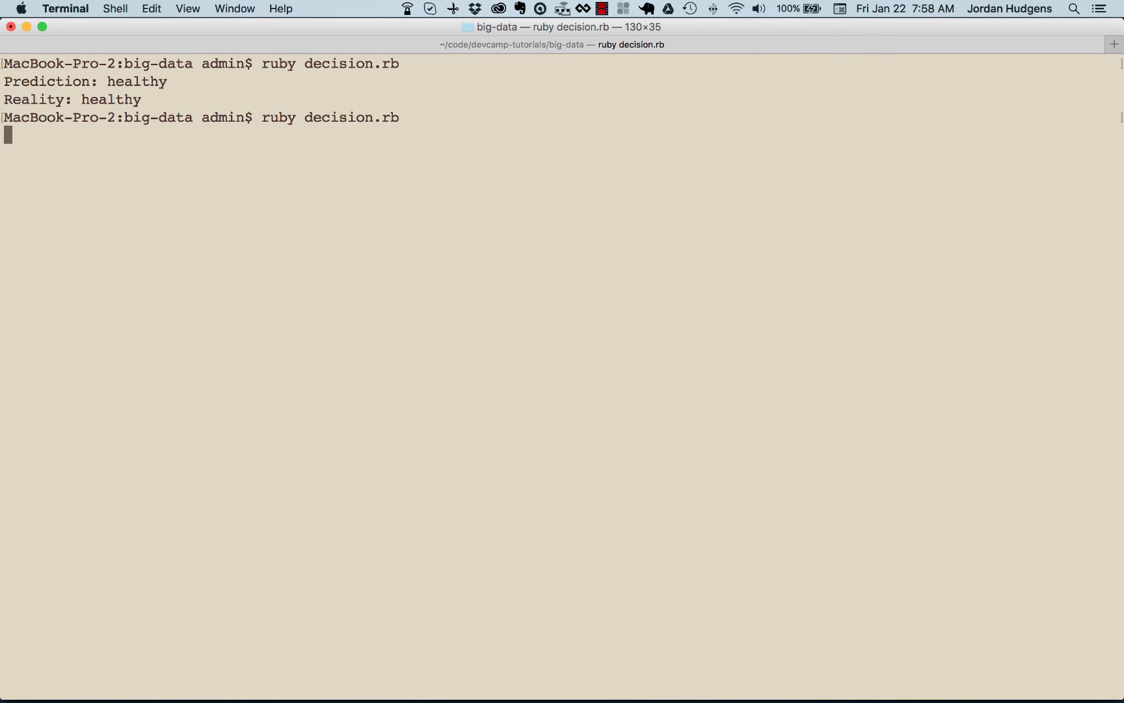
key(Return)
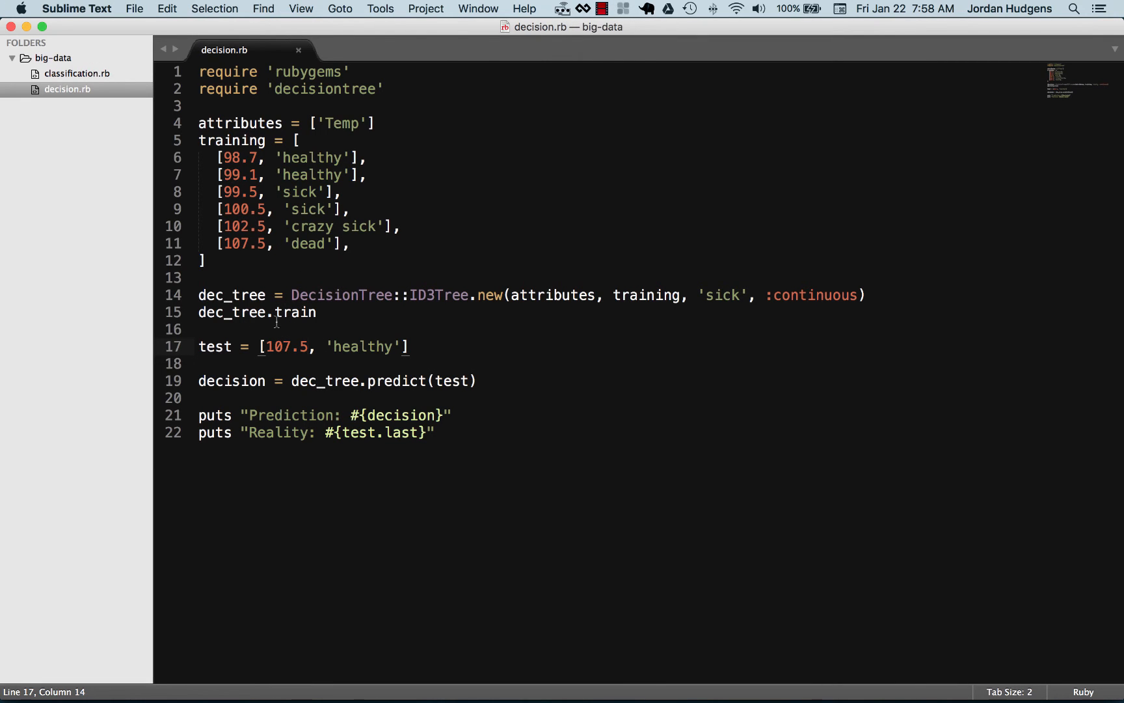
mouse_move(364, 381)
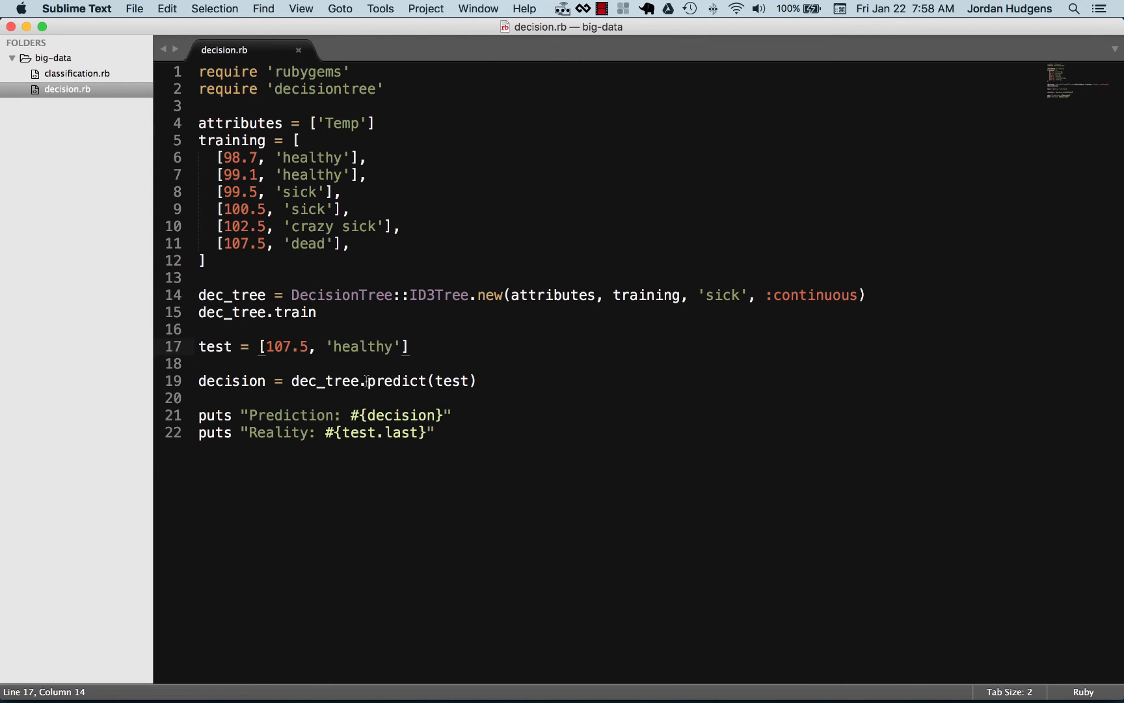
double_click(306, 243)
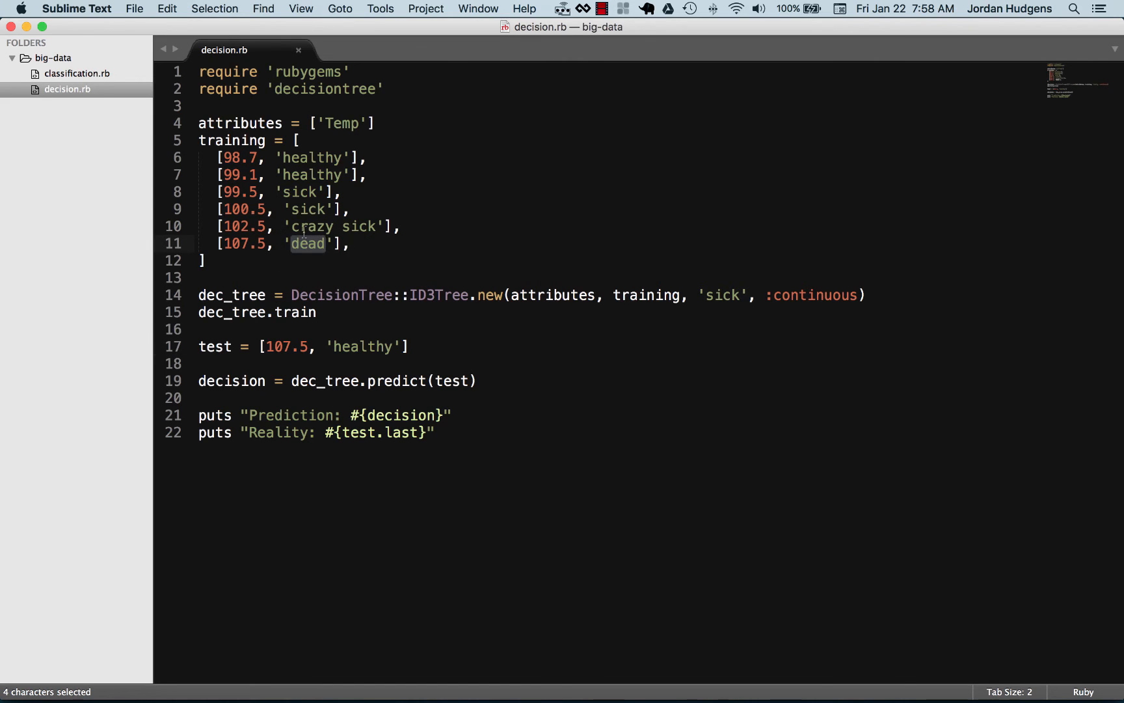
click(359, 261)
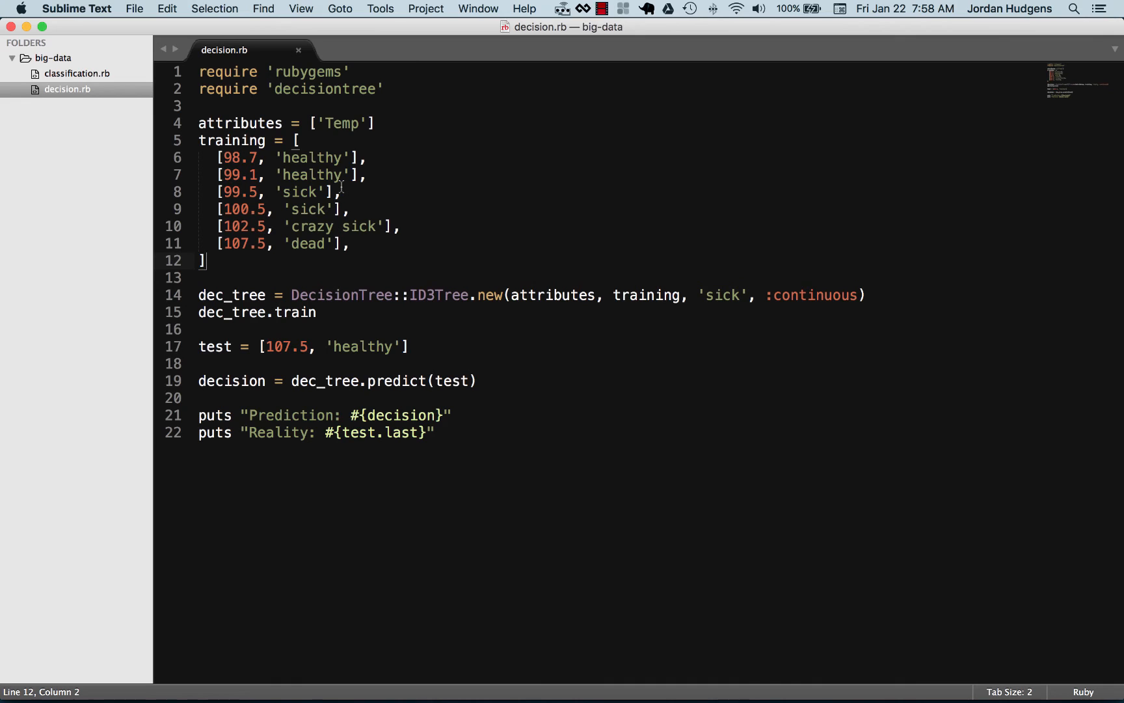
mouse_move(286, 208)
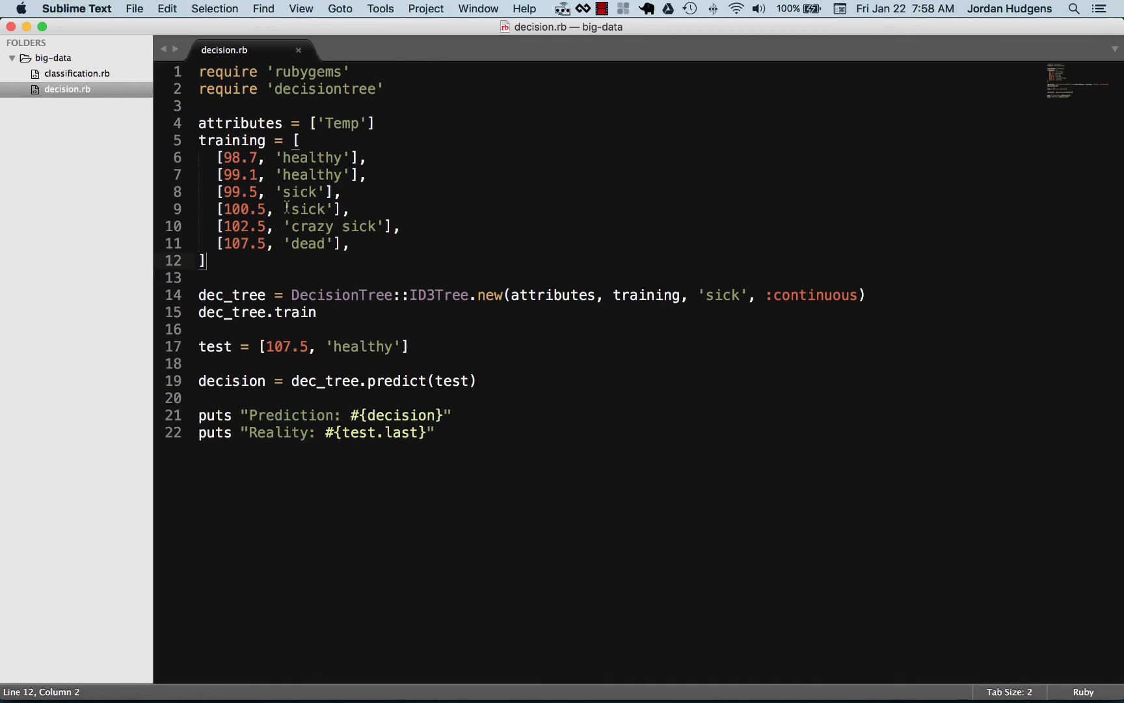
mouse_move(484, 220)
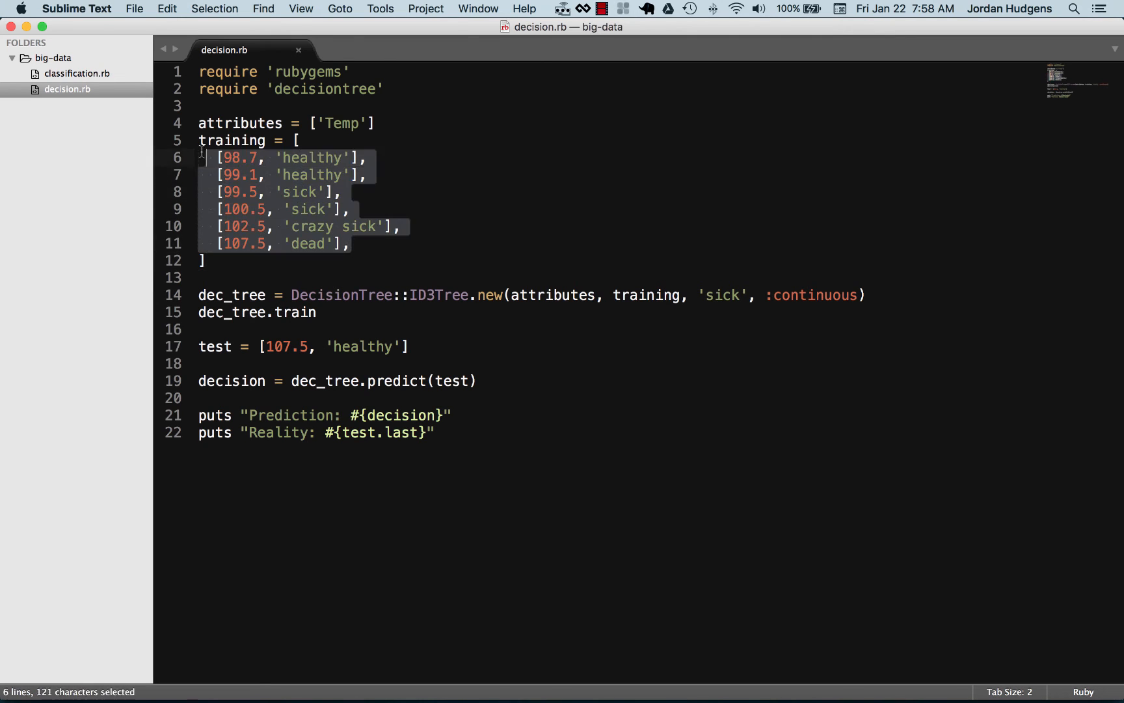
click(325, 191)
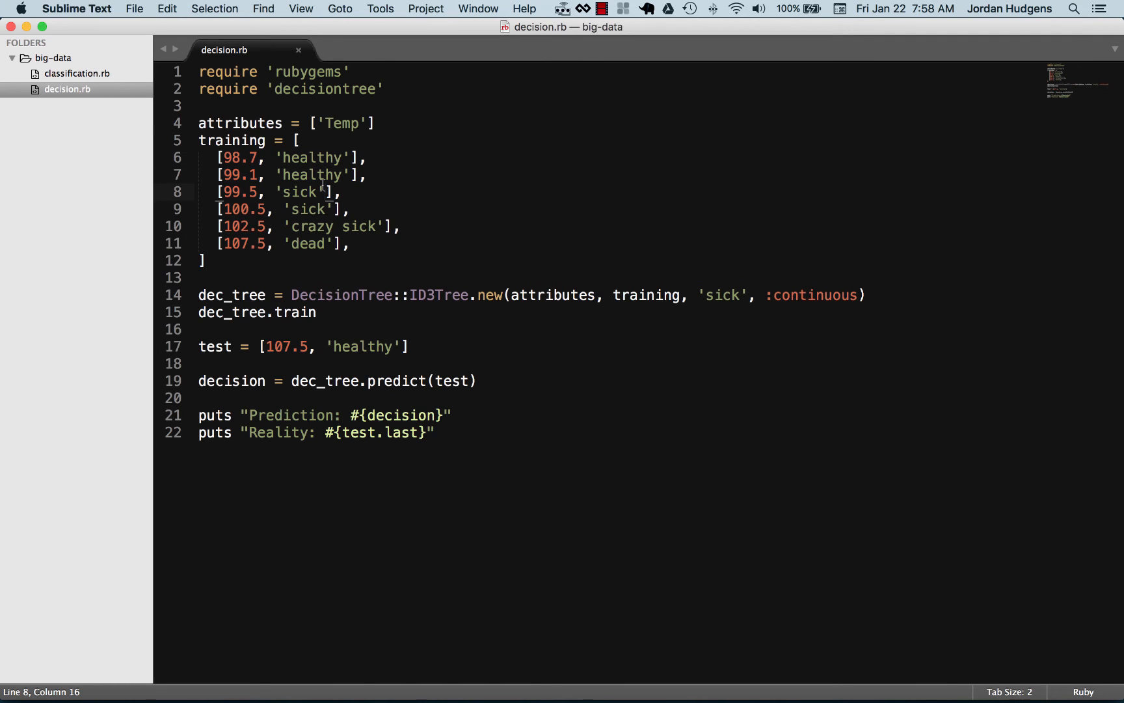
mouse_move(351, 242)
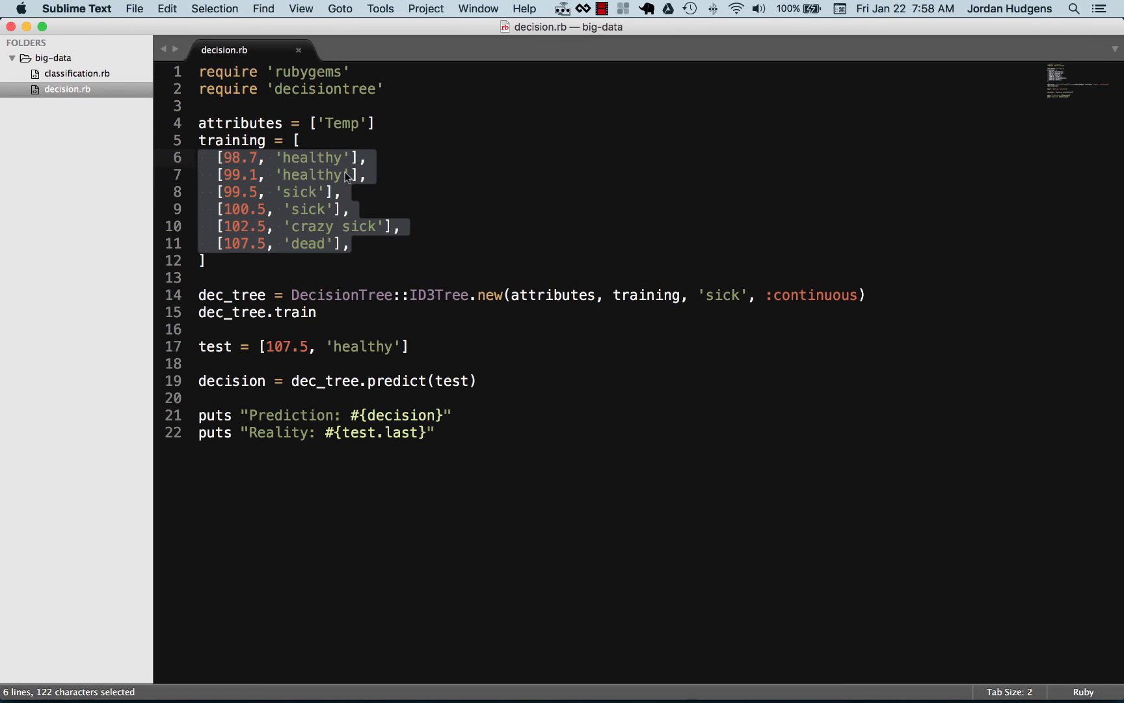
click(290, 226)
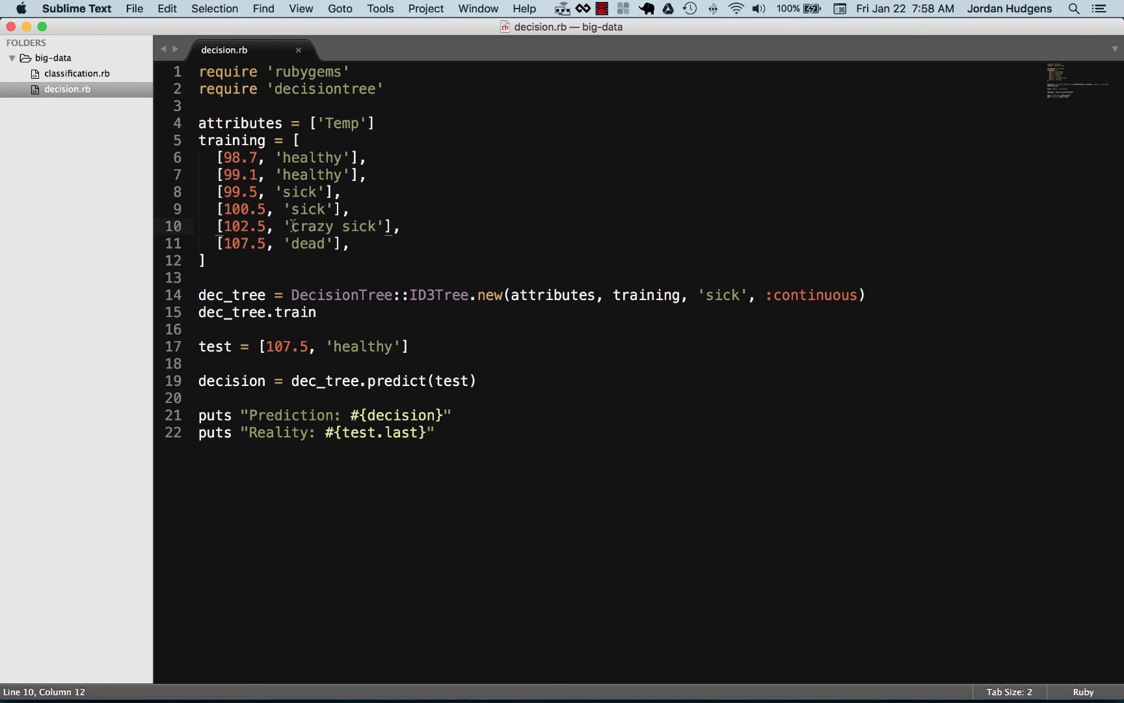
mouse_move(363, 248)
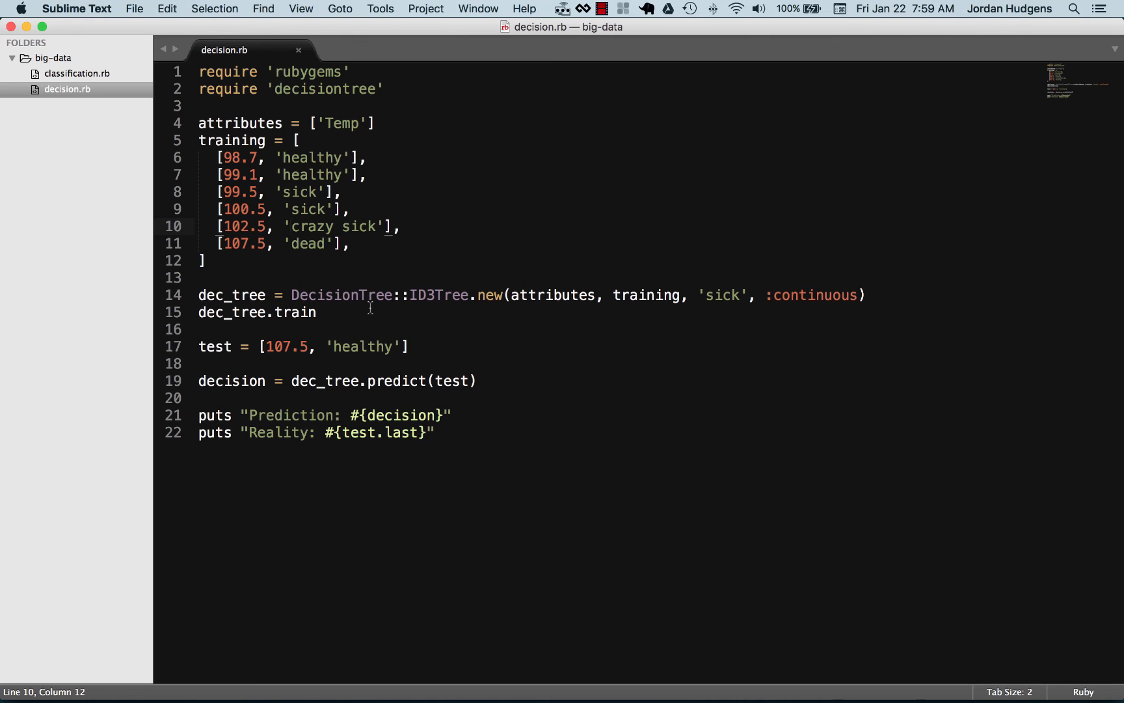
mouse_move(336, 351)
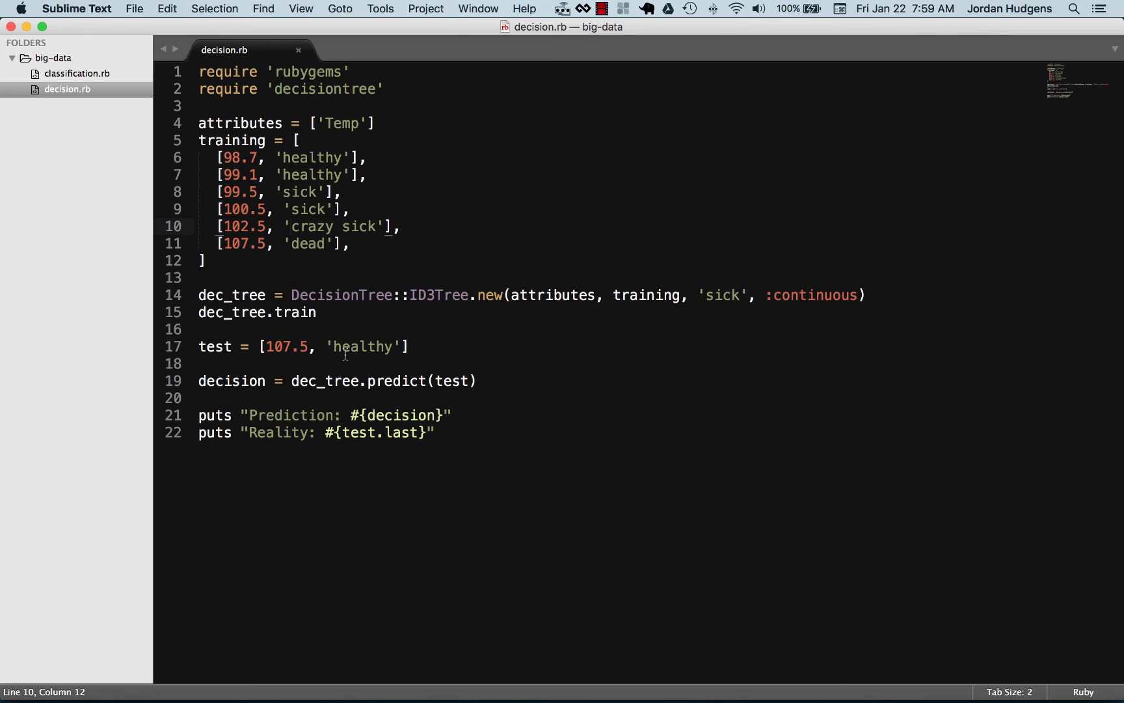
mouse_move(291, 333)
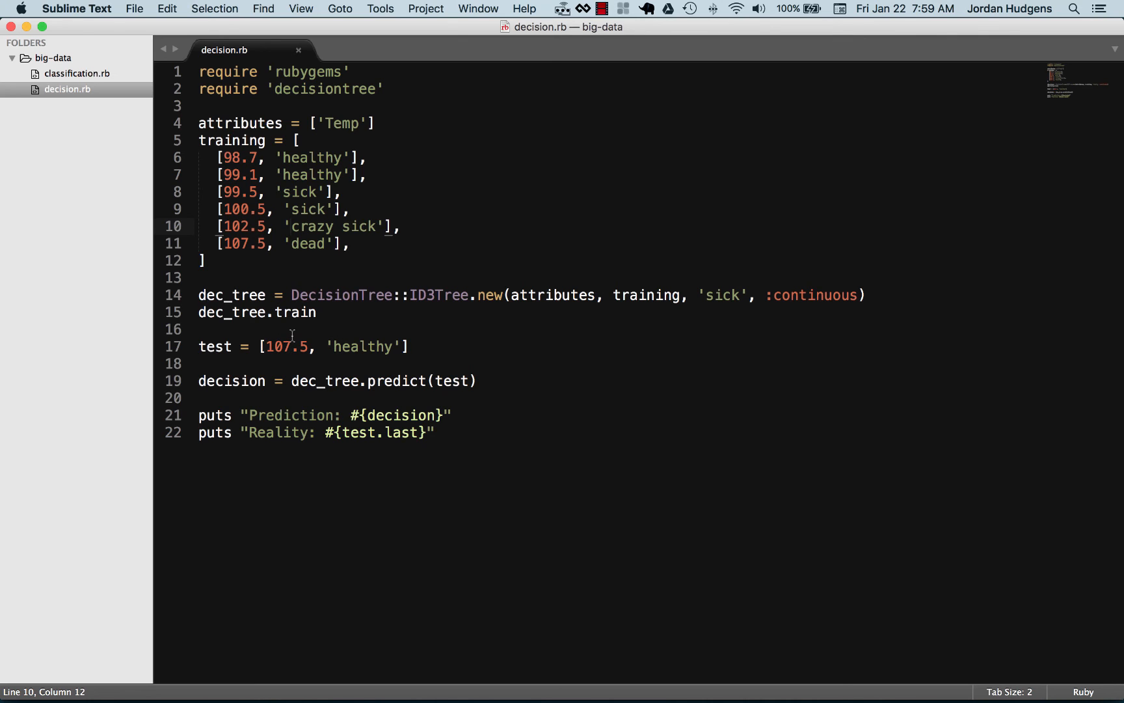
mouse_move(400, 348)
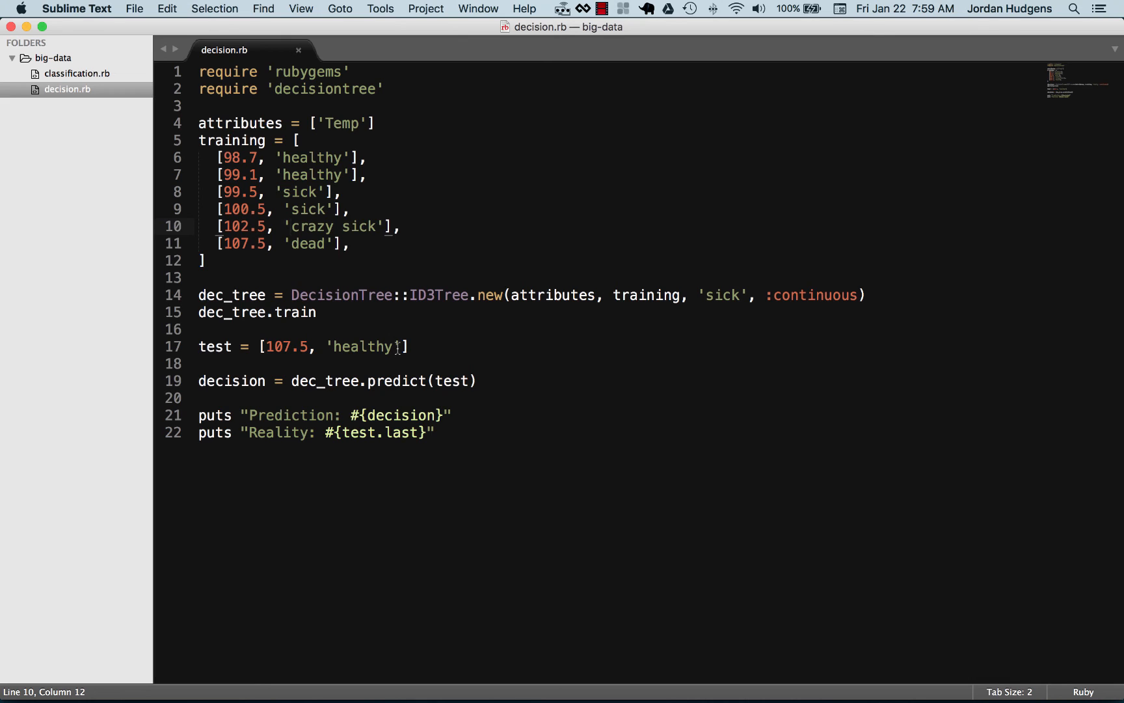
mouse_move(480, 347)
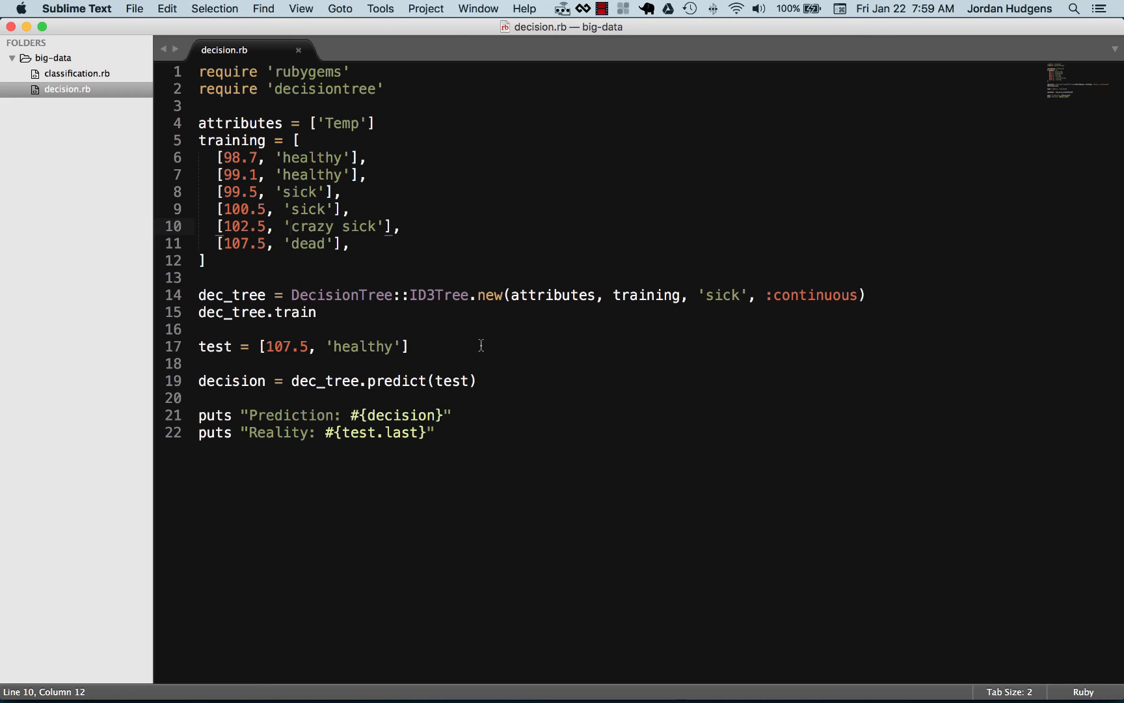